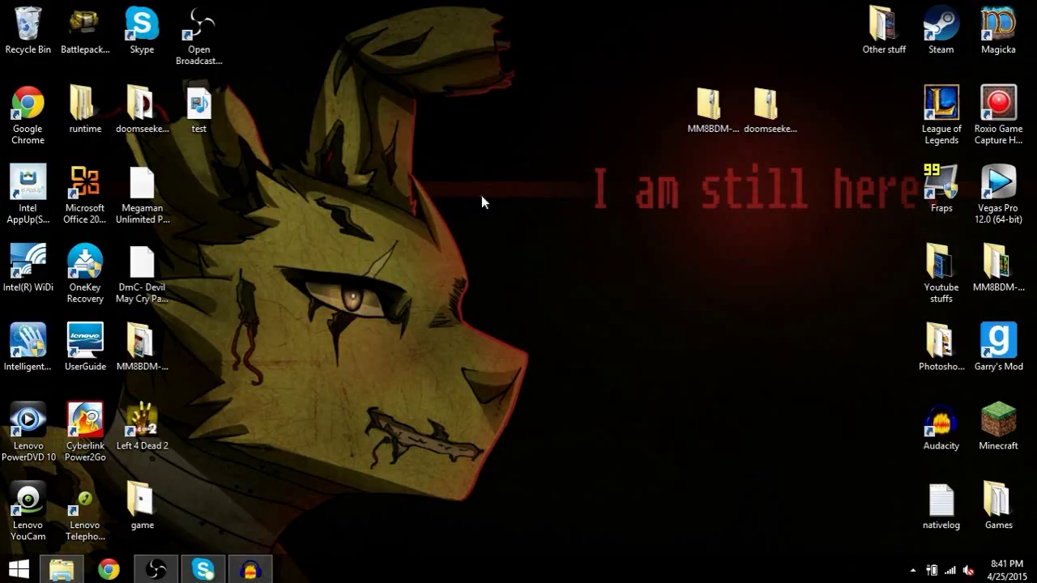
pyautogui.moveTo(442, 273)
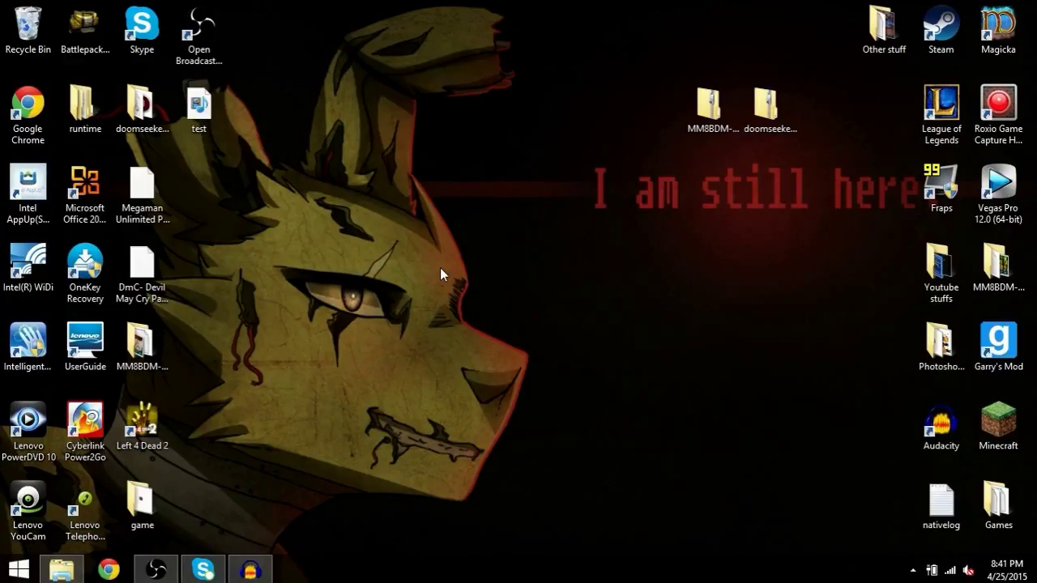
pyautogui.moveTo(445, 274)
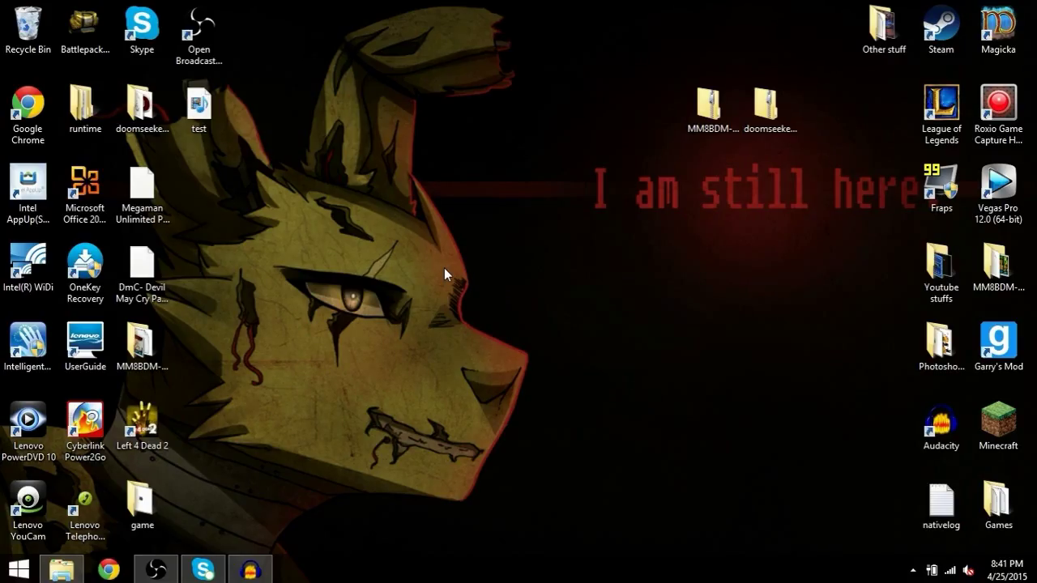
pyautogui.moveTo(552, 340)
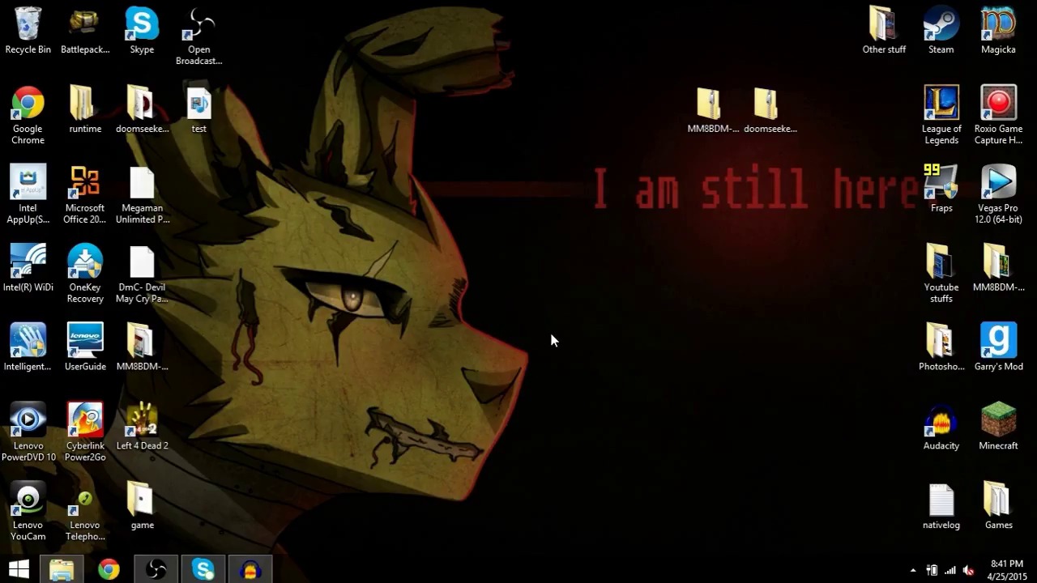
pyautogui.moveTo(563, 314)
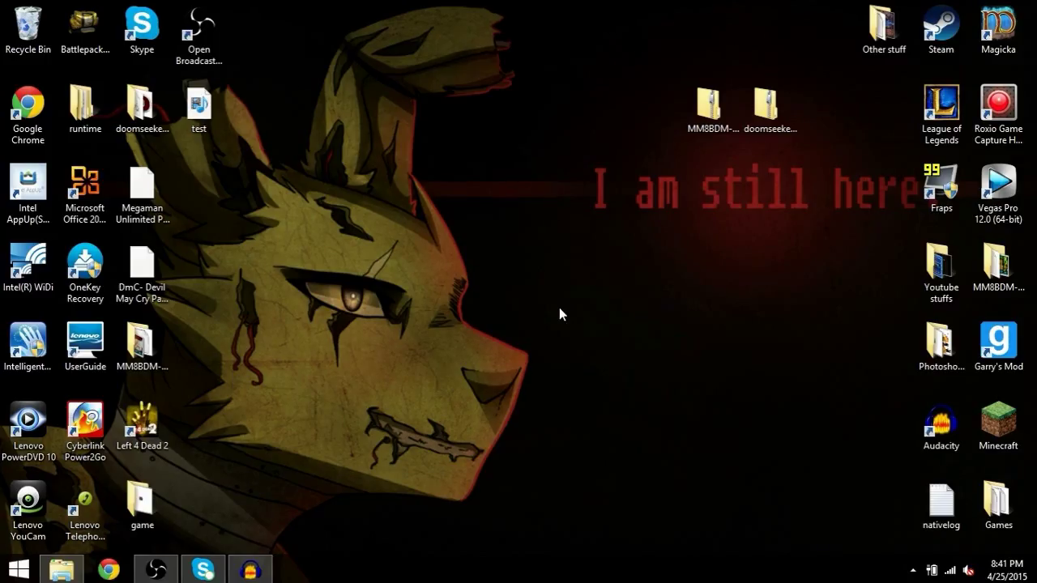
pyautogui.moveTo(654, 348)
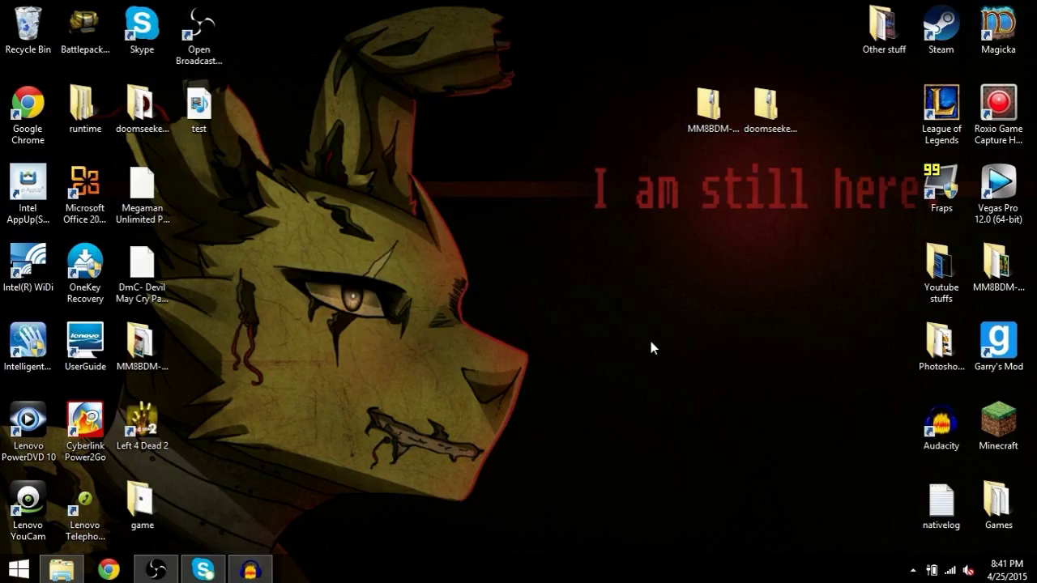
pyautogui.moveTo(612, 385)
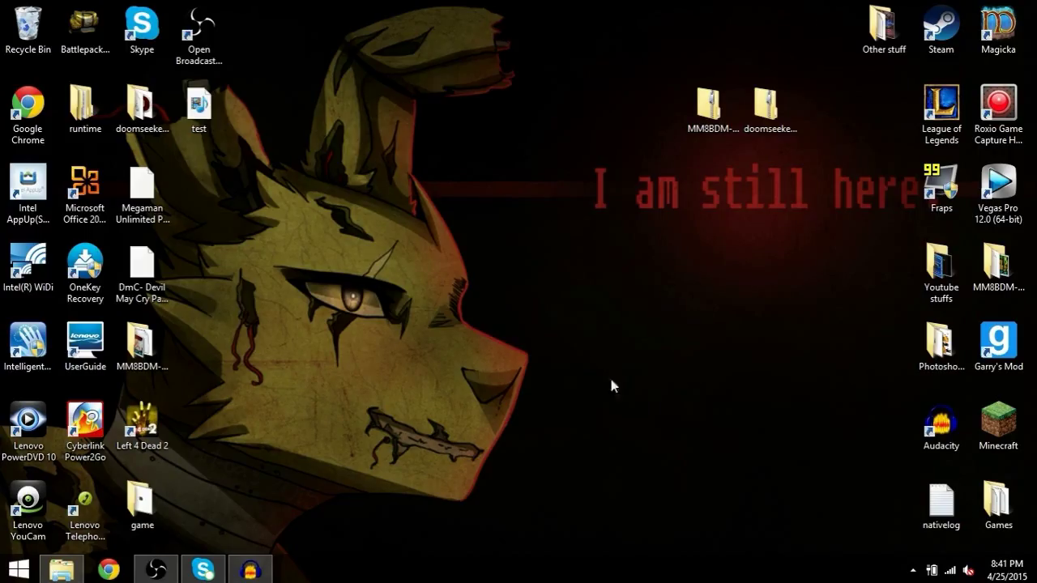
pyautogui.moveTo(610, 349)
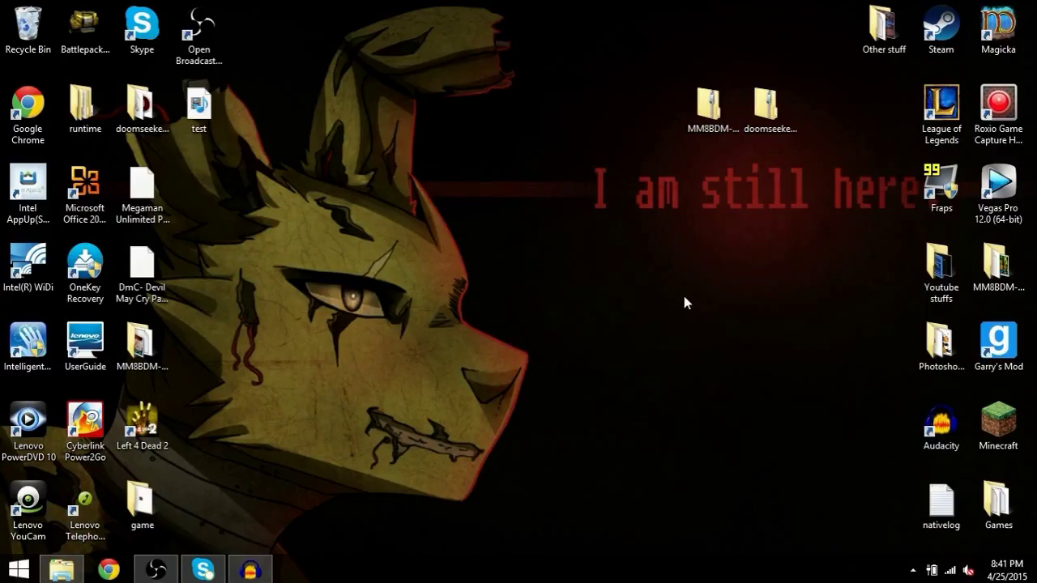
pyautogui.moveTo(676, 302)
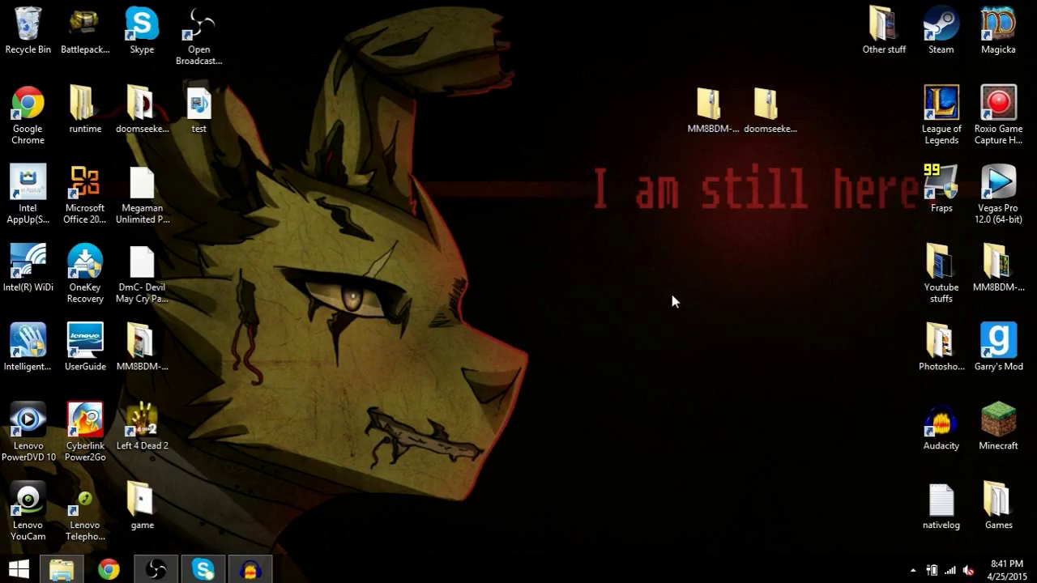
pyautogui.moveTo(676, 291)
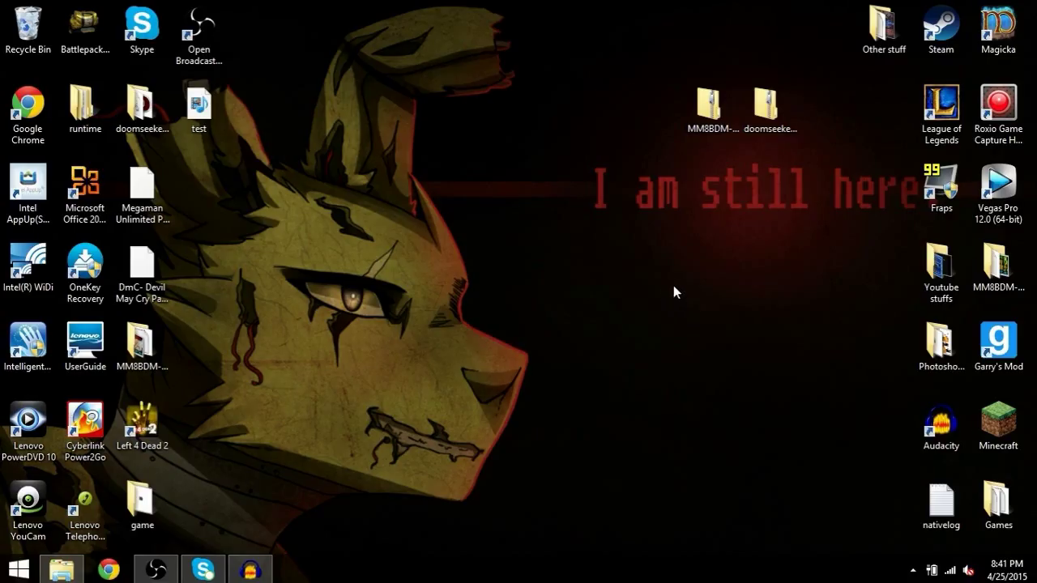
pyautogui.moveTo(745, 274)
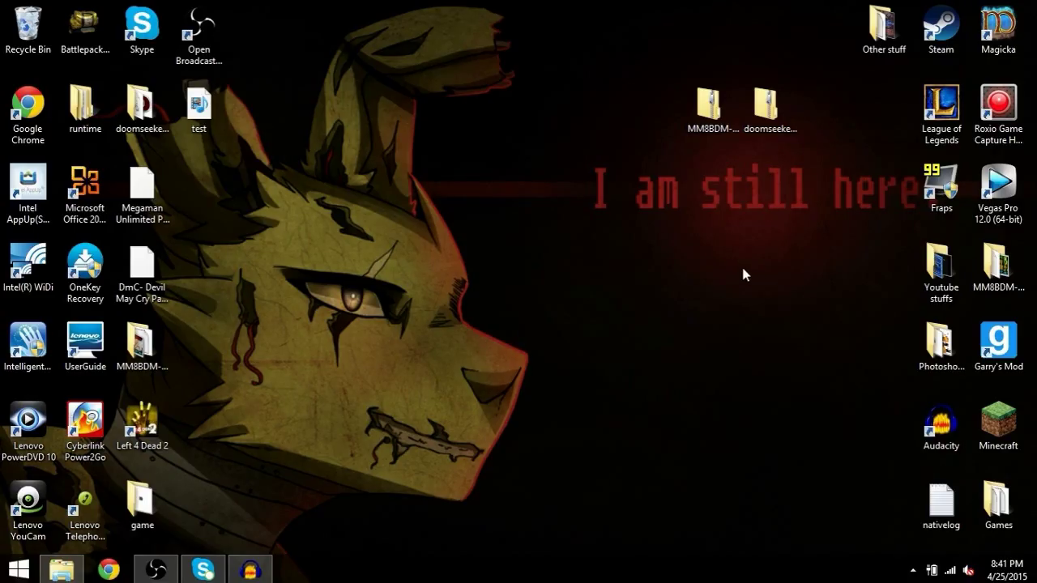
pyautogui.moveTo(724, 310)
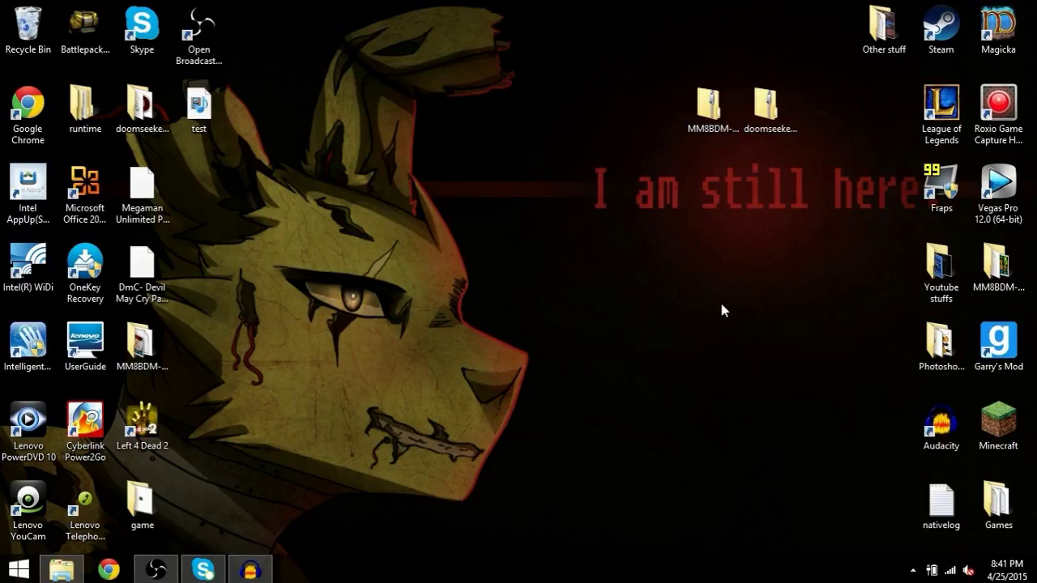
pyautogui.moveTo(715, 318)
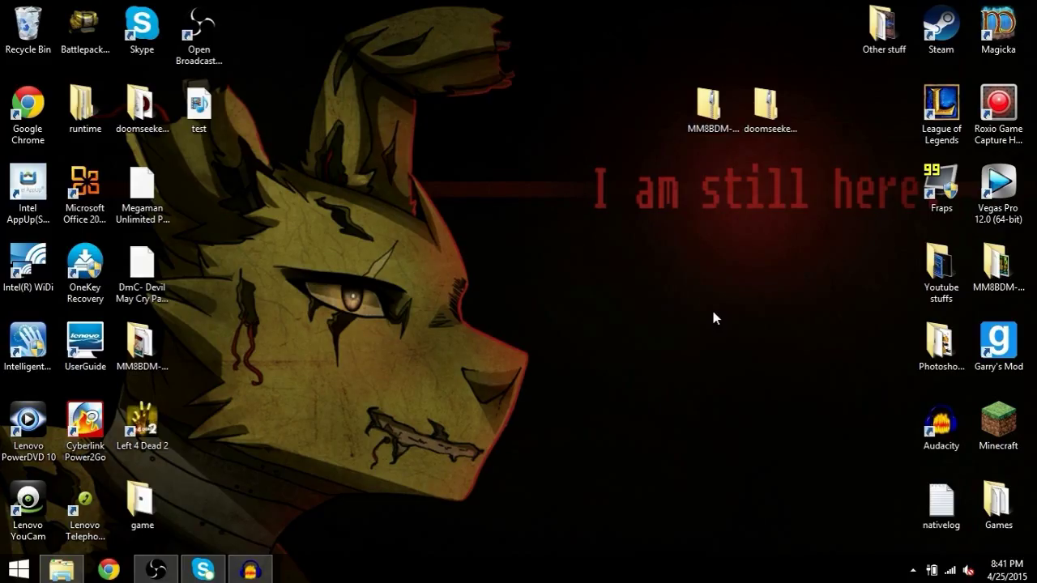
pyautogui.moveTo(711, 313)
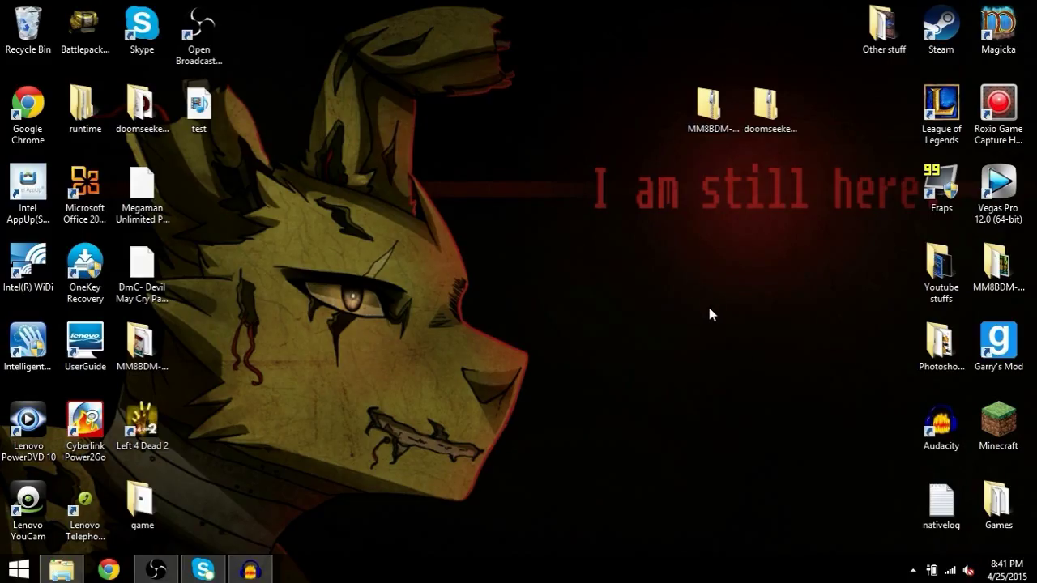
pyautogui.moveTo(708, 287)
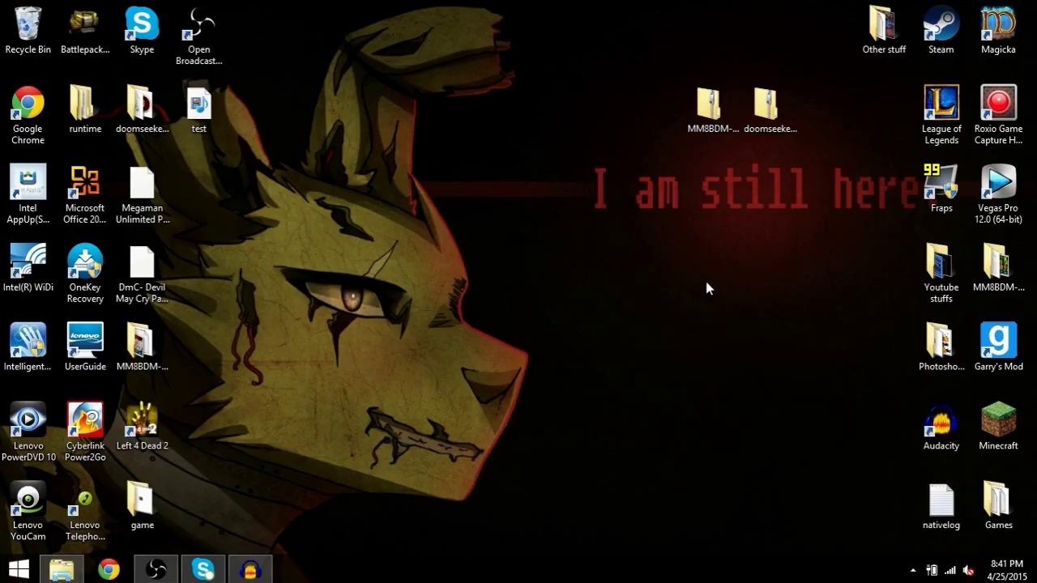
pyautogui.moveTo(694, 301)
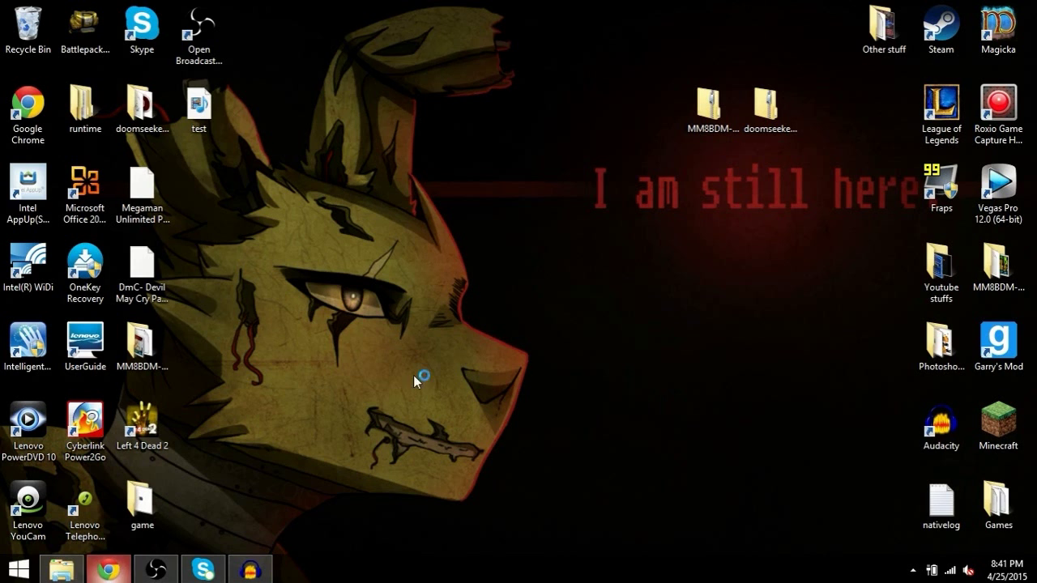
pyautogui.moveTo(582, 305)
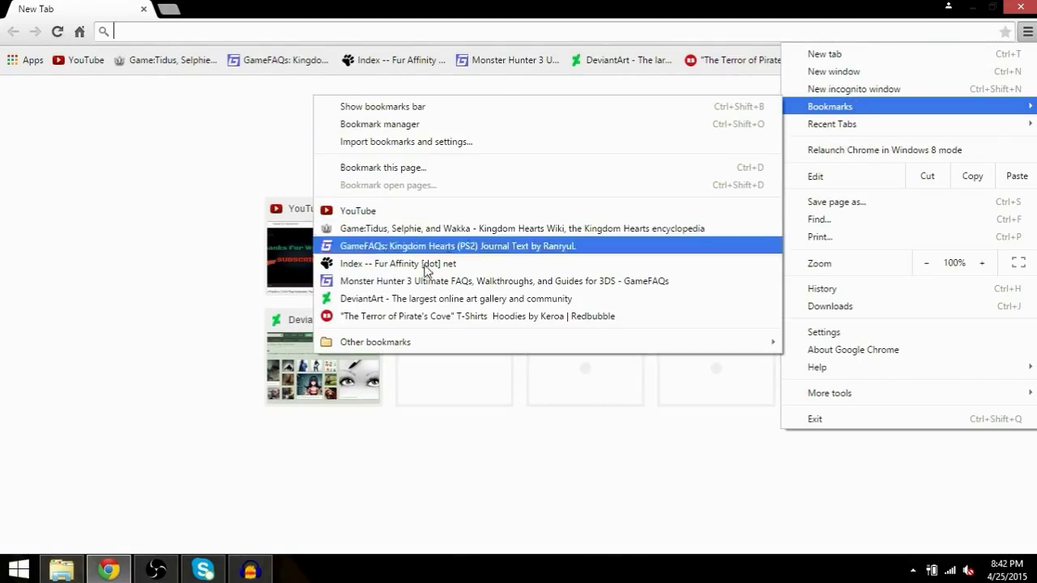
# - Open the Cutstuff.net Mega Man 8-bit Deathmatch home page from Other bookmarks
pyautogui.click(375, 342)
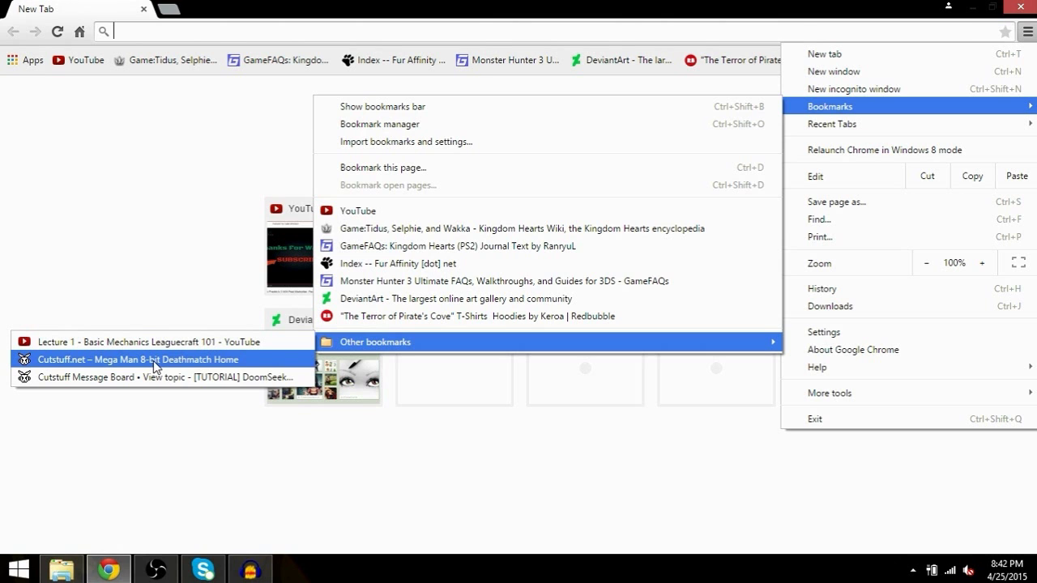
pyautogui.click(126, 359)
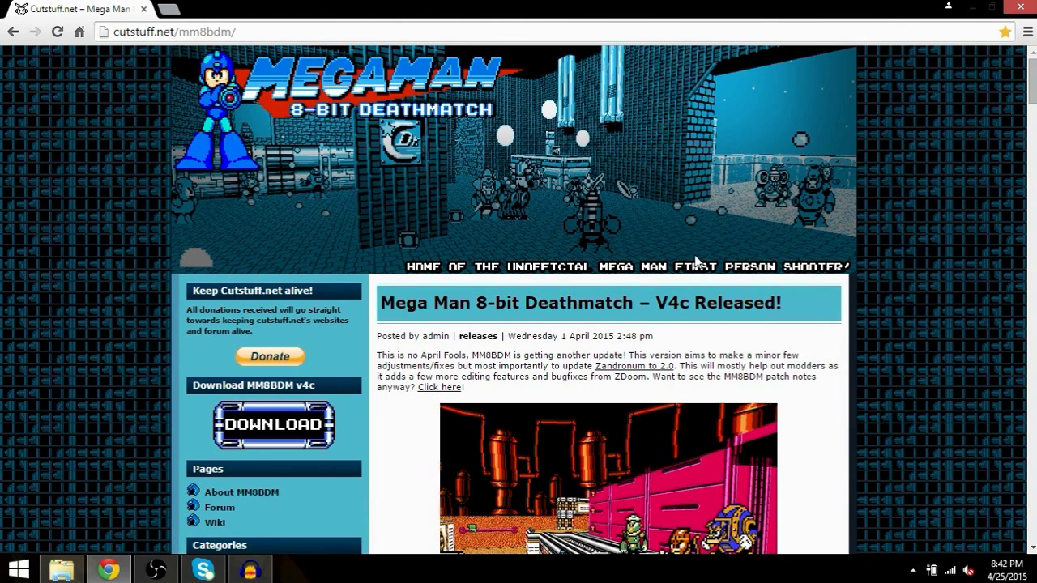
pyautogui.scroll(-3)
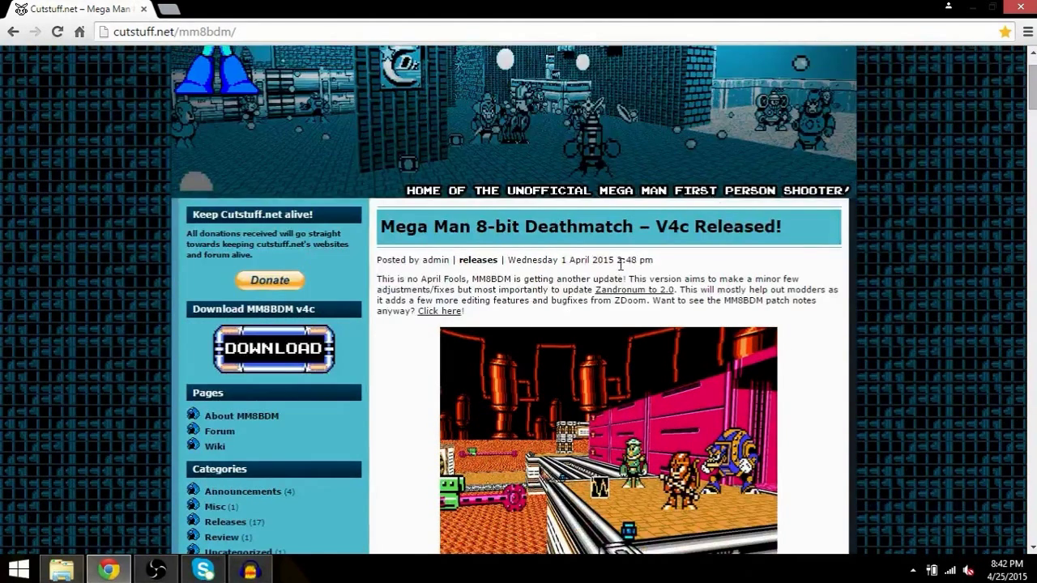
pyautogui.scroll(-3)
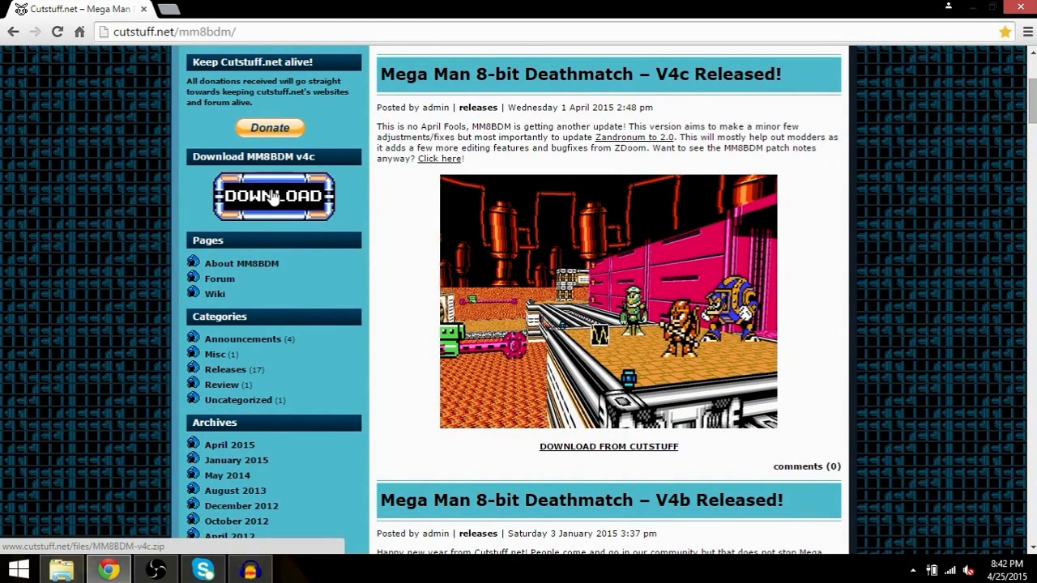
# - Start the MM8BDM-v4c.zip download, then cancel it
pyautogui.click(274, 196)
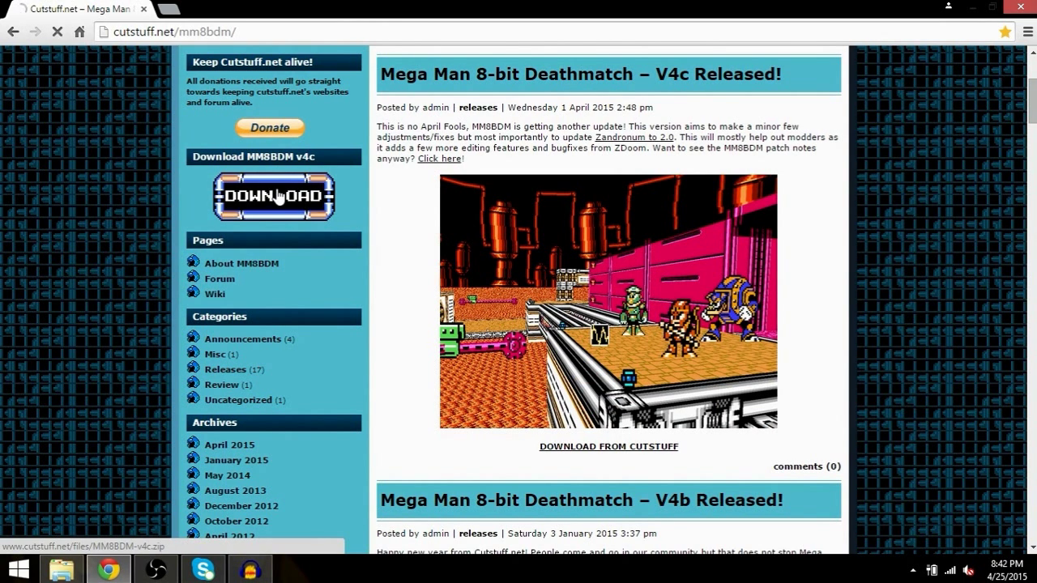
pyautogui.click(274, 196)
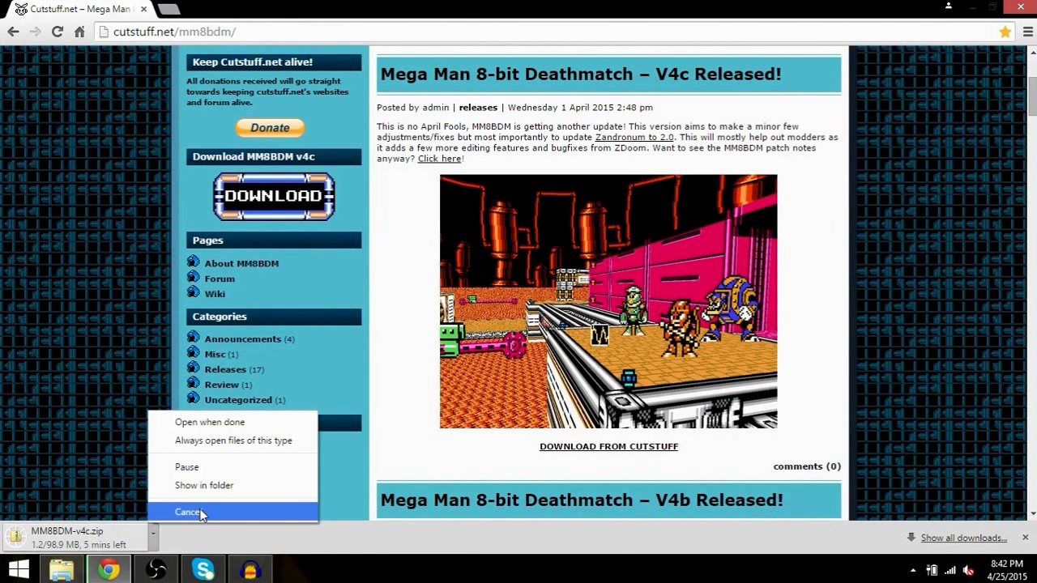
pyautogui.click(186, 511)
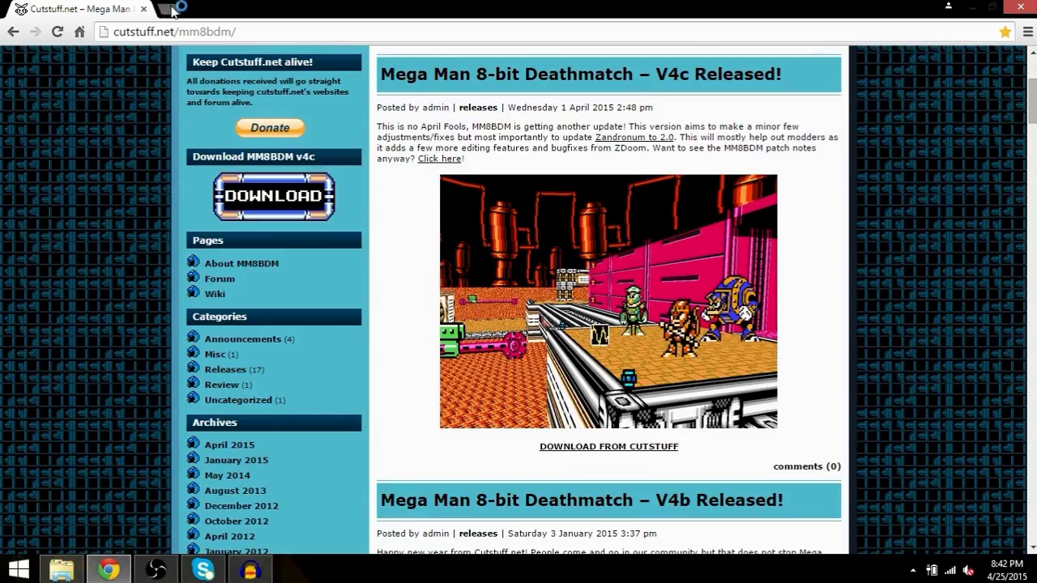
# - Open the Cutstuff forum's DoomSeeker tutorial thread and scroll to its Installation Guide
pyautogui.click(168, 9)
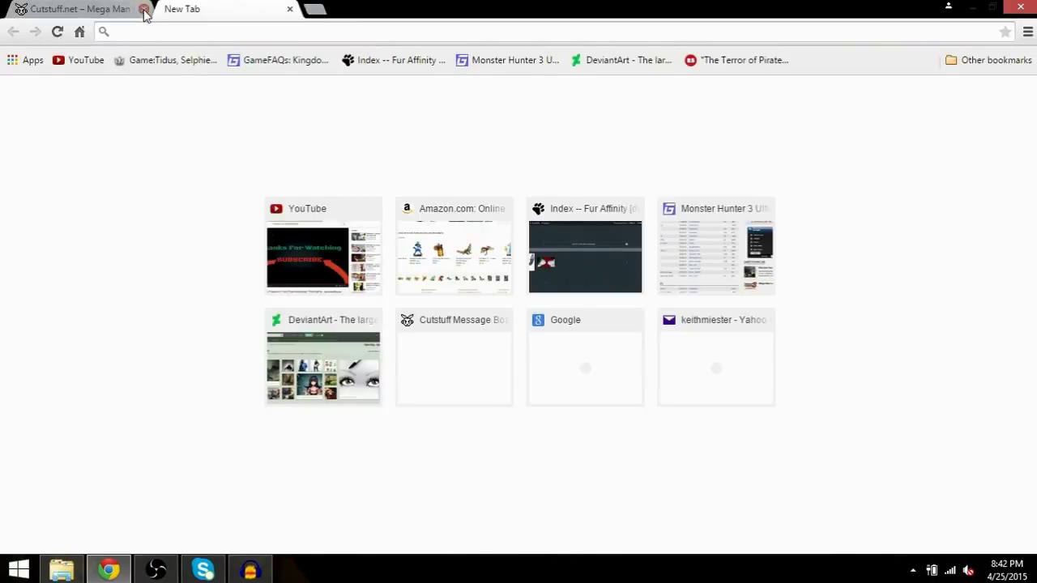
pyautogui.click(1026, 32)
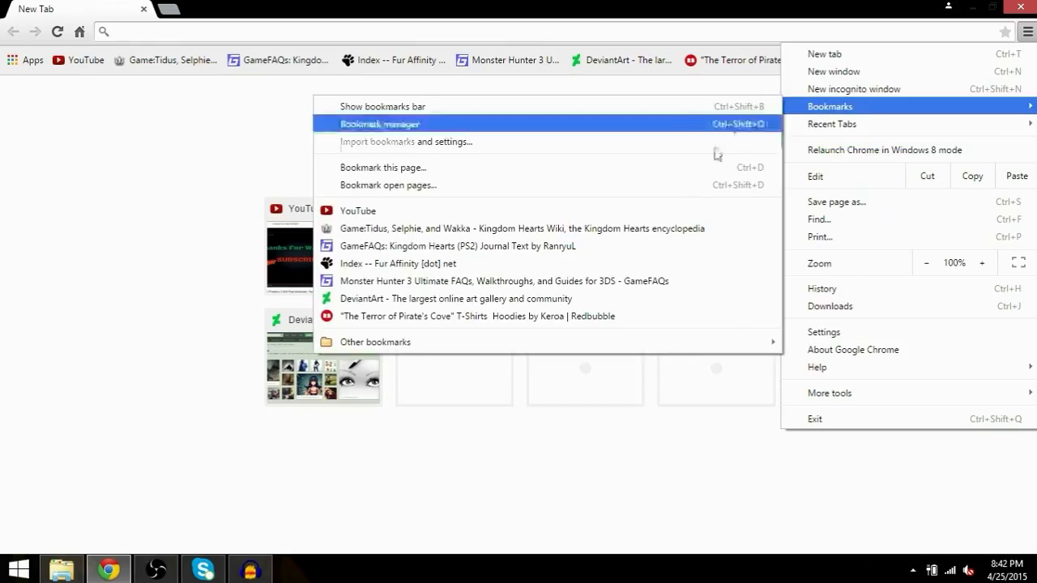
pyautogui.moveTo(375, 342)
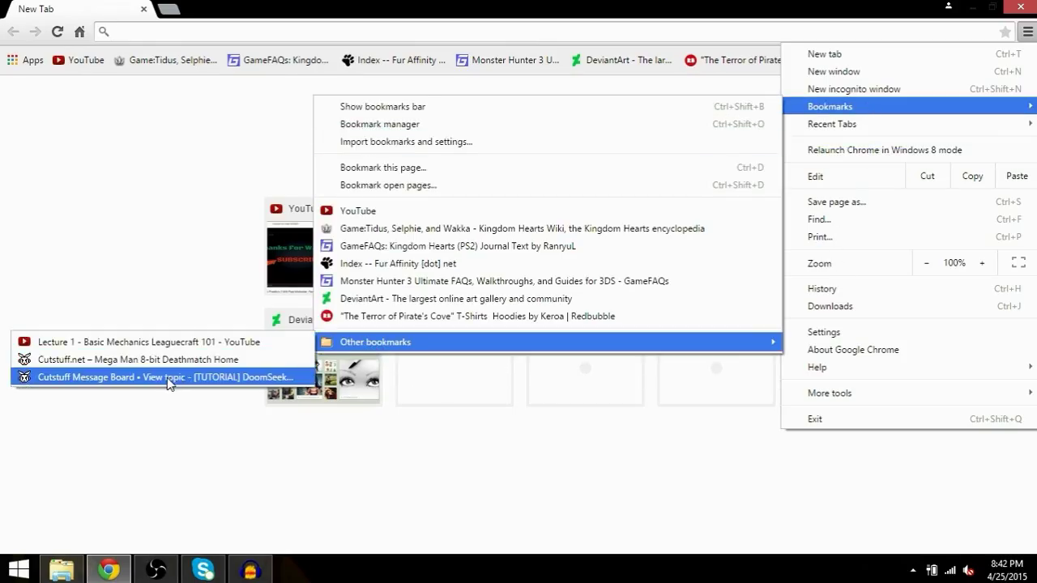
pyautogui.click(162, 377)
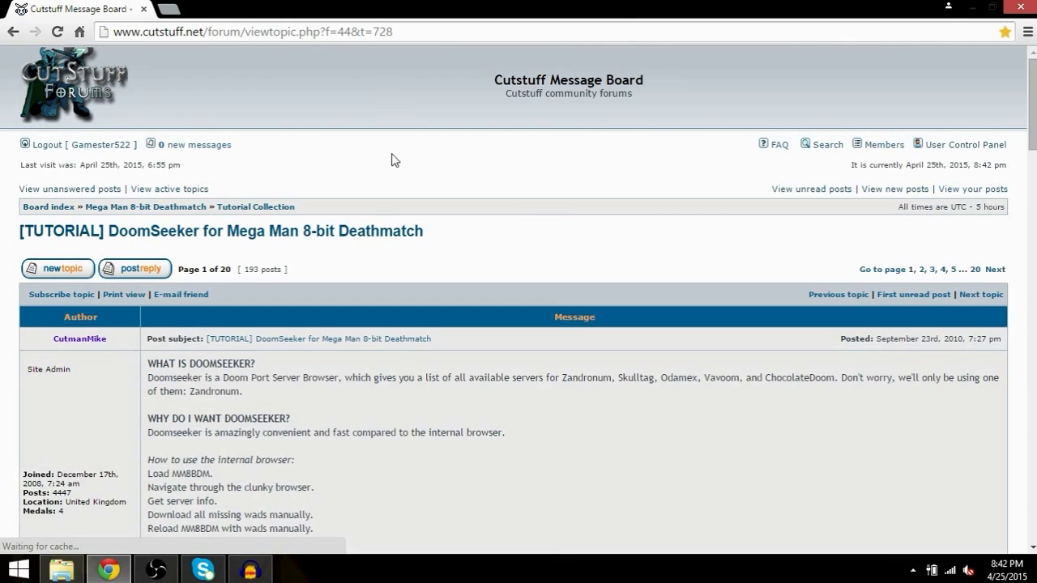
pyautogui.scroll(-3)
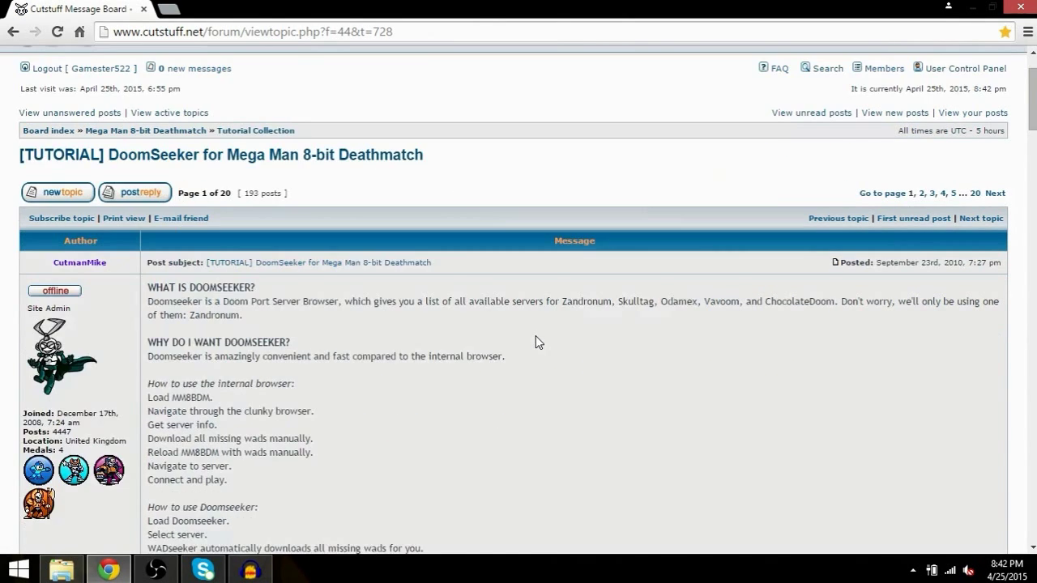
pyautogui.scroll(-3)
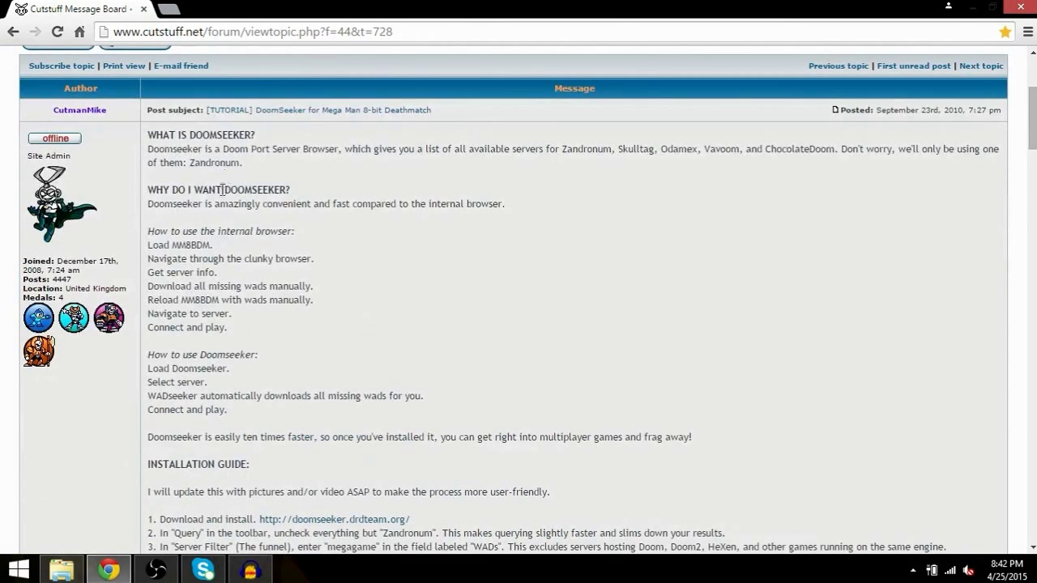
pyautogui.scroll(-3)
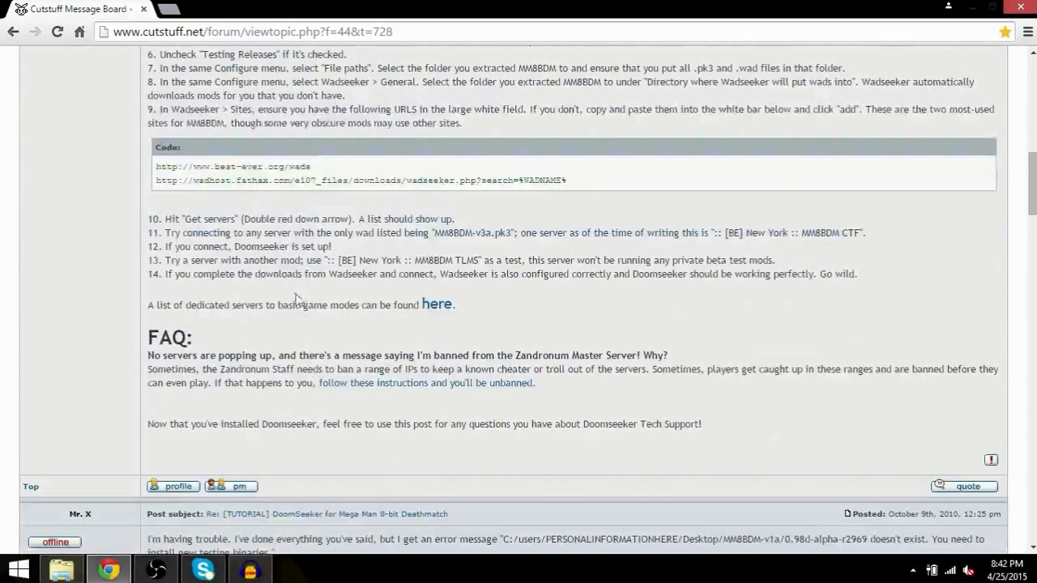
pyautogui.scroll(3)
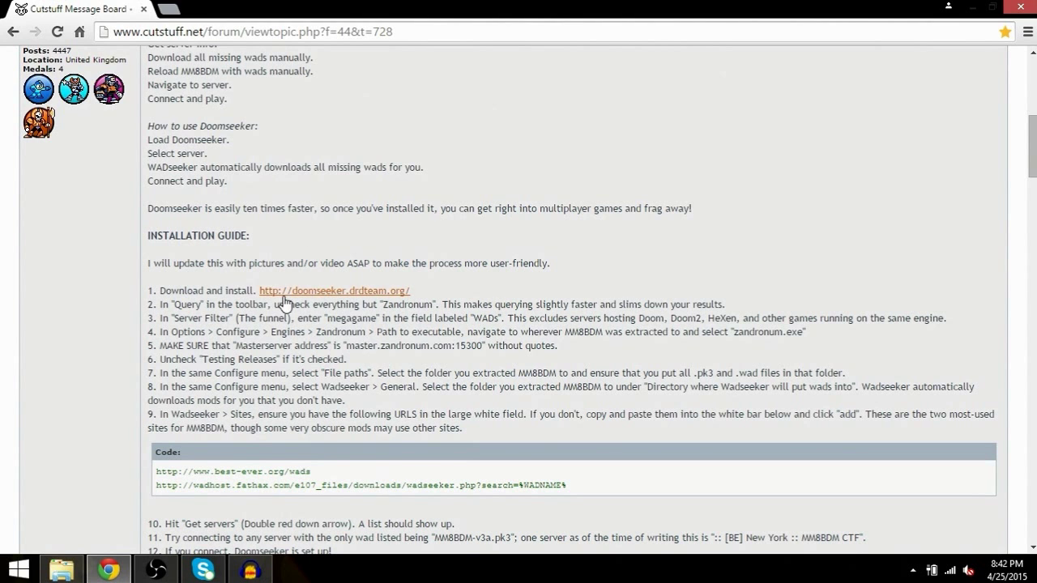
pyautogui.moveTo(363, 301)
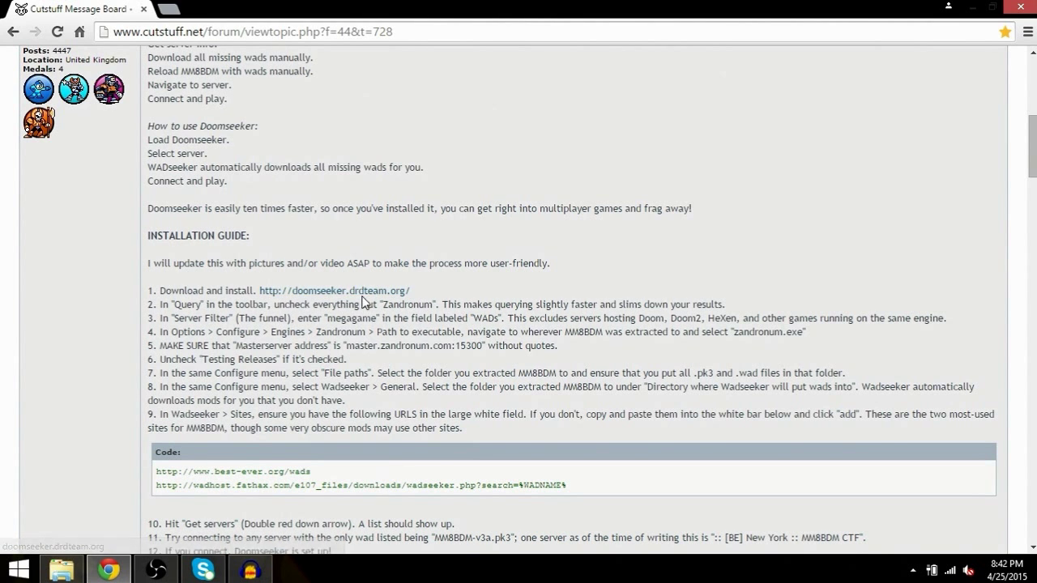
# - On doomseeker.drdteam.org's download page, start the complete 1.0 Windows package, then cancel it
pyautogui.click(333, 290)
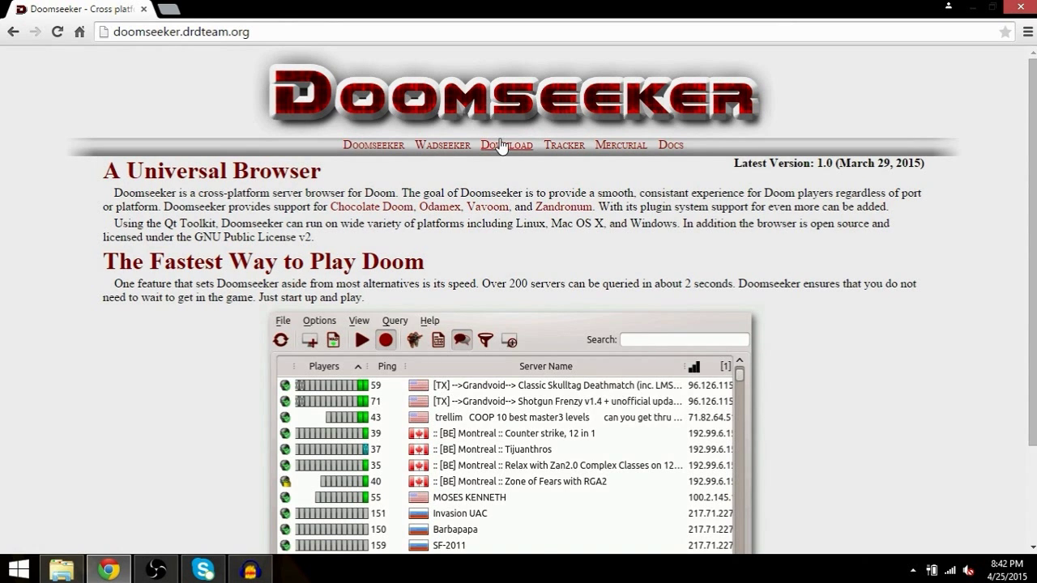
pyautogui.click(506, 145)
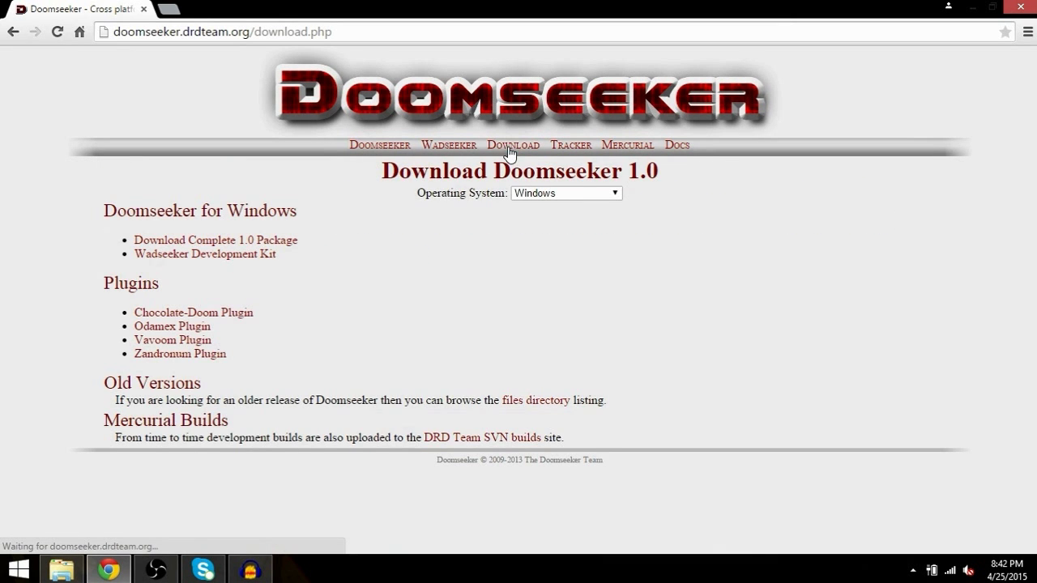
pyautogui.moveTo(220, 245)
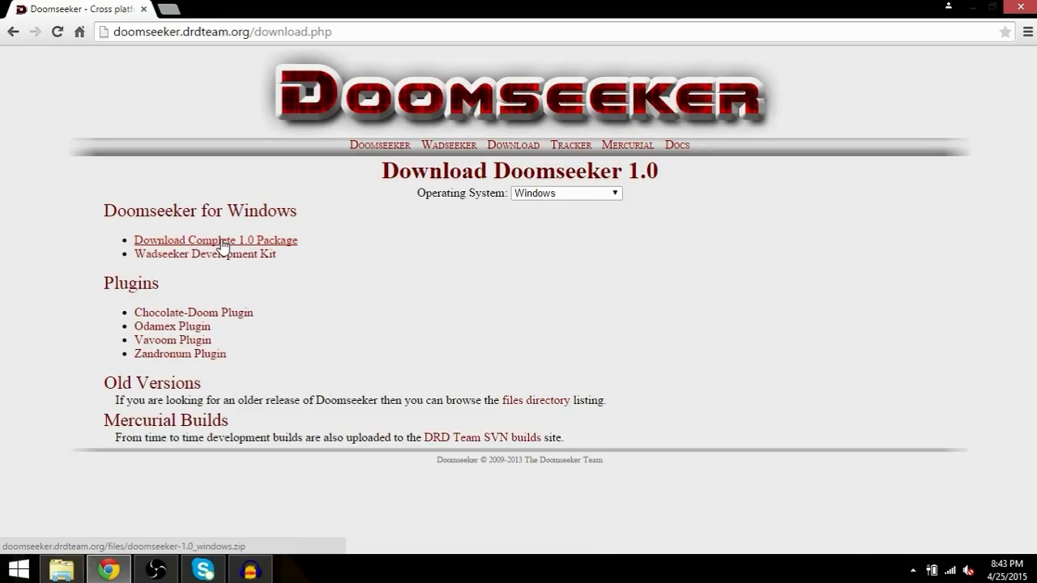
pyautogui.moveTo(212, 242)
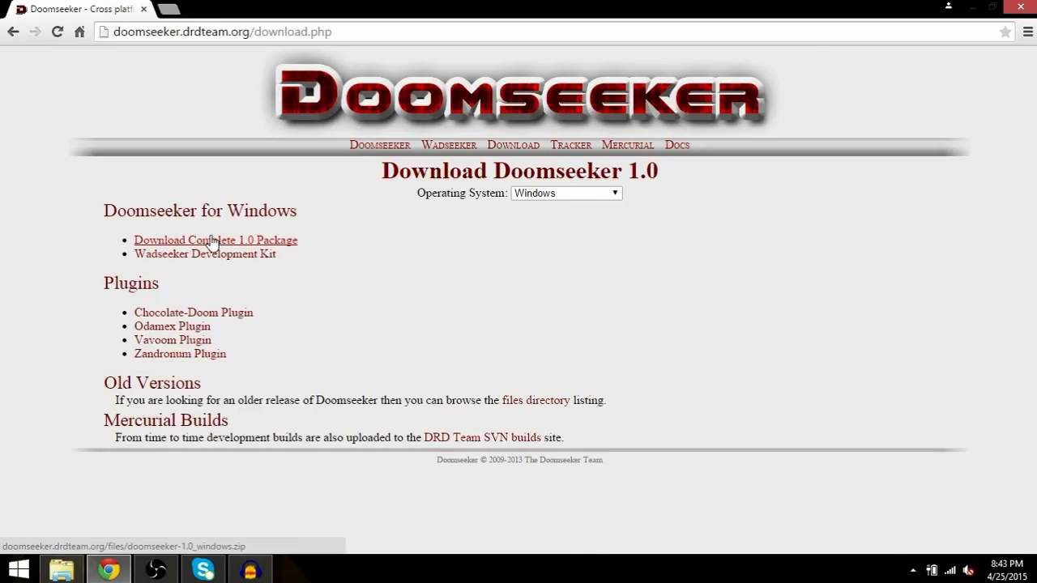
pyautogui.moveTo(280, 246)
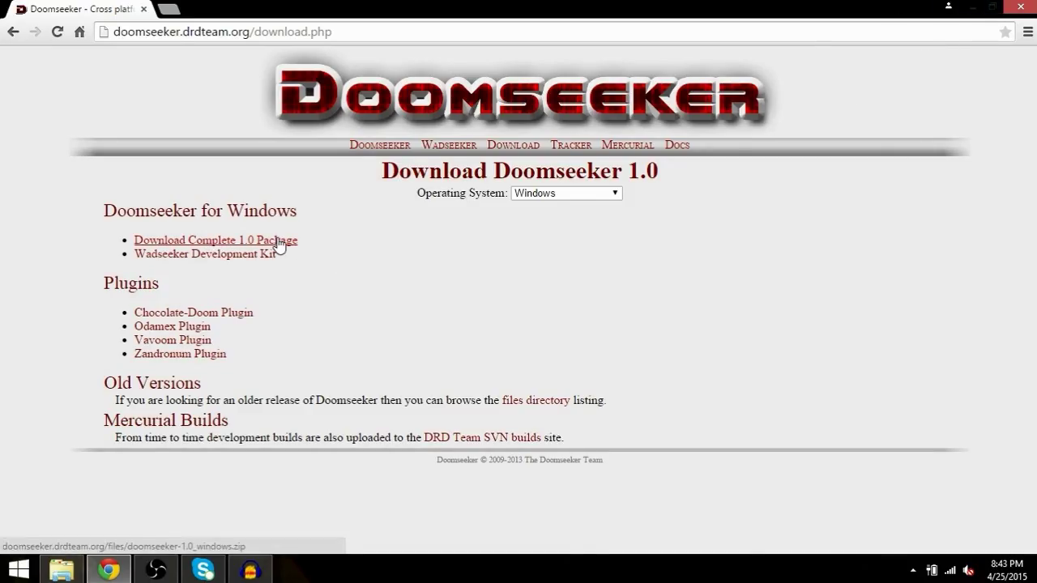
pyautogui.click(215, 240)
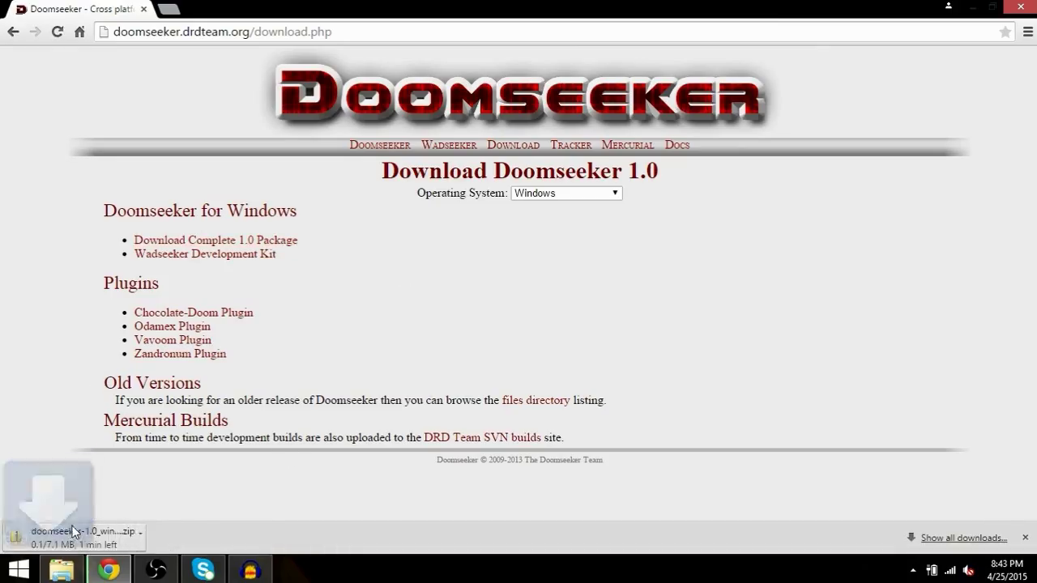
pyautogui.click(154, 533)
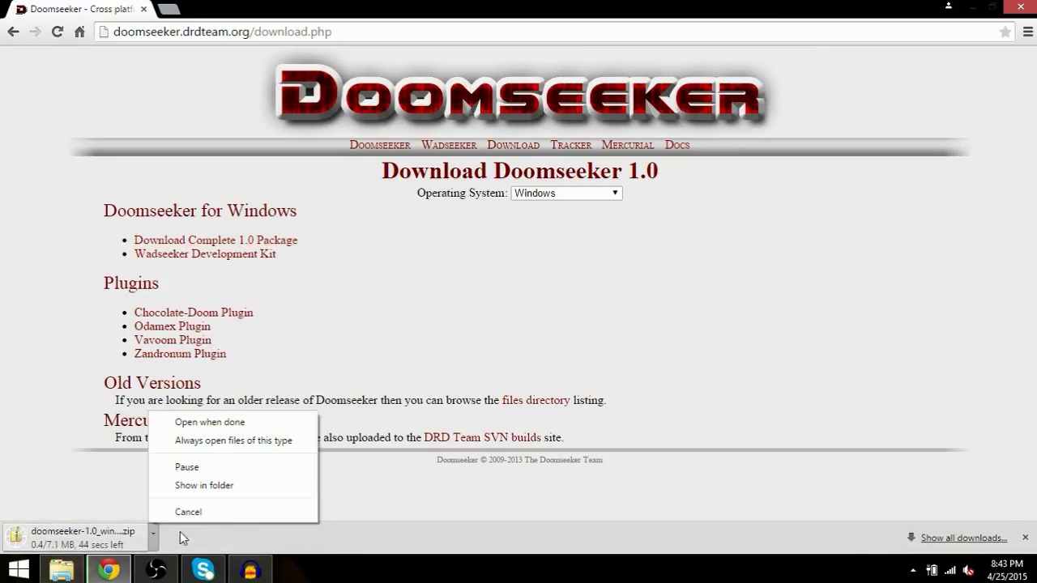
pyautogui.click(187, 511)
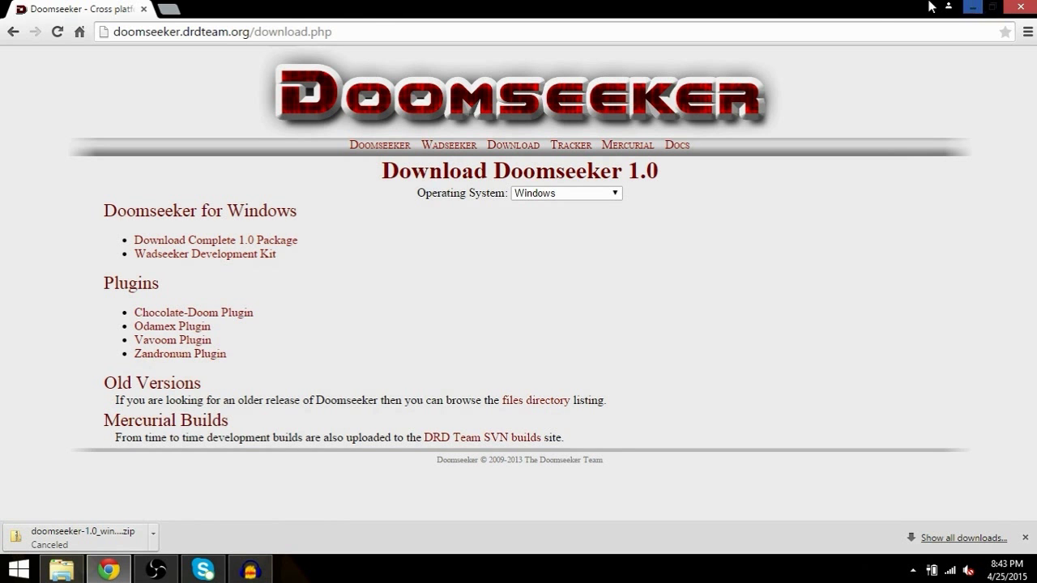
pyautogui.moveTo(49, 23)
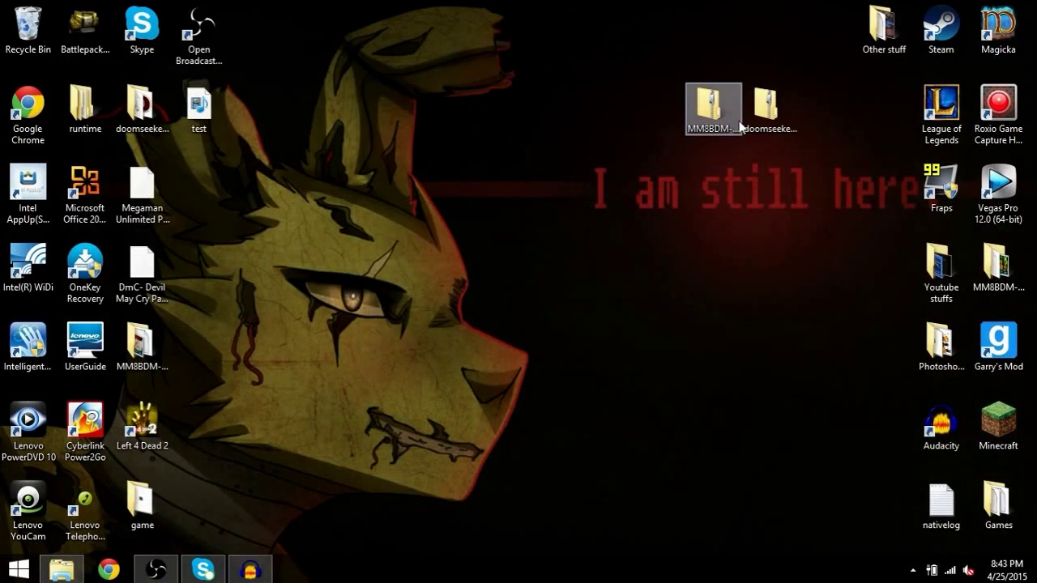
# - Extract the MM8BDM zip into an MM8BDM-v4c folder, reposition it, and open it
pyautogui.moveTo(713, 107); pyautogui.dragTo(645, 101)
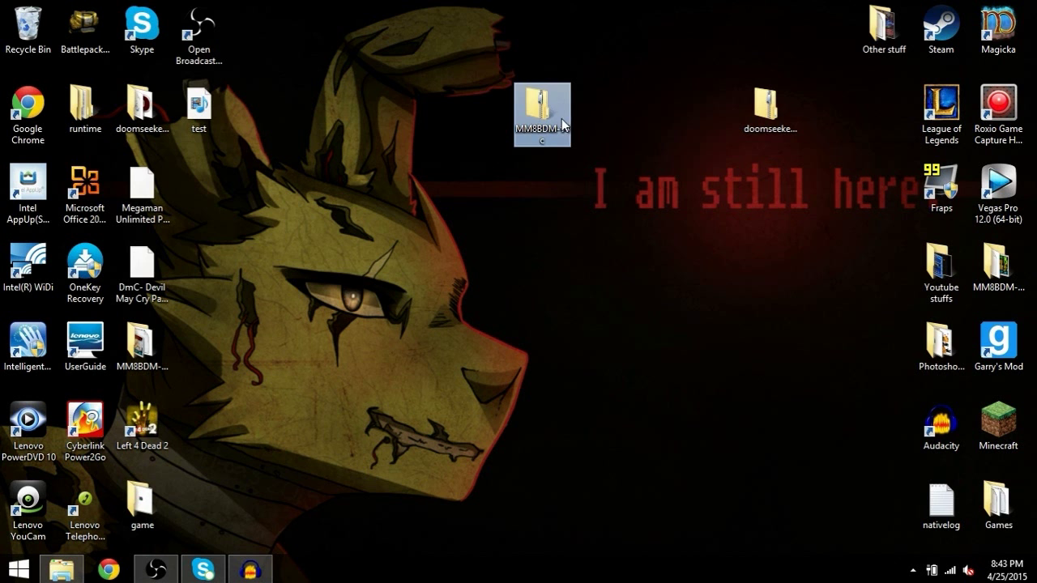
pyautogui.rightClick(542, 109)
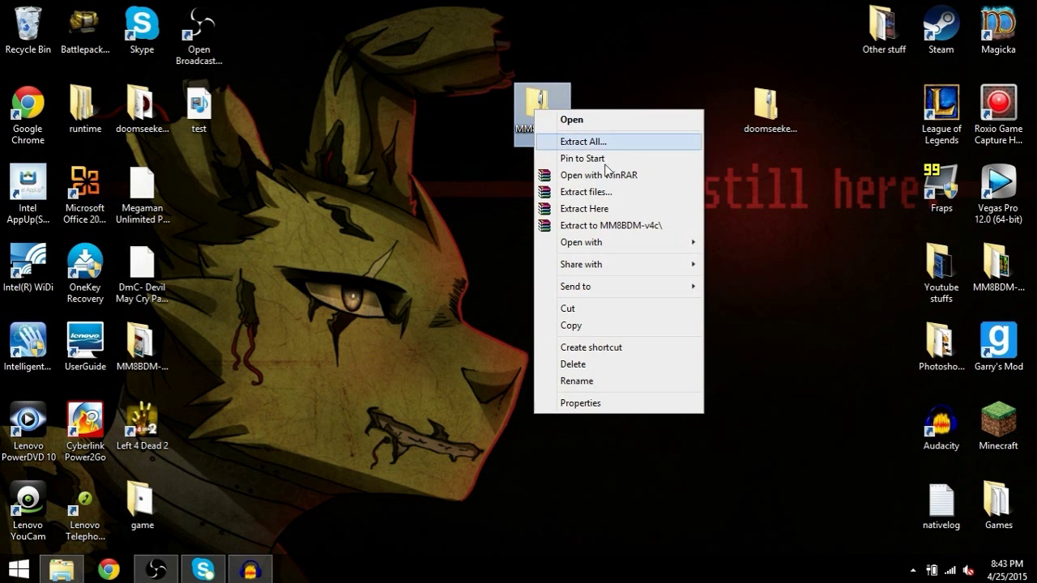
pyautogui.click(618, 225)
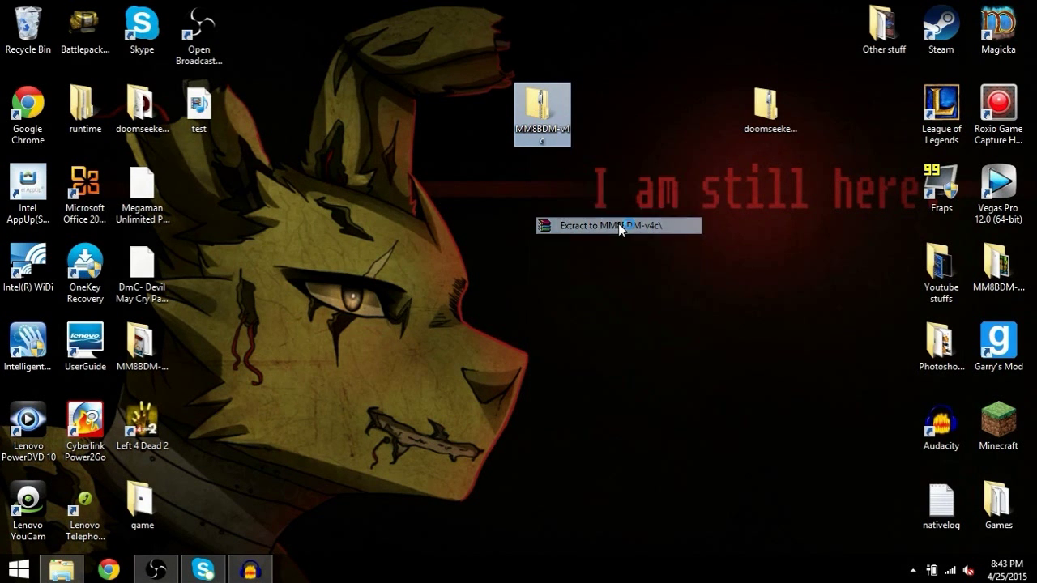
pyautogui.click(615, 226)
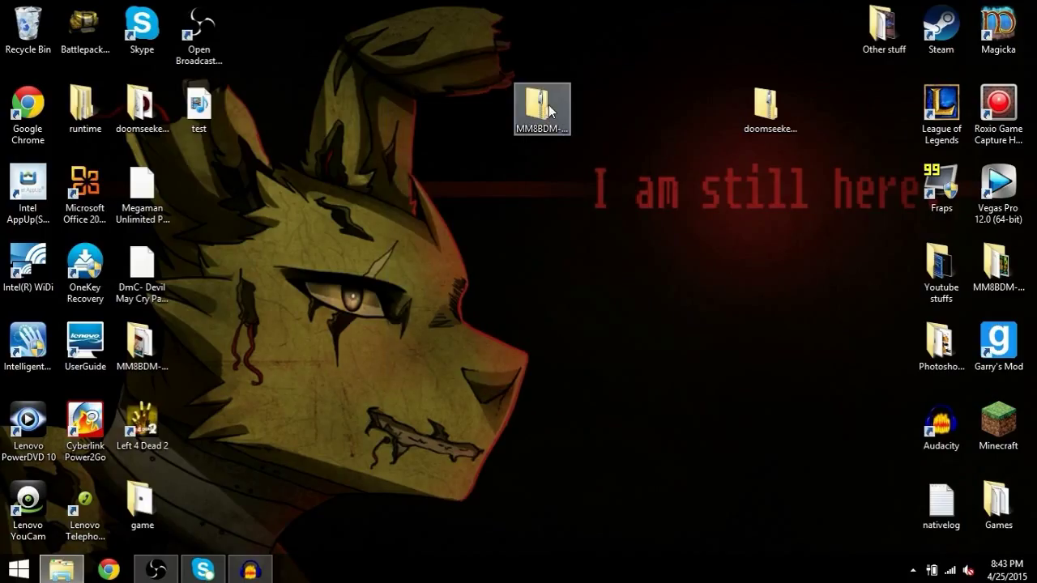
pyautogui.moveTo(541, 110); pyautogui.dragTo(771, 34)
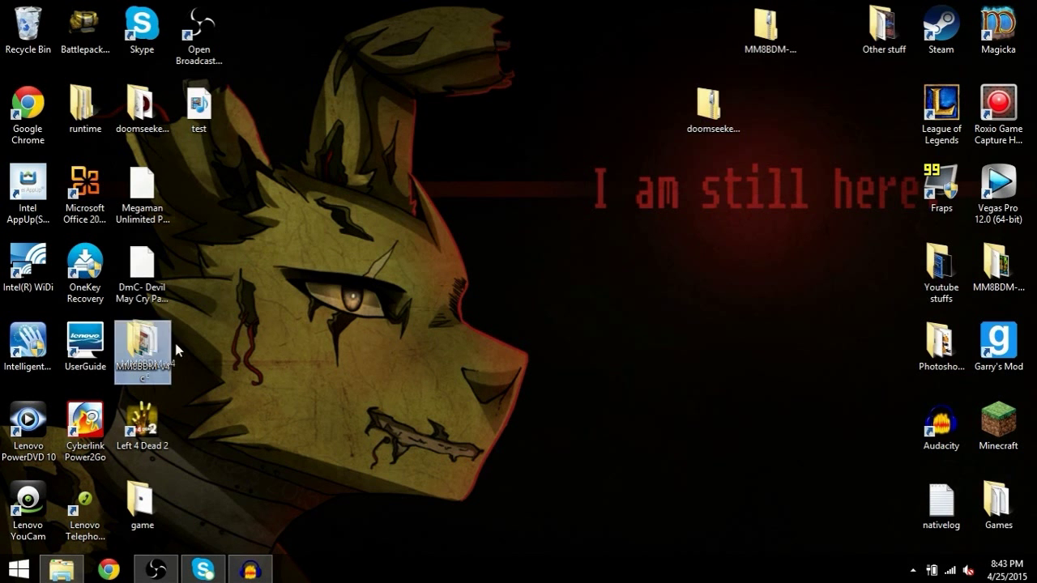
pyautogui.doubleClick(142, 353)
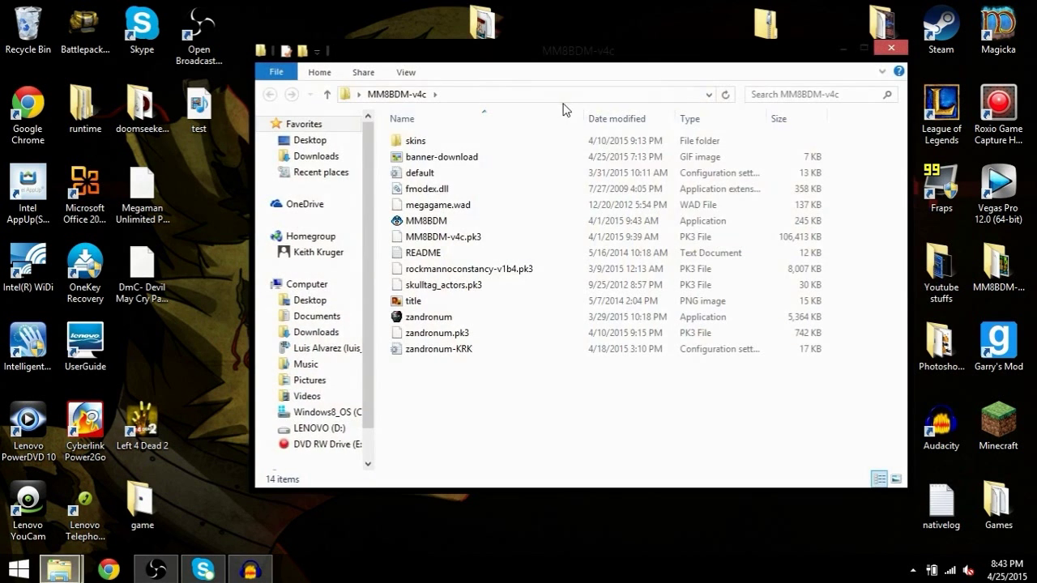
# - Browse the MM8BDM-v4c folder files and start the MM8BDM game launcher
pyautogui.click(444, 285)
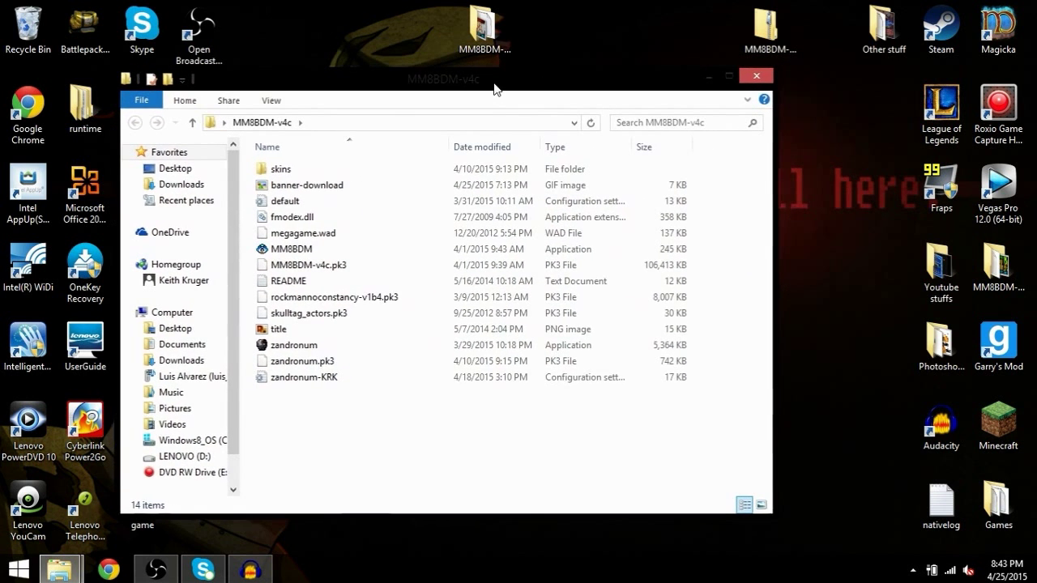
pyautogui.moveTo(1006, 257)
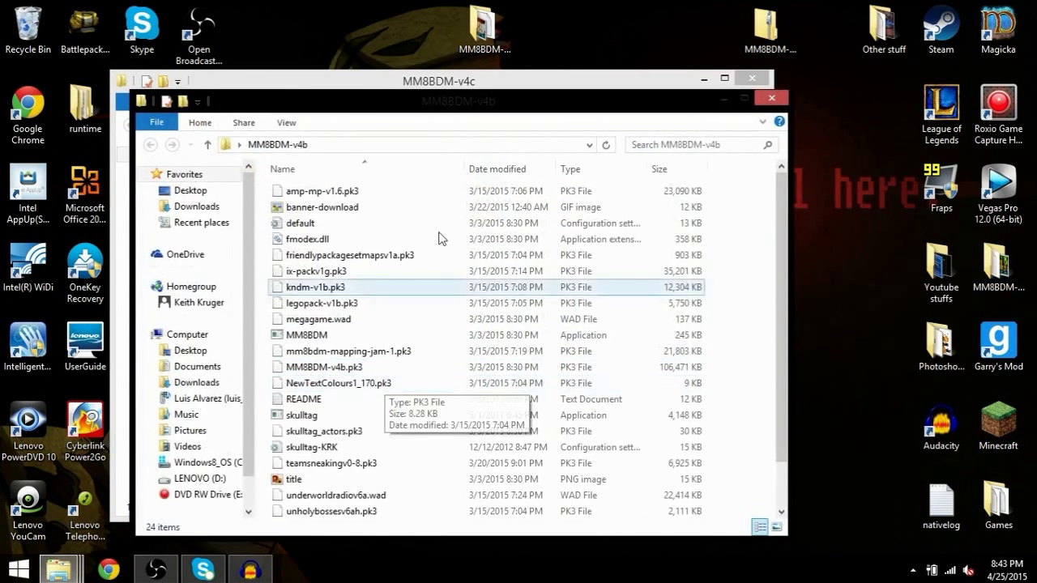
pyautogui.scroll(-3)
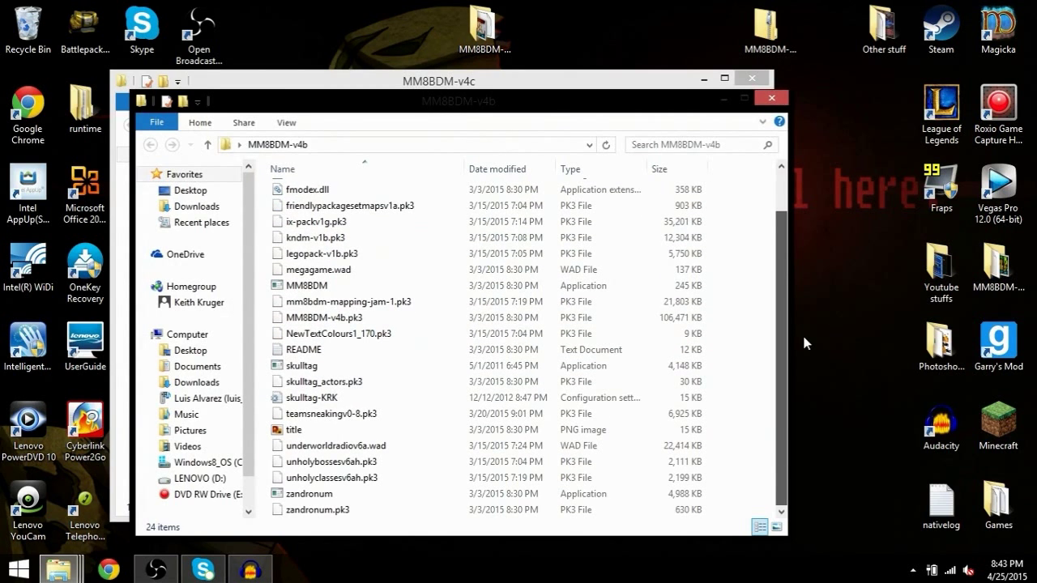
pyautogui.click(301, 349)
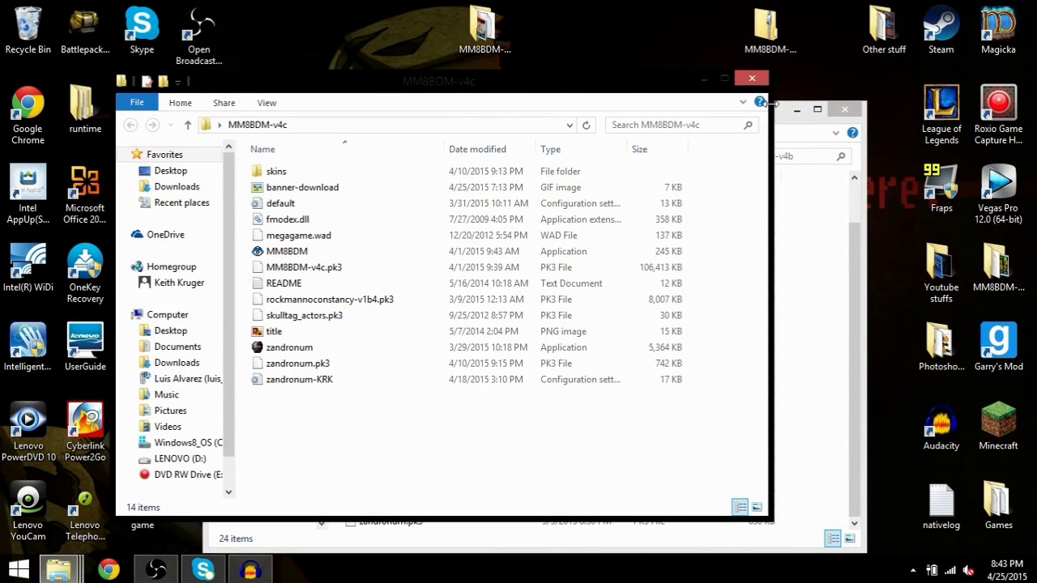
pyautogui.click(302, 379)
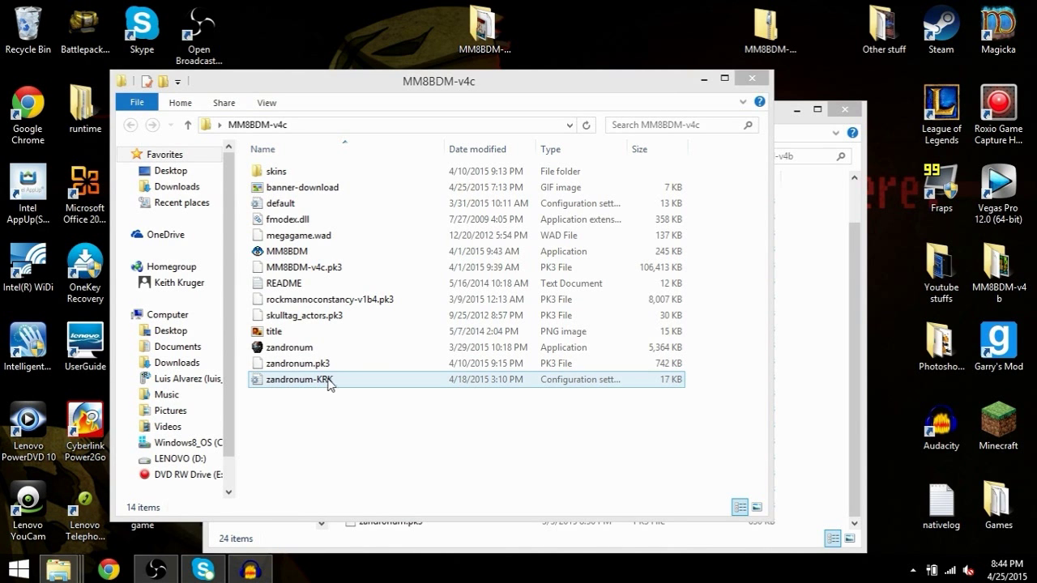
pyautogui.click(365, 415)
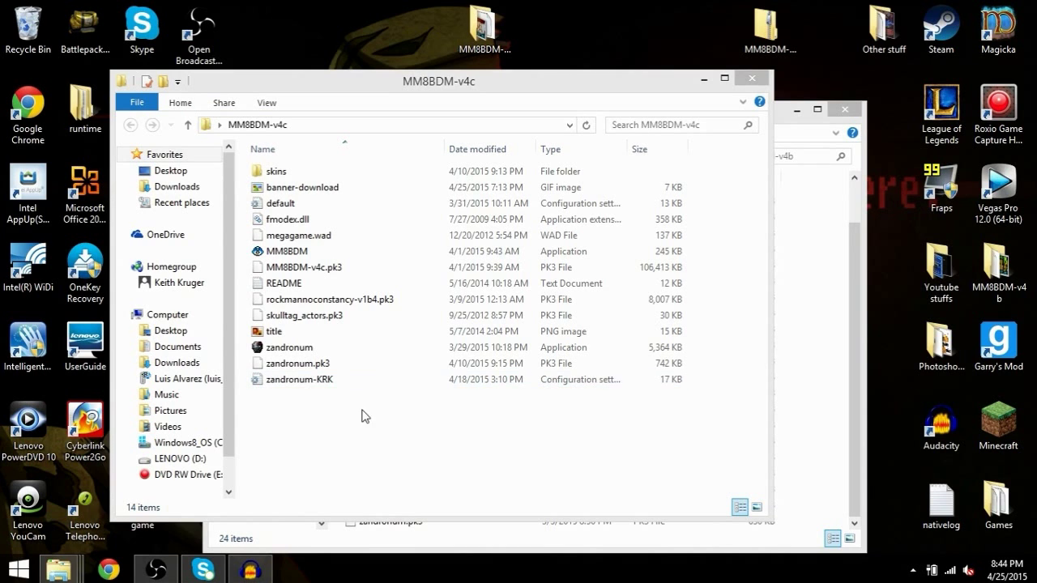
pyautogui.moveTo(307, 405)
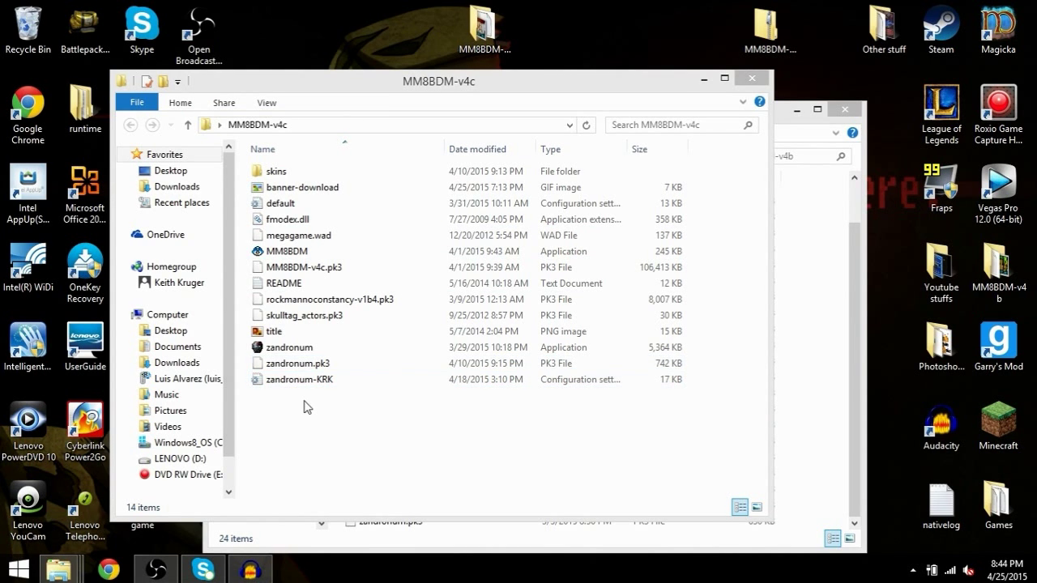
pyautogui.moveTo(857, 378)
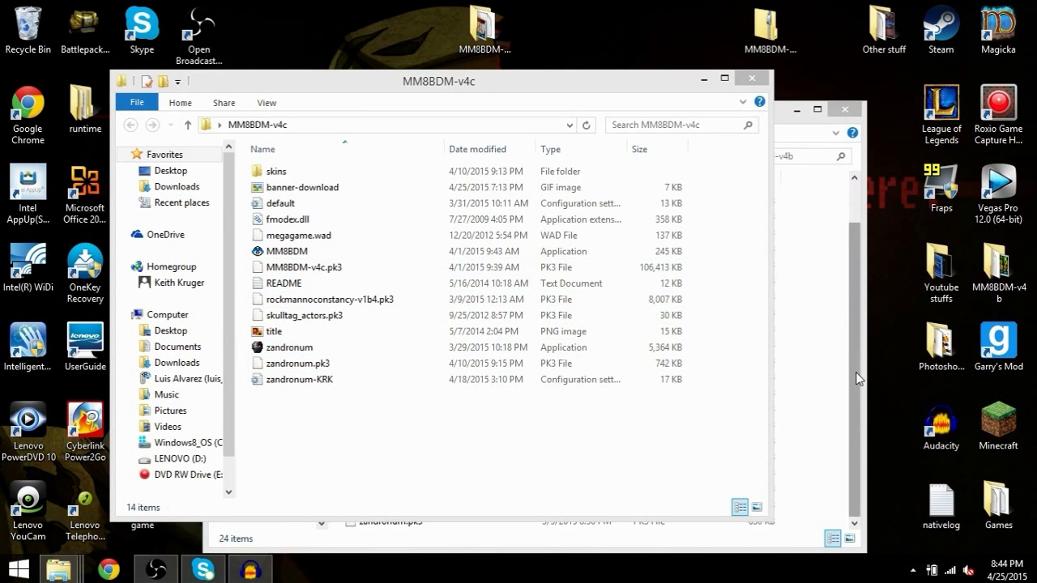
pyautogui.moveTo(852, 379)
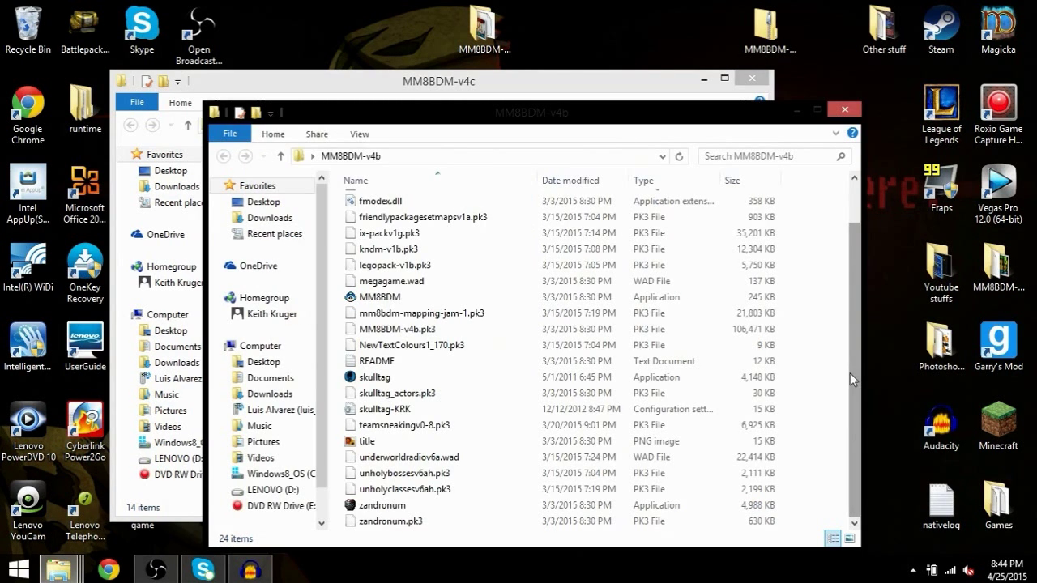
pyautogui.click(367, 441)
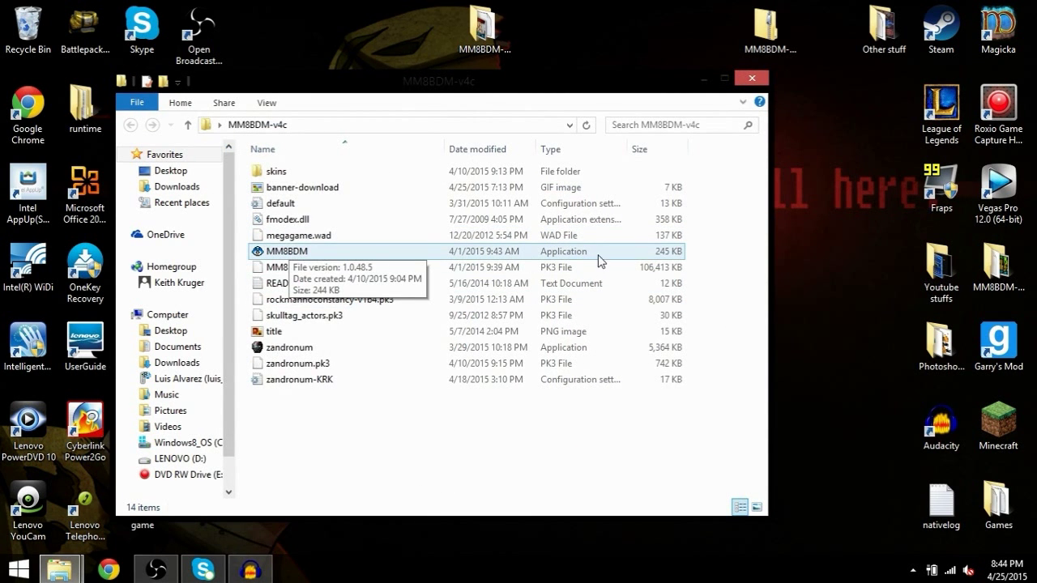
pyautogui.doubleClick(285, 251)
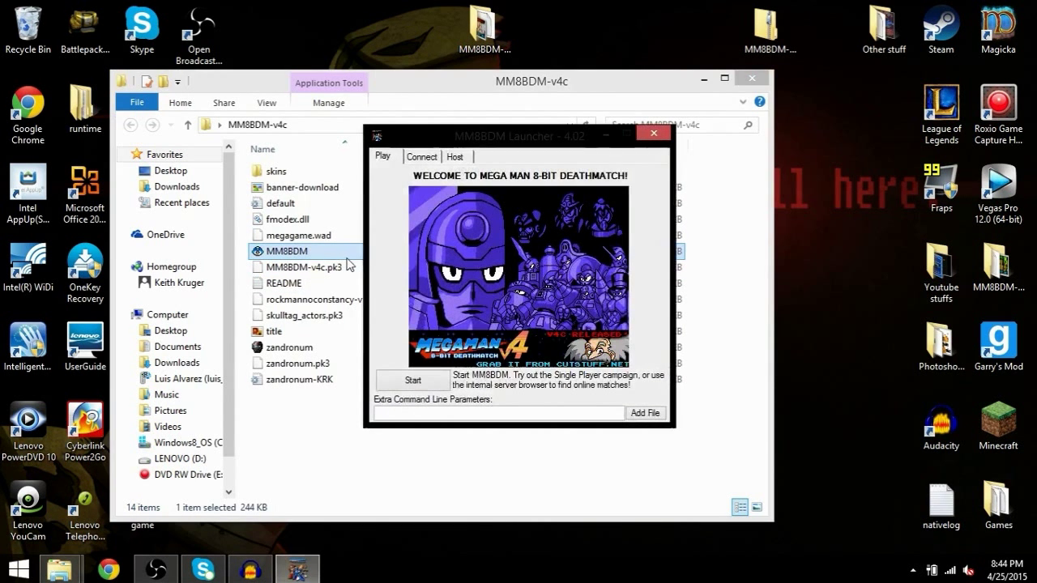
pyautogui.moveTo(650, 160)
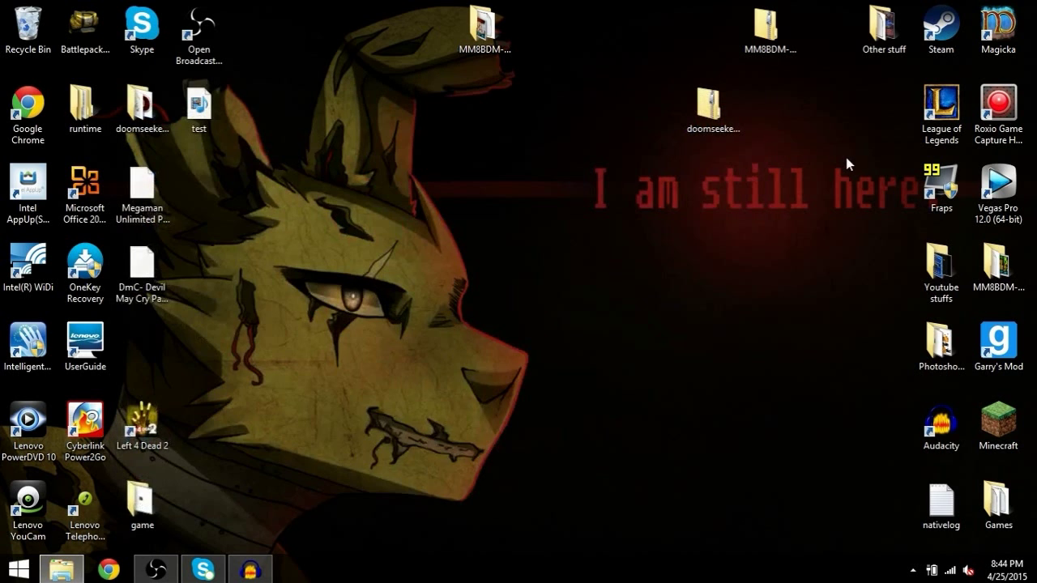
# - Launch doomseeker.exe from the doomseeker-1.0_windows desktop folder
pyautogui.click(712, 104)
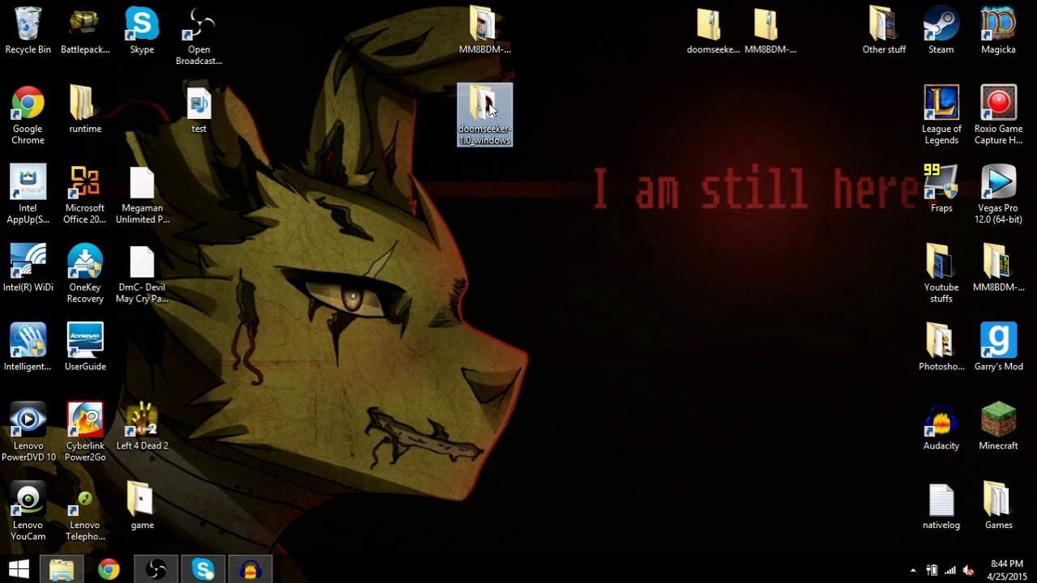
pyautogui.doubleClick(485, 106)
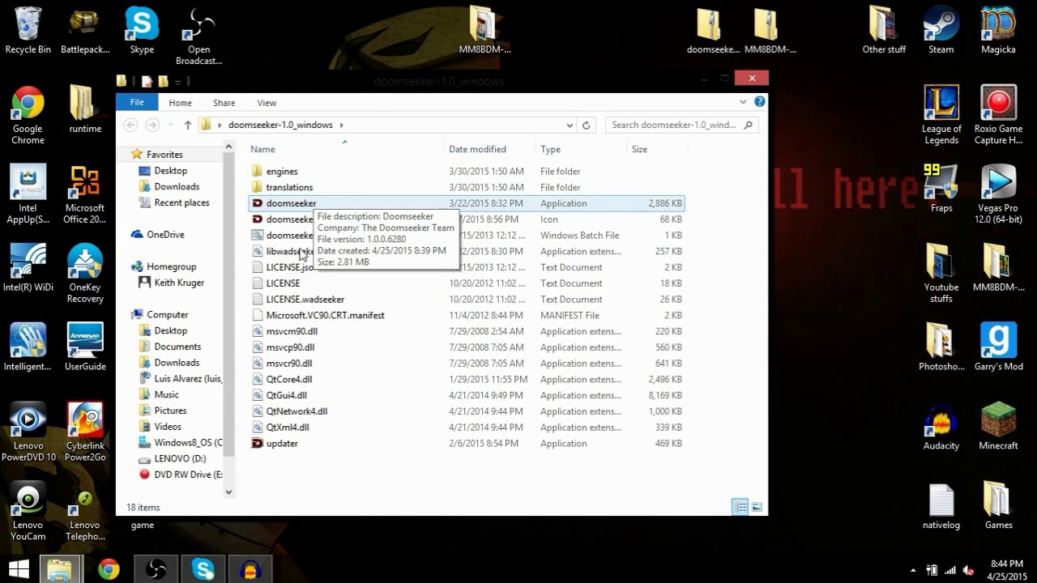
pyautogui.moveTo(390, 362)
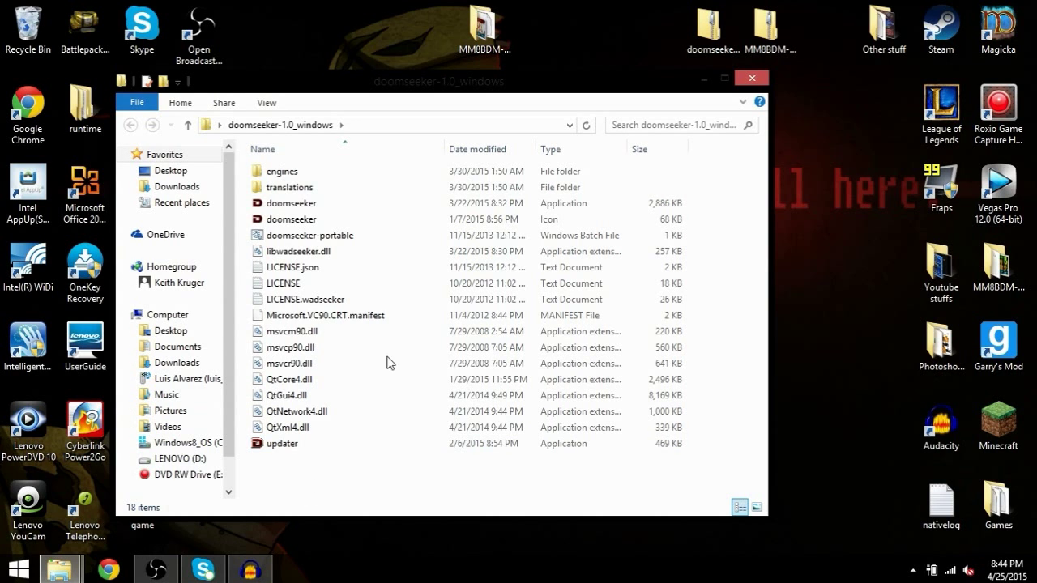
pyautogui.moveTo(317, 203)
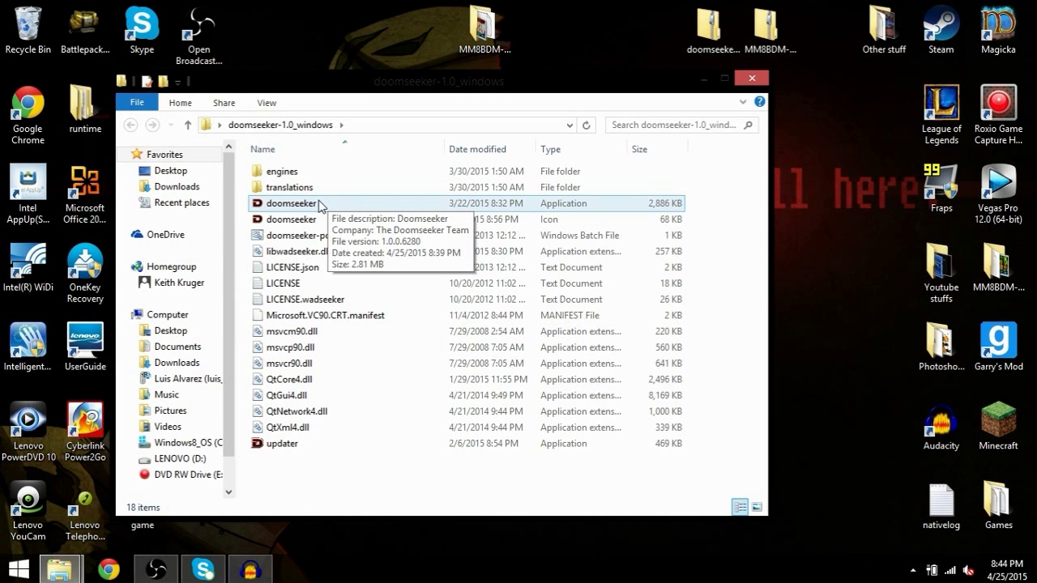
pyautogui.click(292, 203)
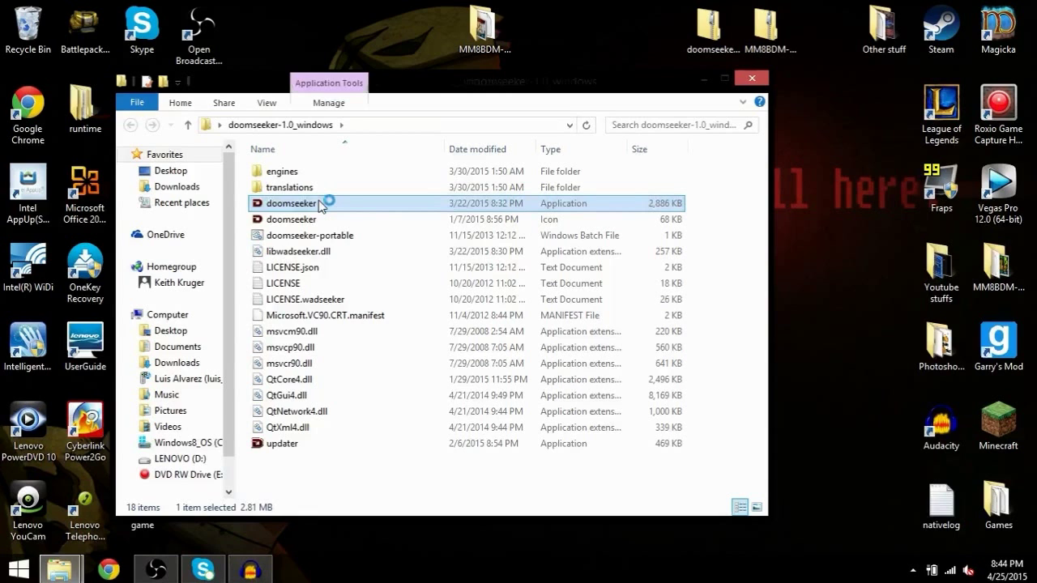
pyautogui.doubleClick(292, 203)
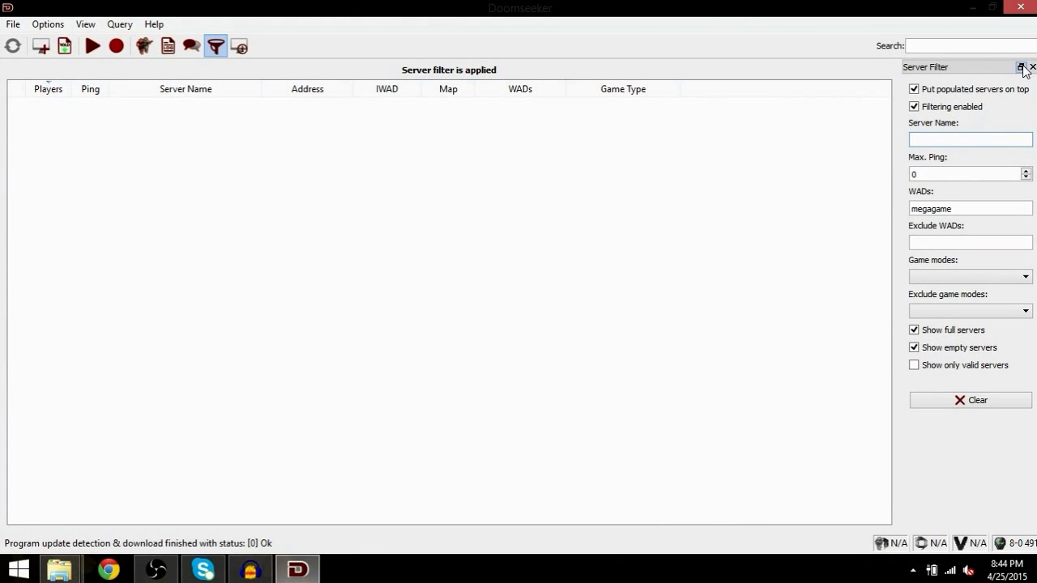
# - Close the Server Filter panel and open Options > Configure
pyautogui.click(1023, 68)
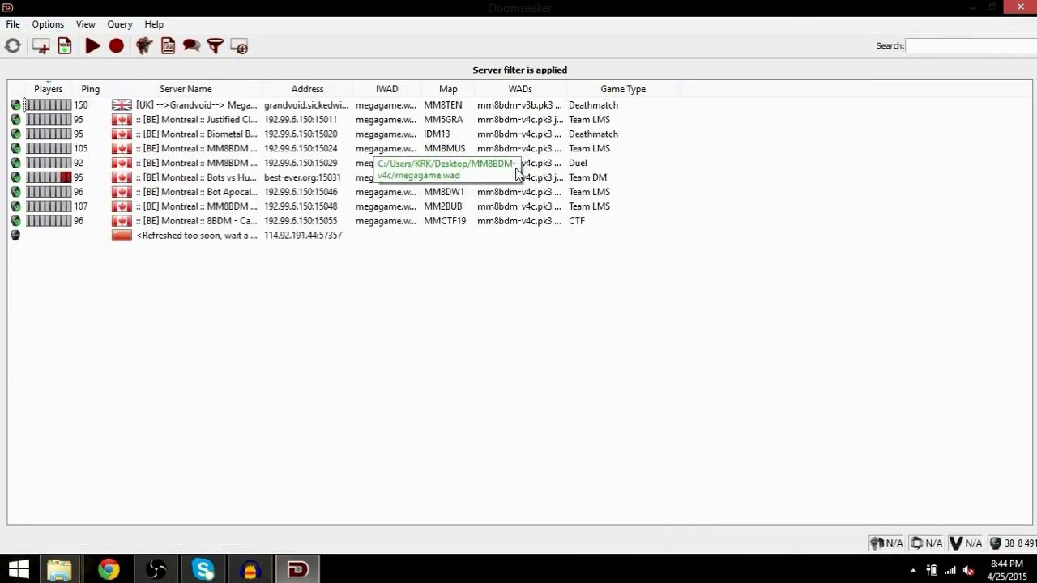
pyautogui.click(13, 13)
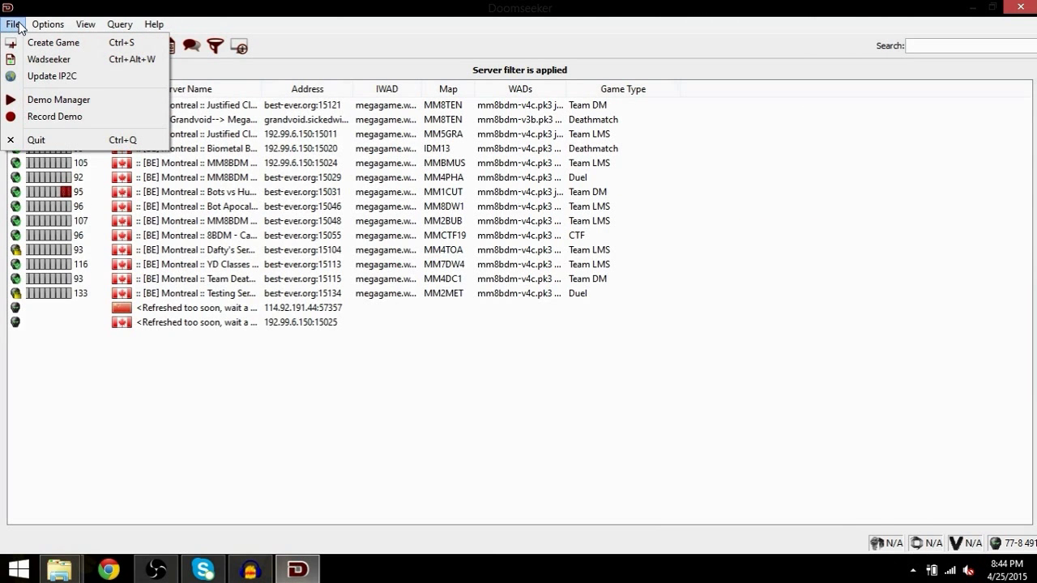
pyautogui.click(52, 9)
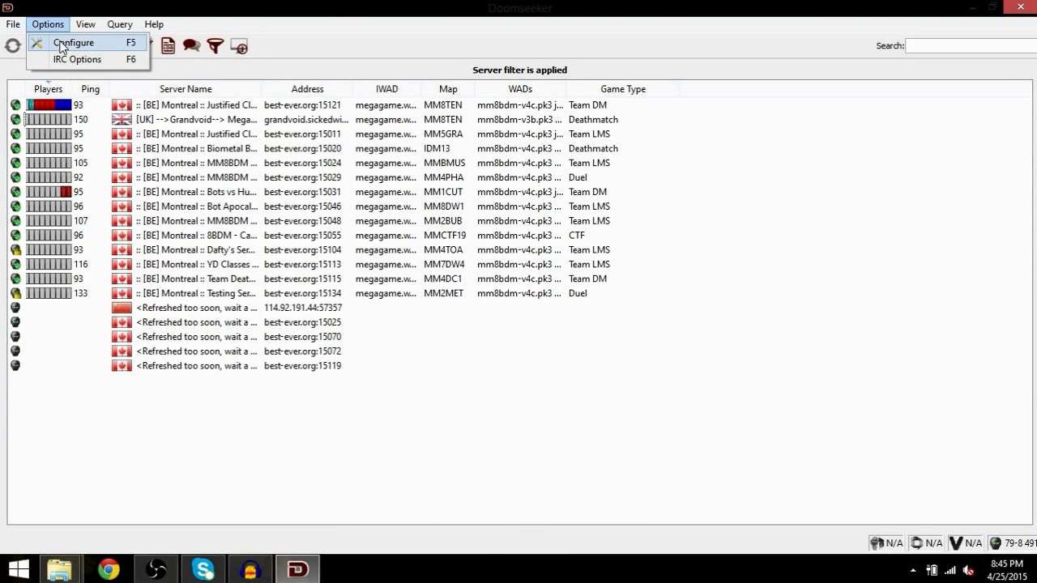
pyautogui.click(74, 43)
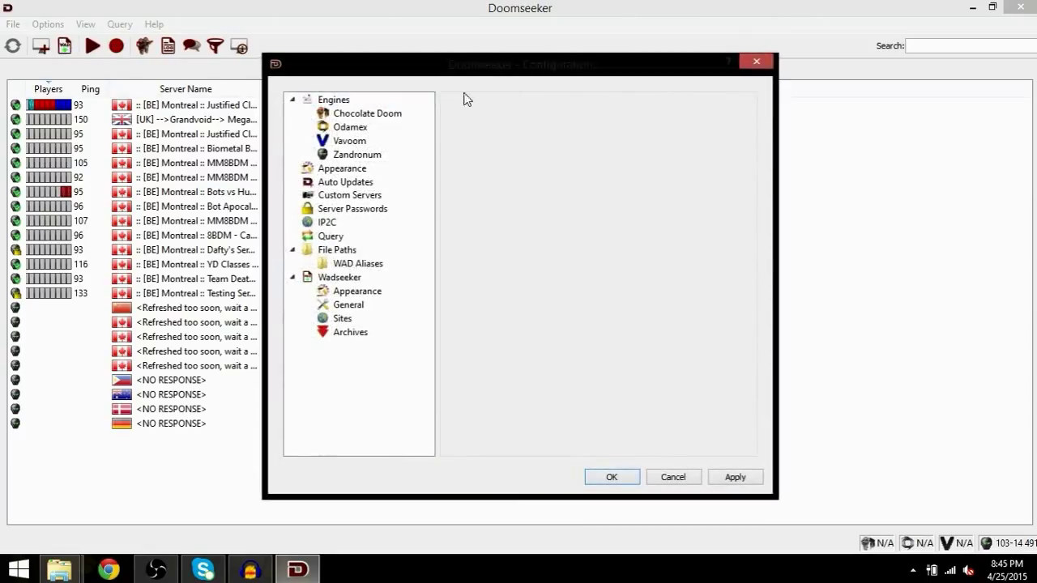
# - Set Zandronum's executable path to zandronum.exe in the desktop MM8BDM-v4c folder
pyautogui.click(349, 140)
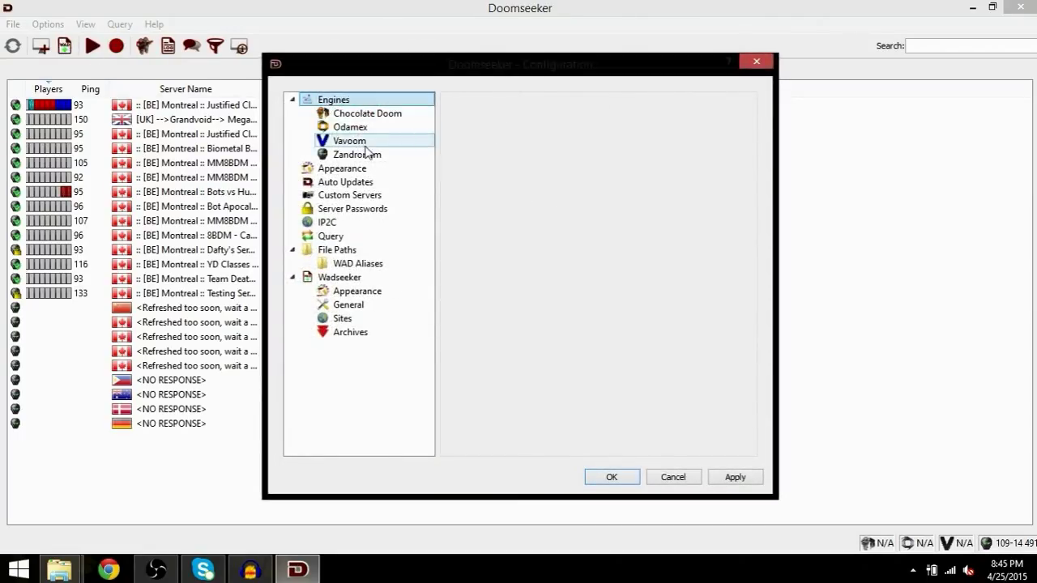
pyautogui.click(357, 155)
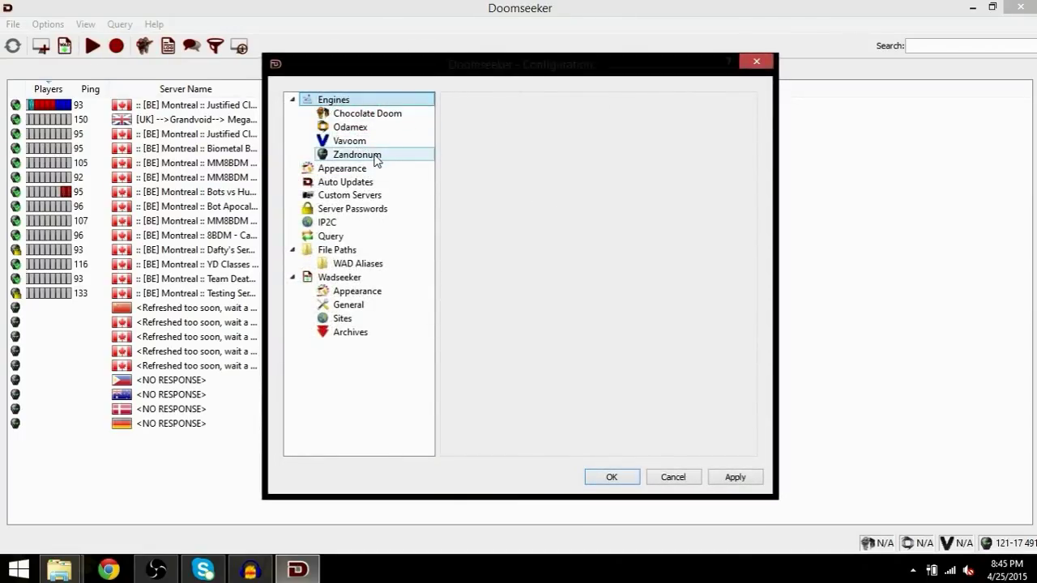
pyautogui.moveTo(370, 159)
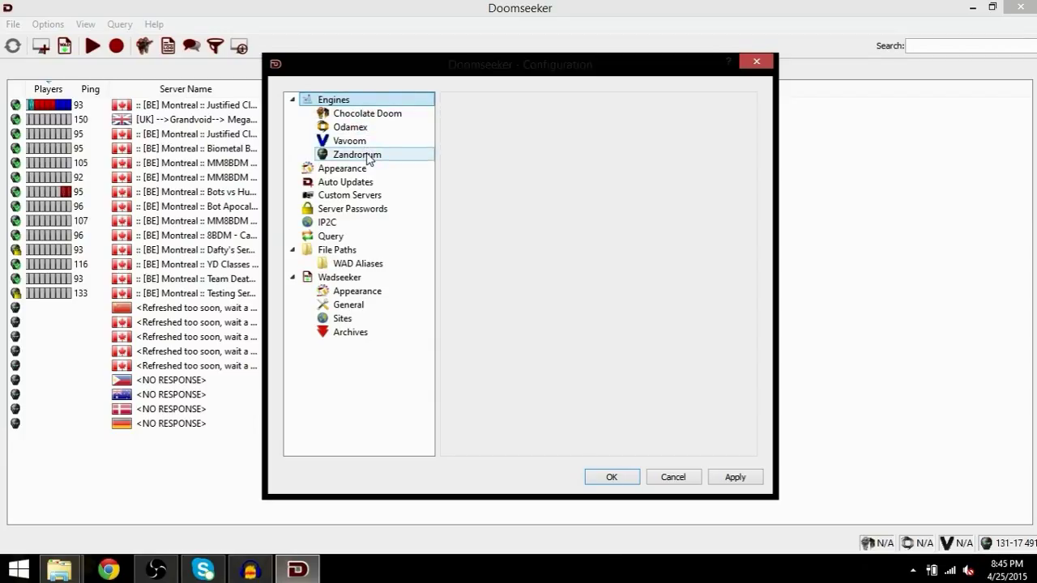
pyautogui.click(356, 154)
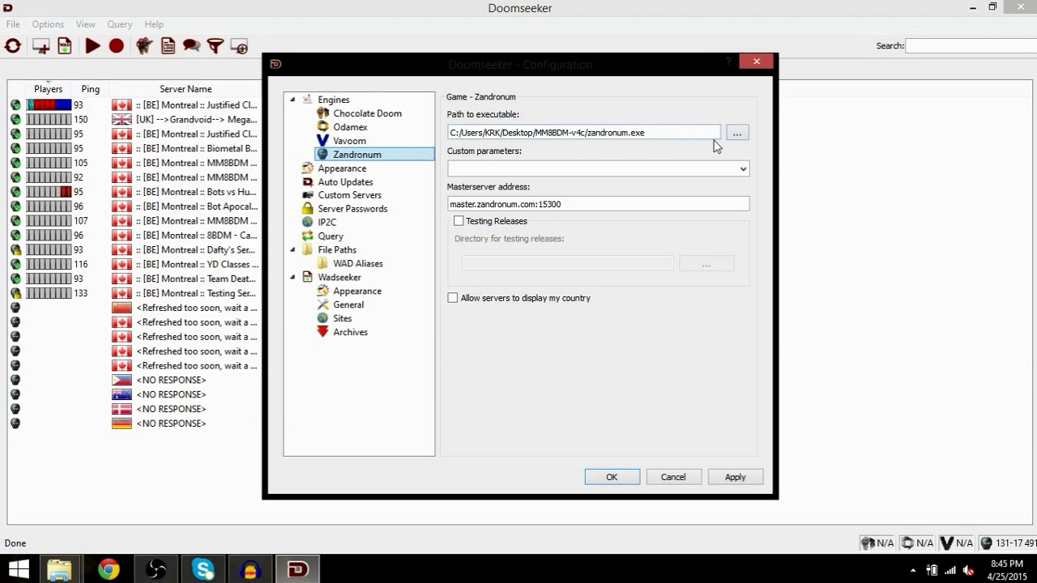
pyautogui.click(736, 132)
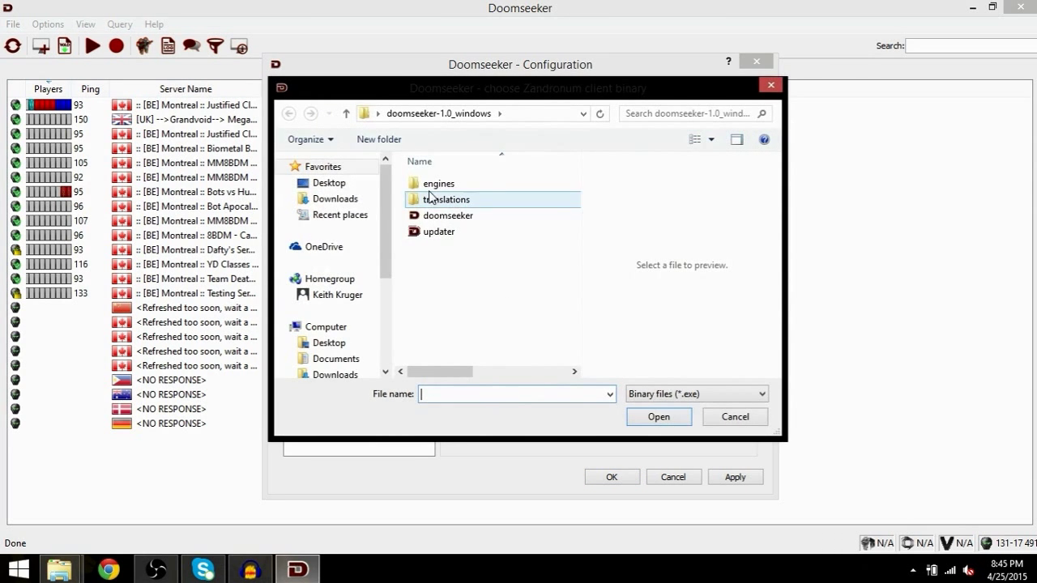
pyautogui.click(328, 182)
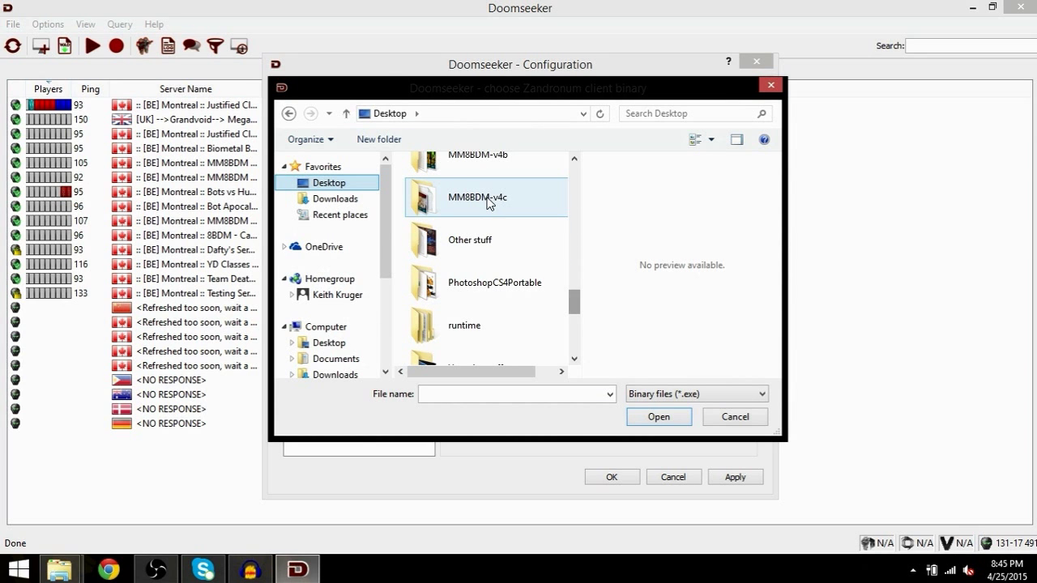
pyautogui.doubleClick(476, 196)
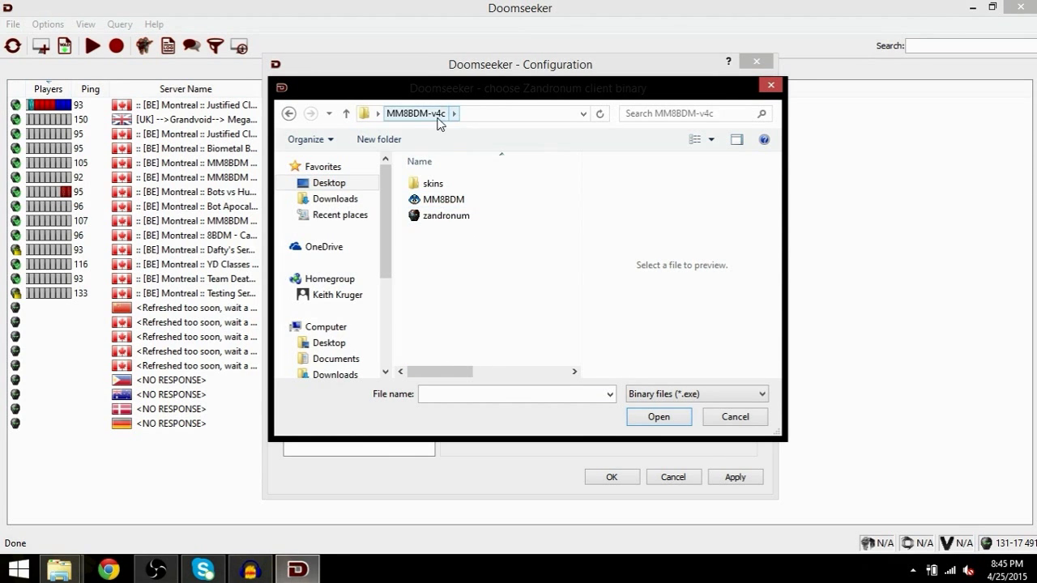
pyautogui.click(444, 215)
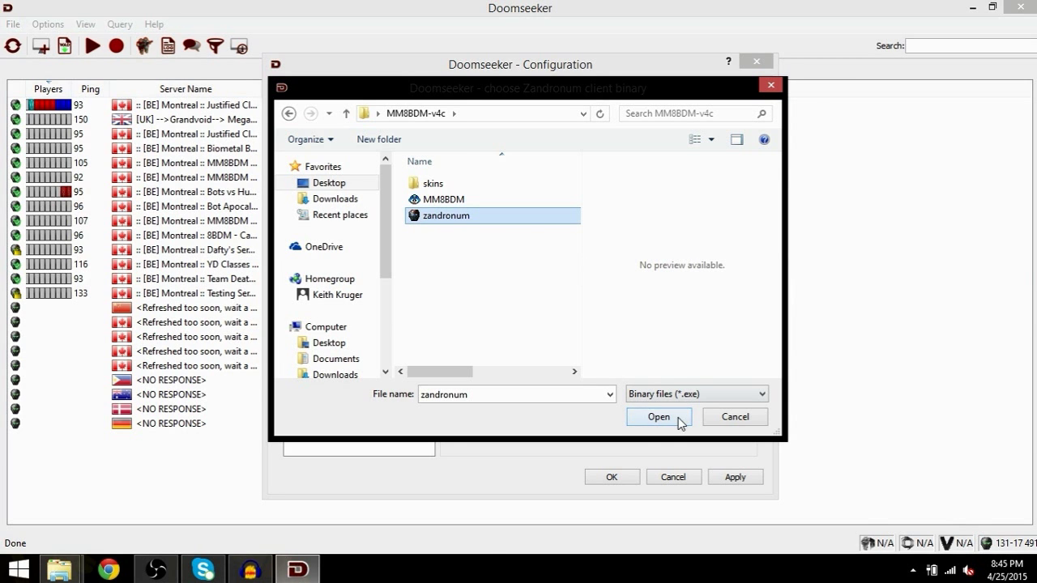
pyautogui.click(658, 417)
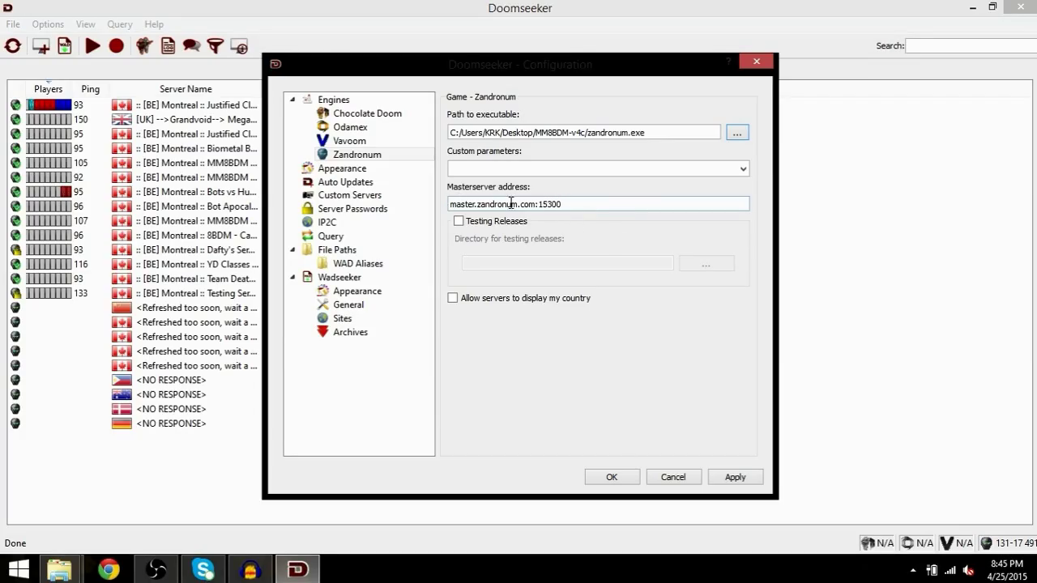
pyautogui.moveTo(564, 221)
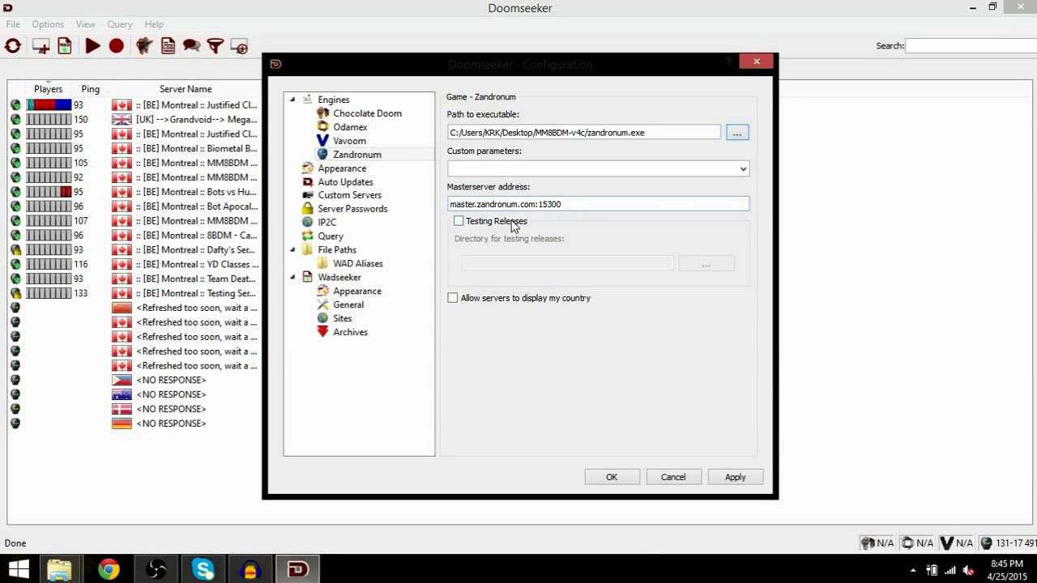
pyautogui.click(341, 168)
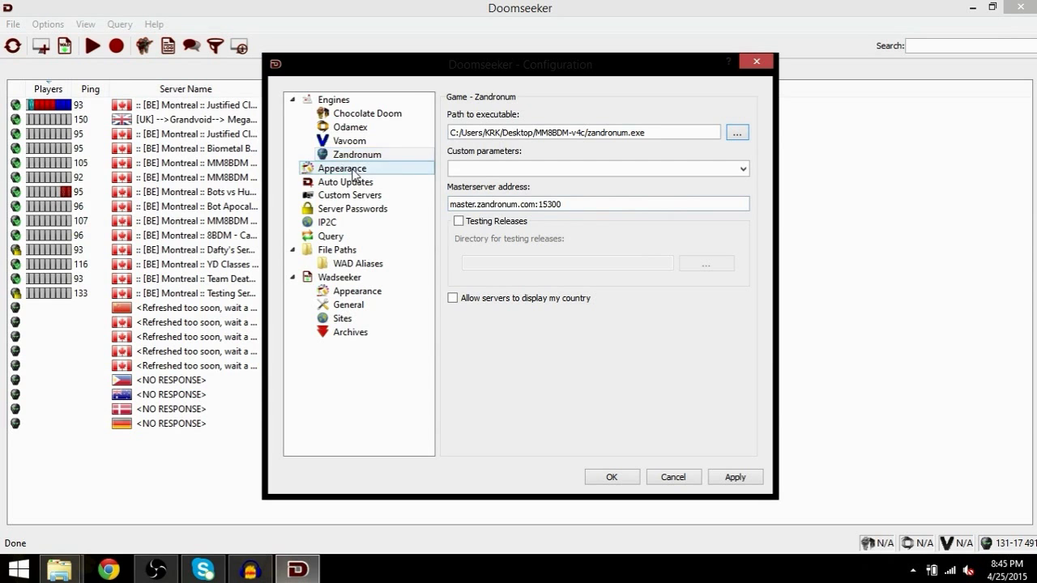
pyautogui.click(337, 250)
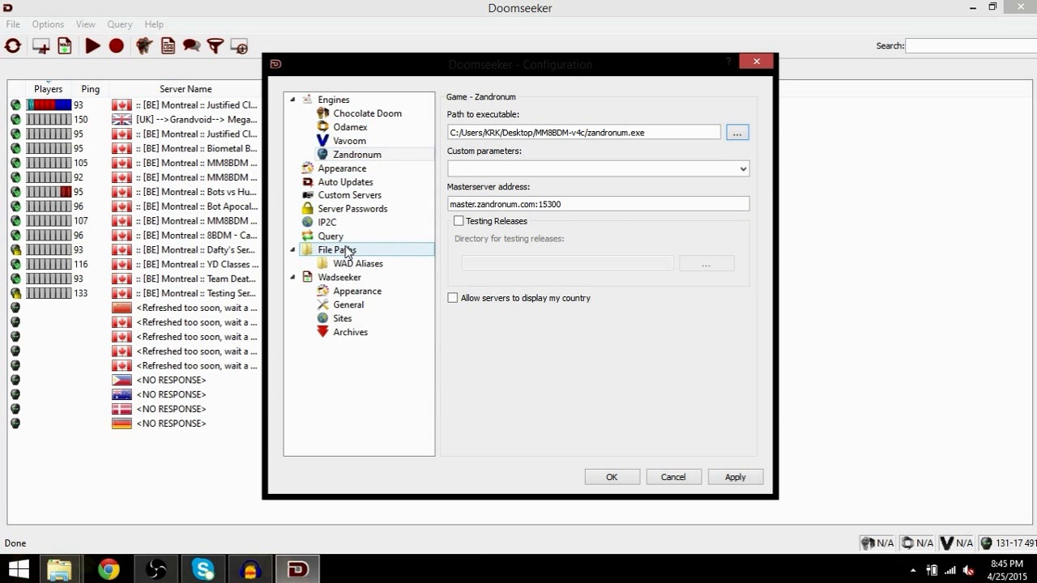
# - Add the desktop MM8BDM-v4c folder to the IWAD and PWAD search paths
pyautogui.click(334, 249)
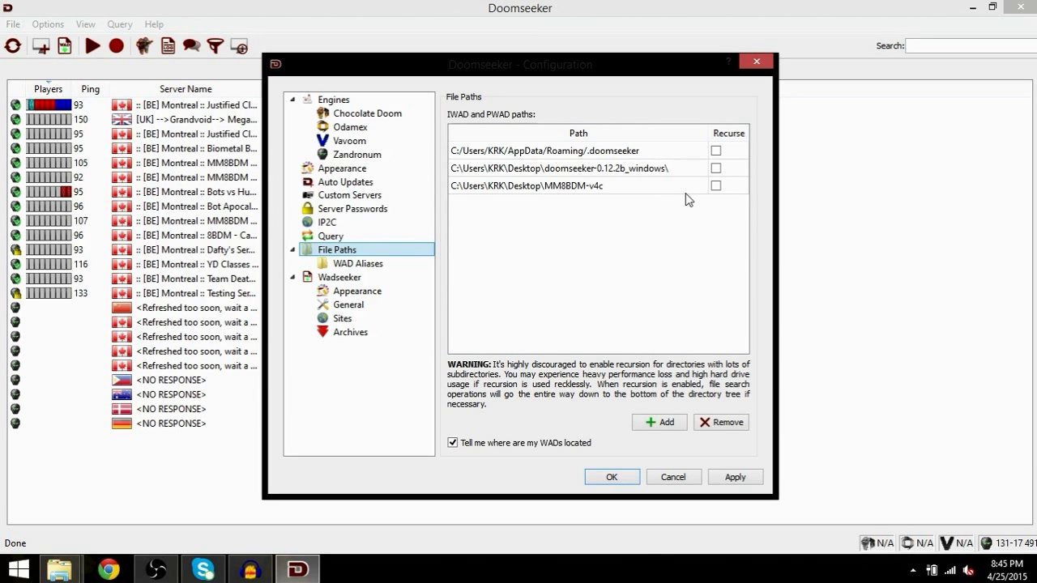
pyautogui.click(659, 421)
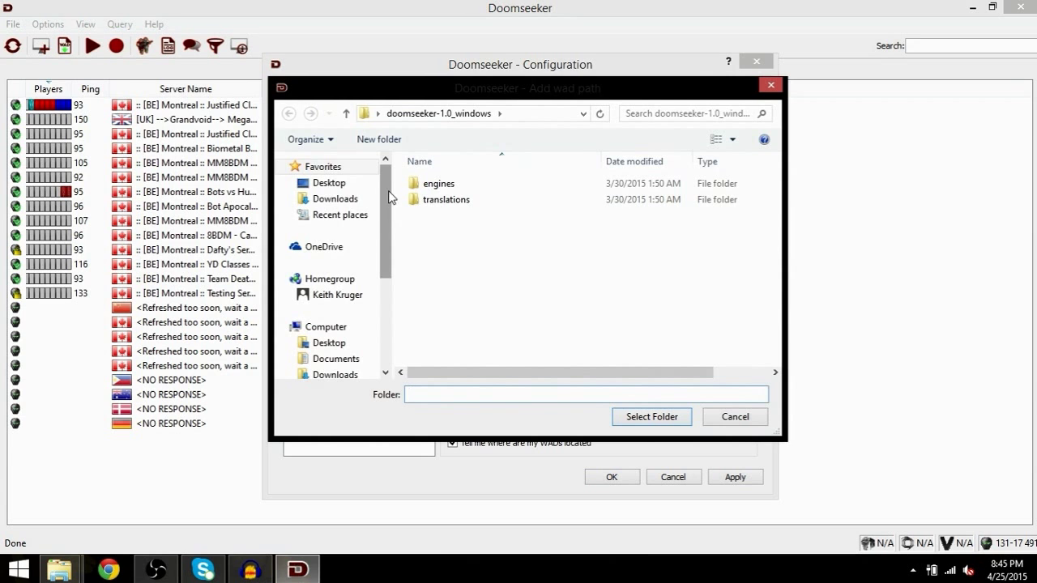
pyautogui.click(330, 183)
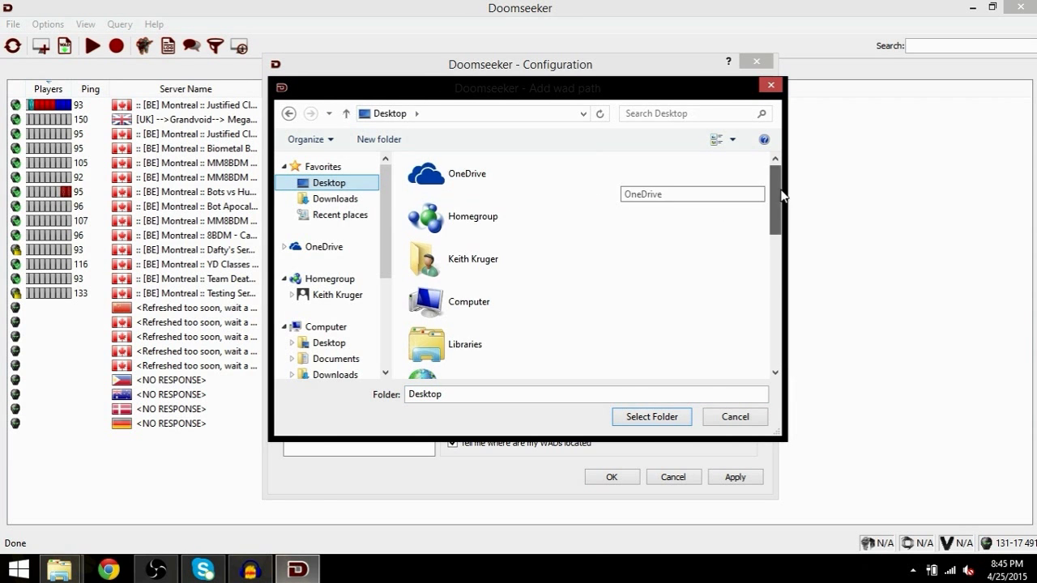
pyautogui.click(476, 289)
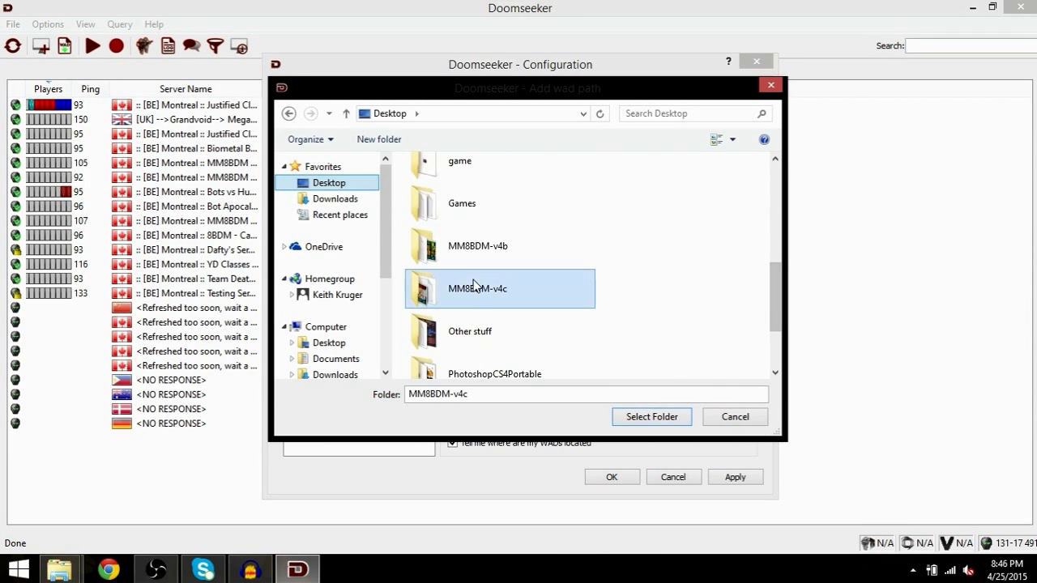
pyautogui.doubleClick(476, 288)
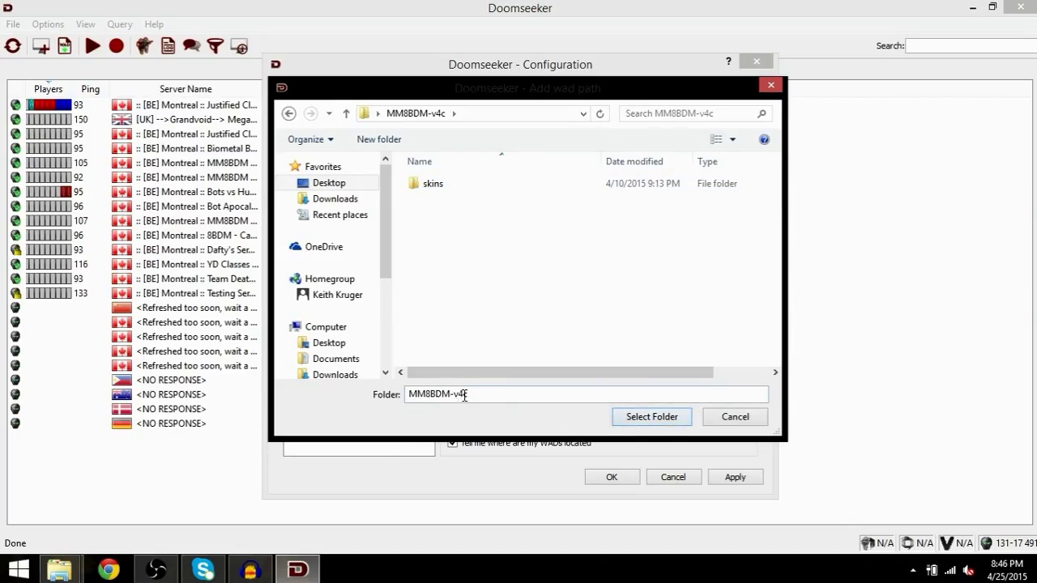
pyautogui.click(433, 183)
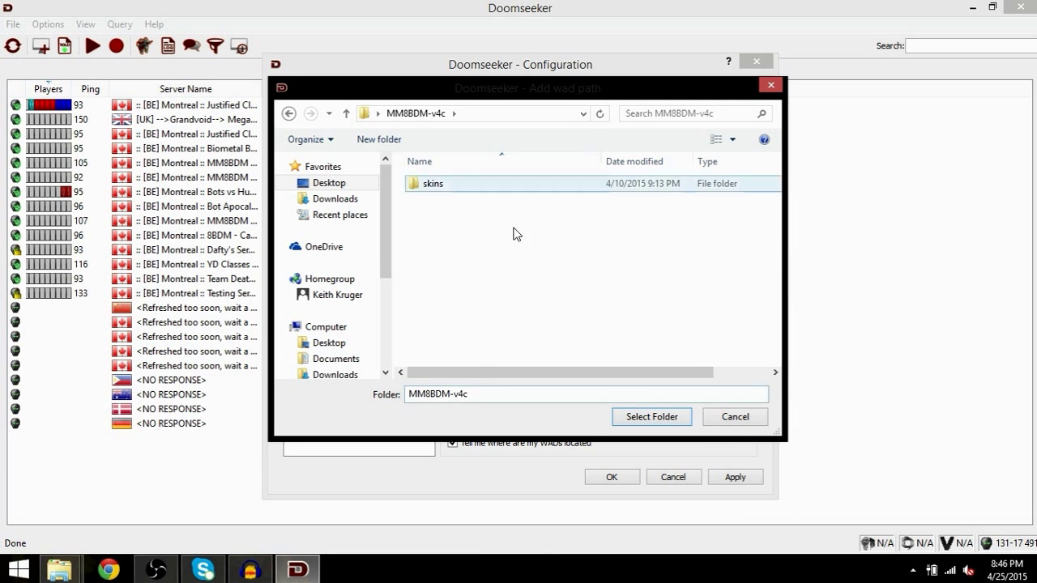
pyautogui.click(651, 416)
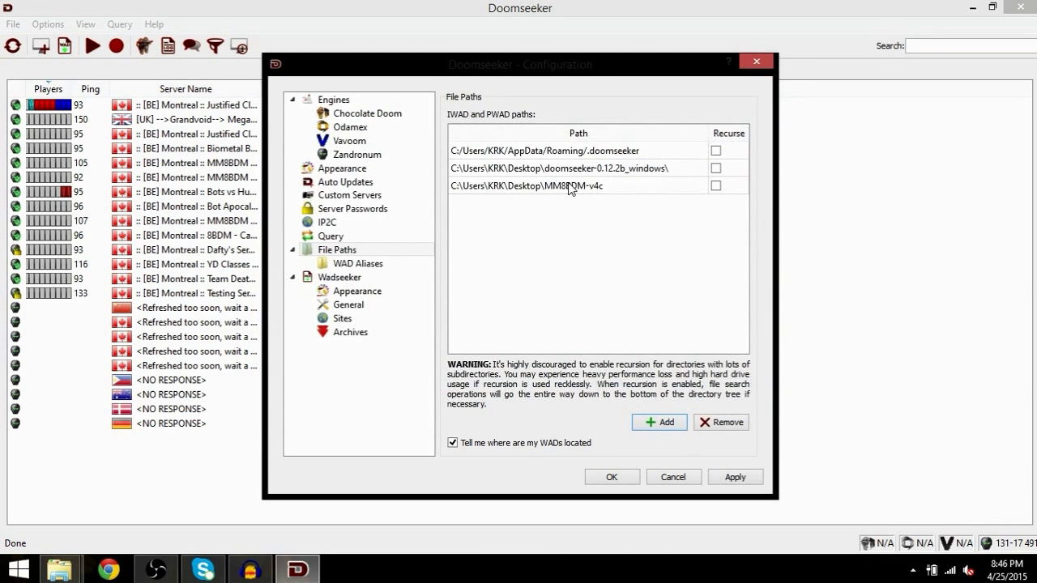
pyautogui.click(569, 186)
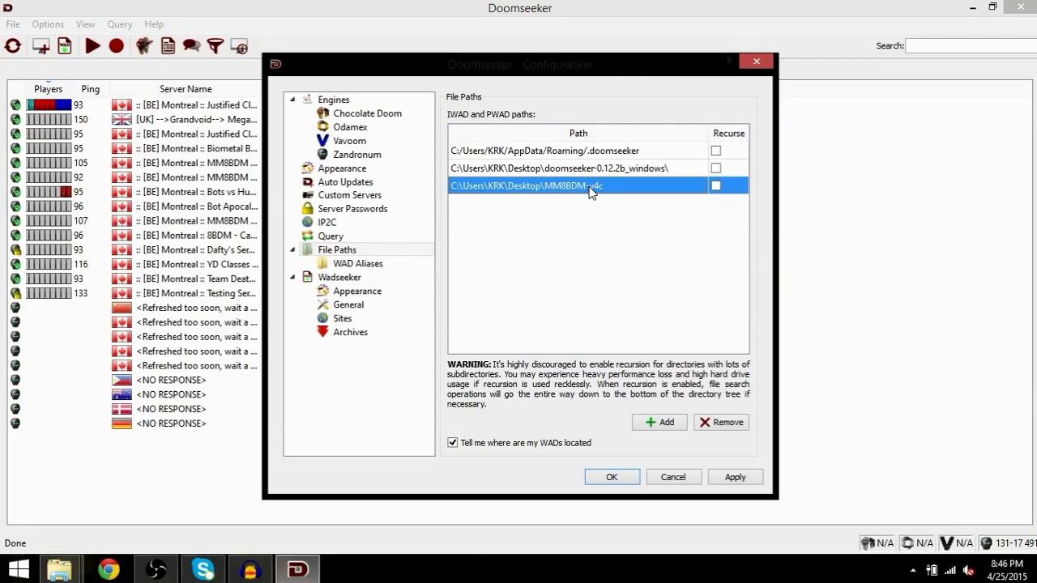
pyautogui.moveTo(597, 194)
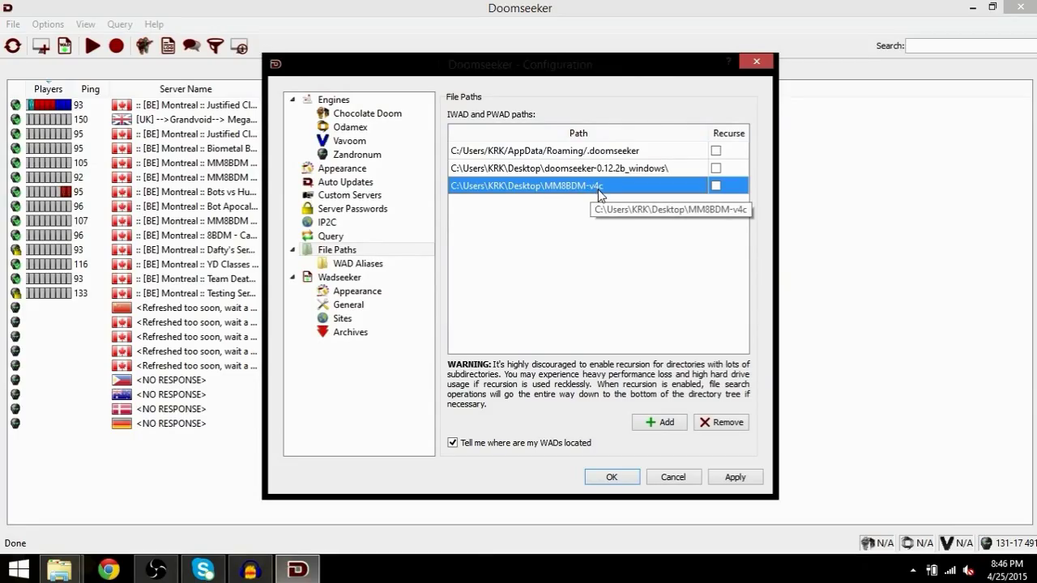
pyautogui.moveTo(621, 172)
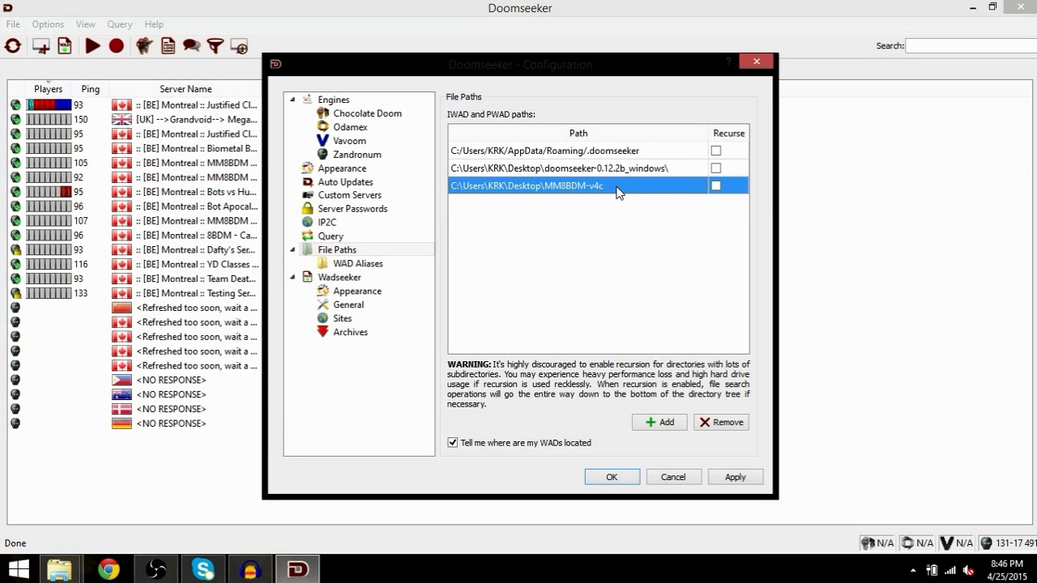
pyautogui.moveTo(618, 193)
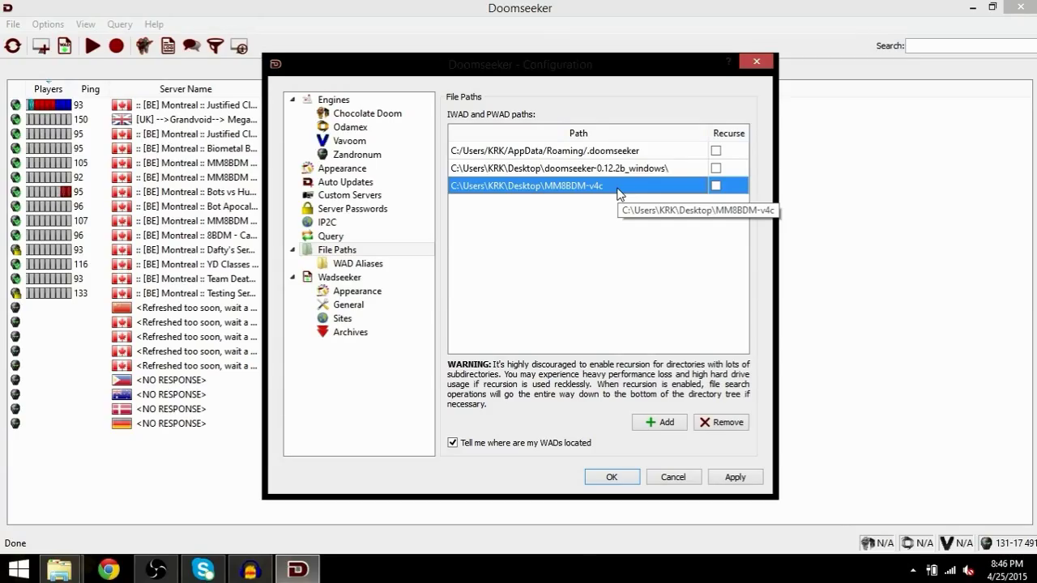
pyautogui.moveTo(670, 387)
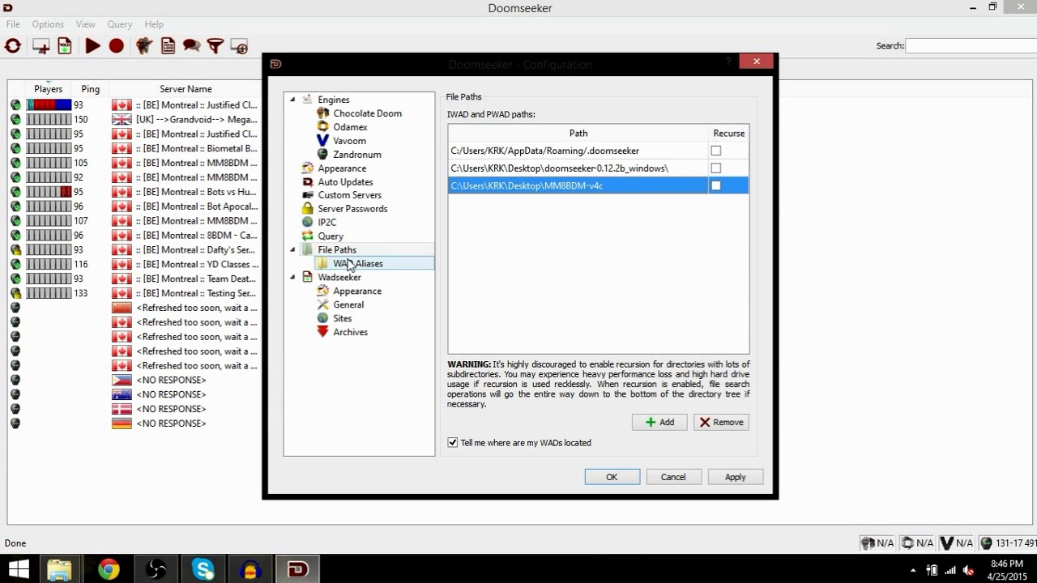
pyautogui.click(340, 277)
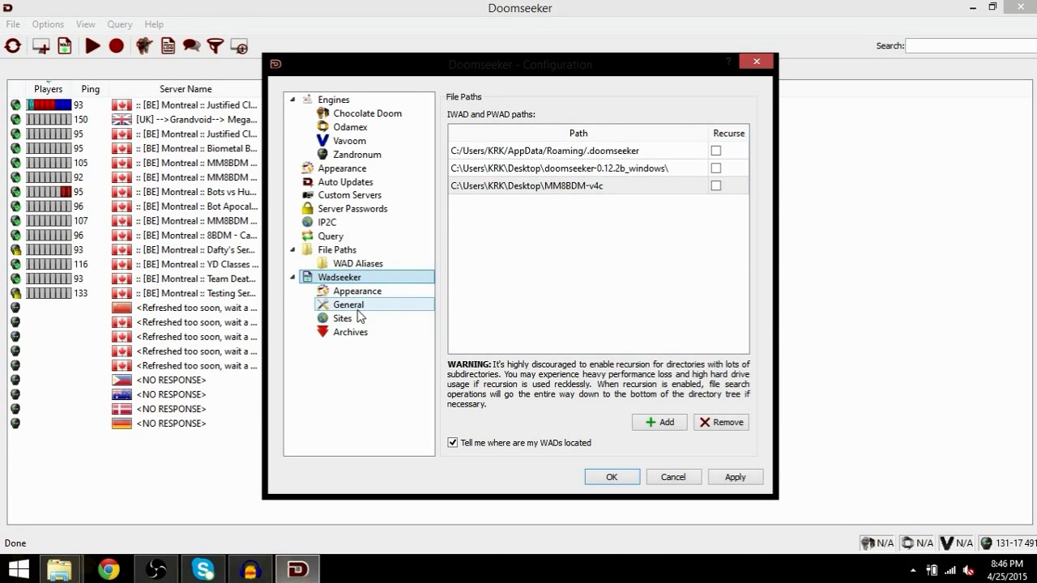
# - Review the six Wadseeker download sites and try the Add field without adding a site
pyautogui.click(341, 318)
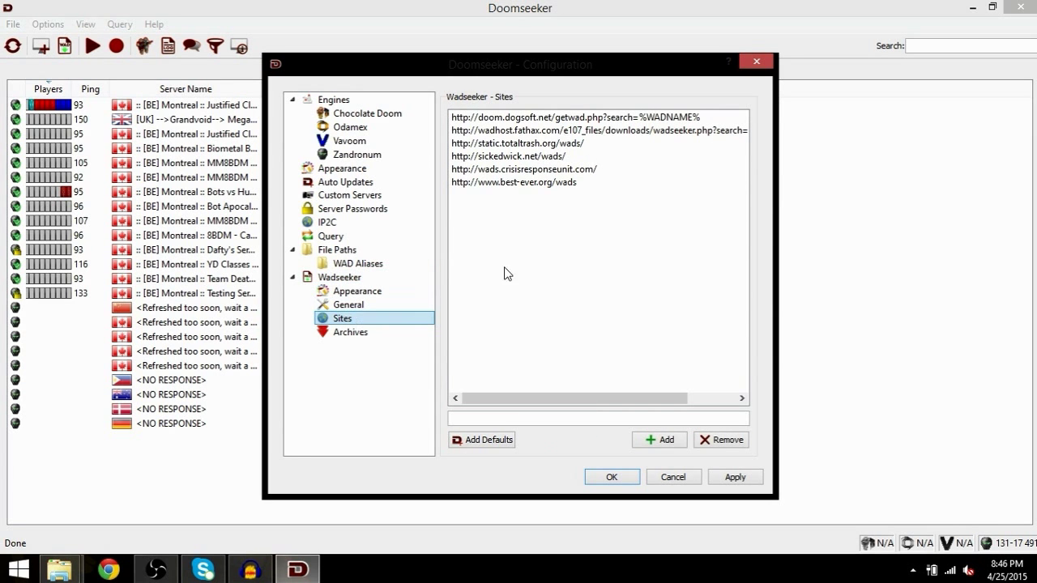
pyautogui.click(593, 117)
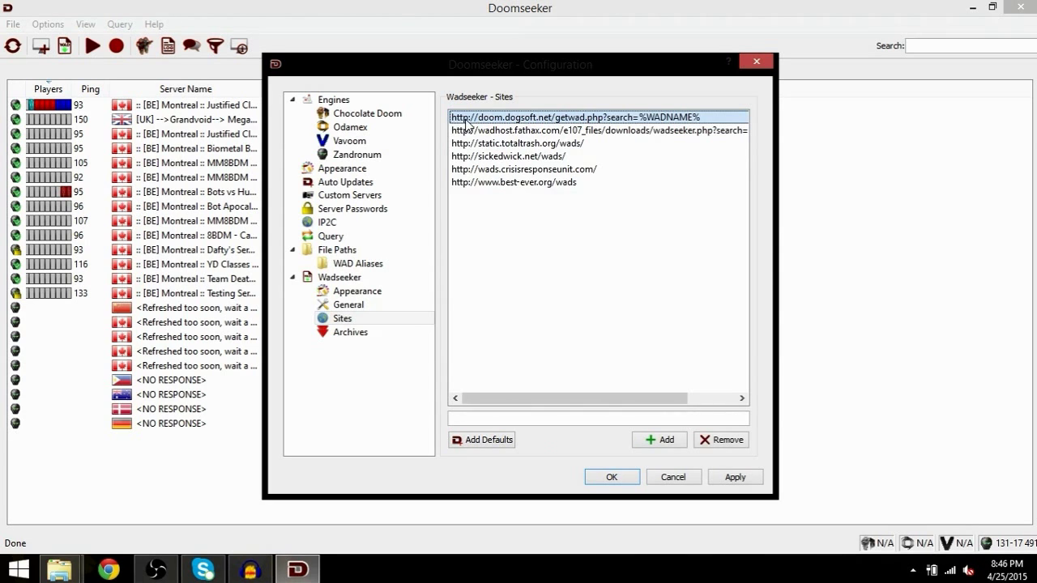
pyautogui.moveTo(512, 120)
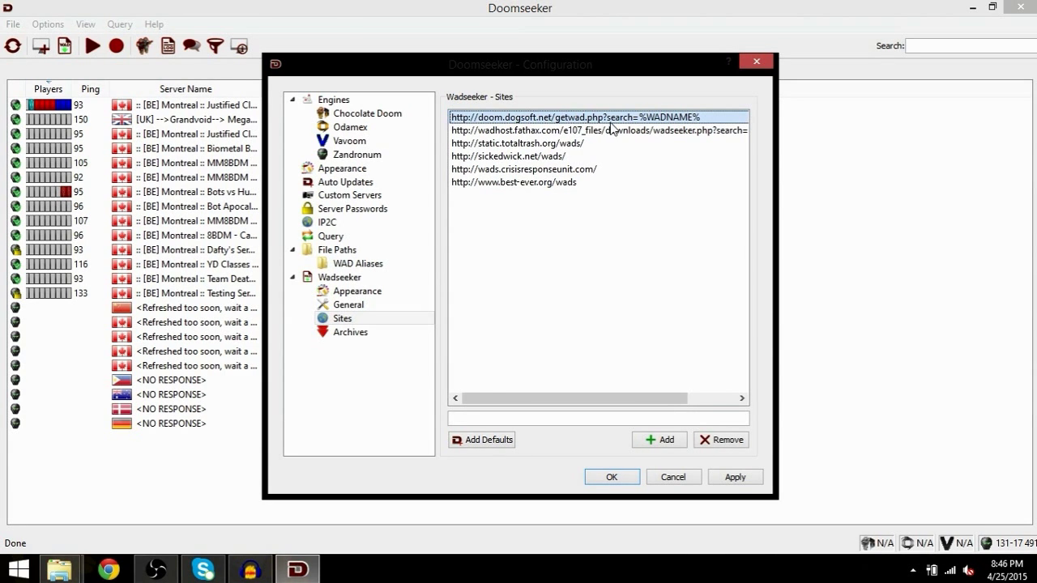
pyautogui.click(573, 131)
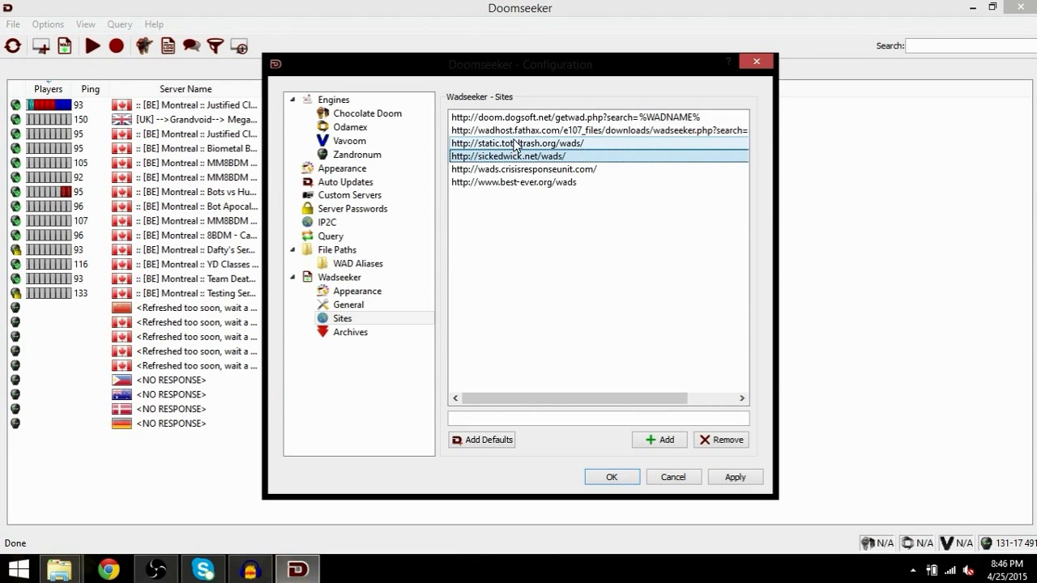
pyautogui.moveTo(531, 156)
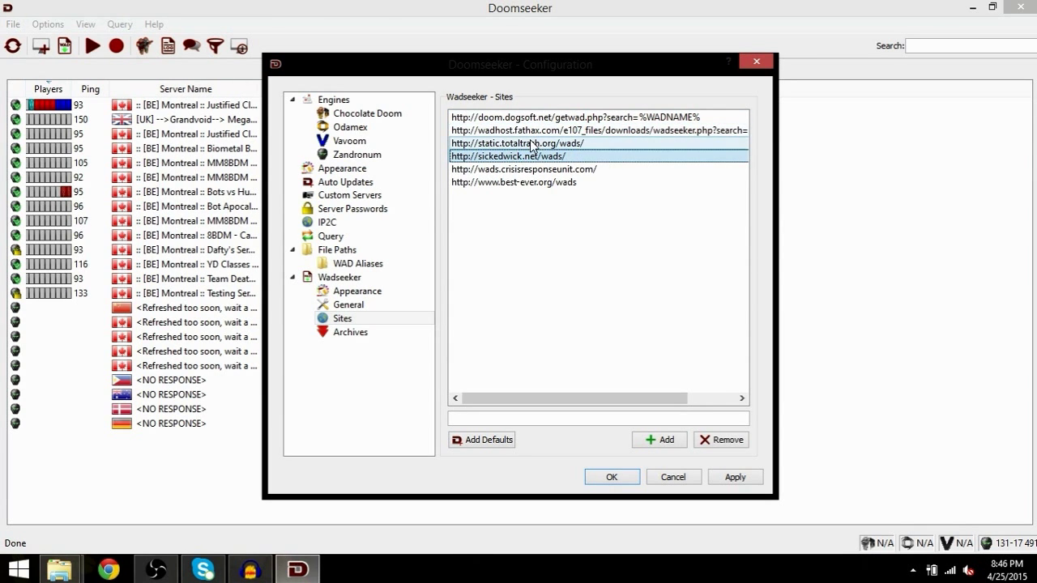
pyautogui.click(514, 181)
pyautogui.write('sdvljasndv;dnf;b')
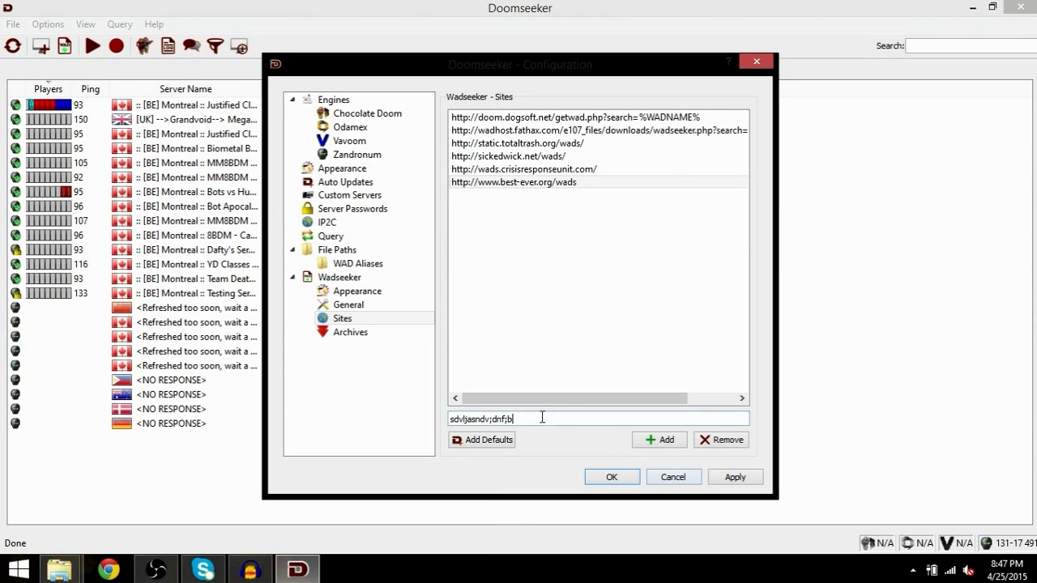
pyautogui.click(507, 155)
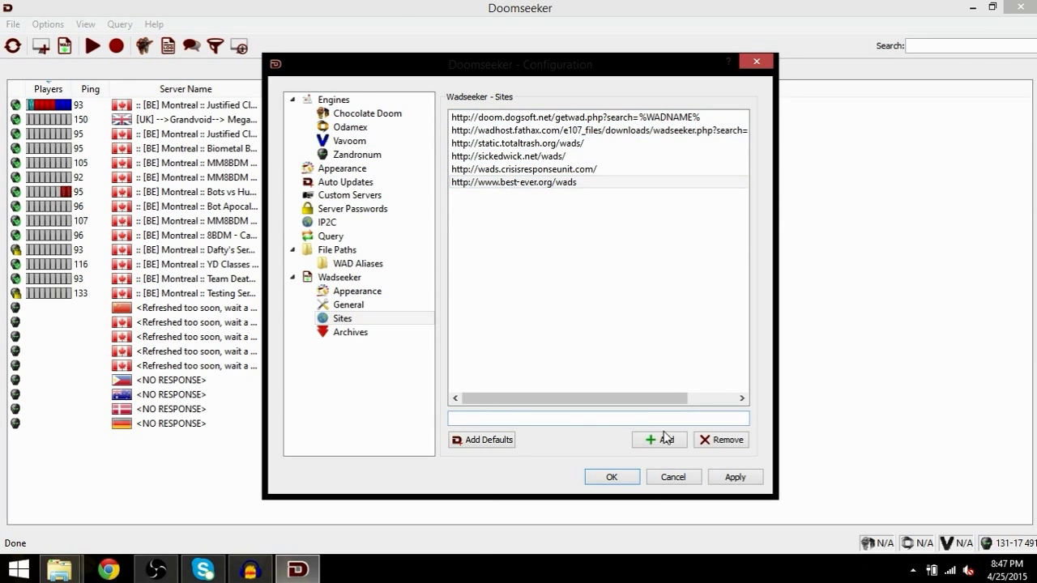
pyautogui.click(511, 155)
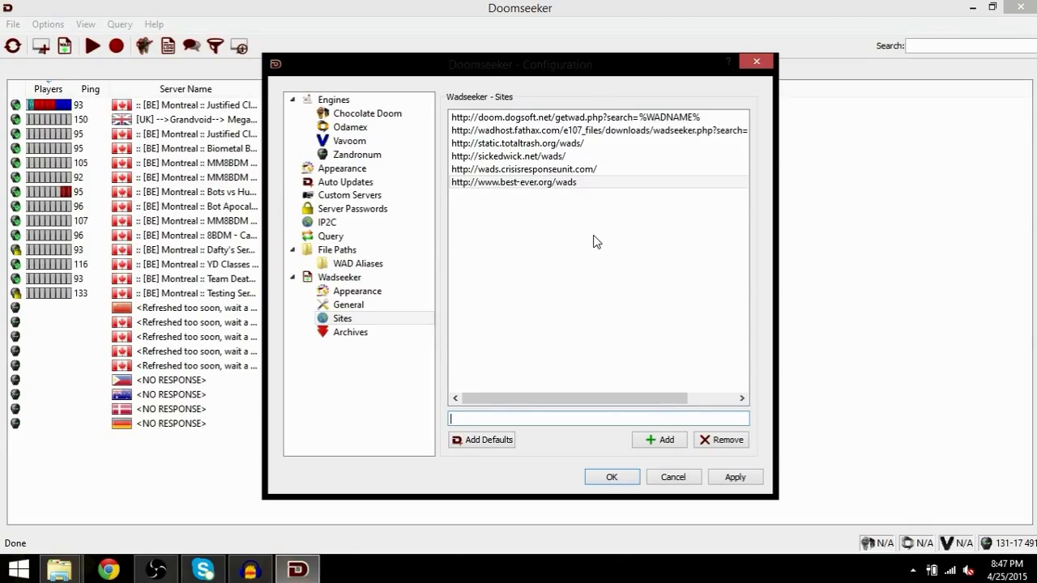
pyautogui.moveTo(489, 247)
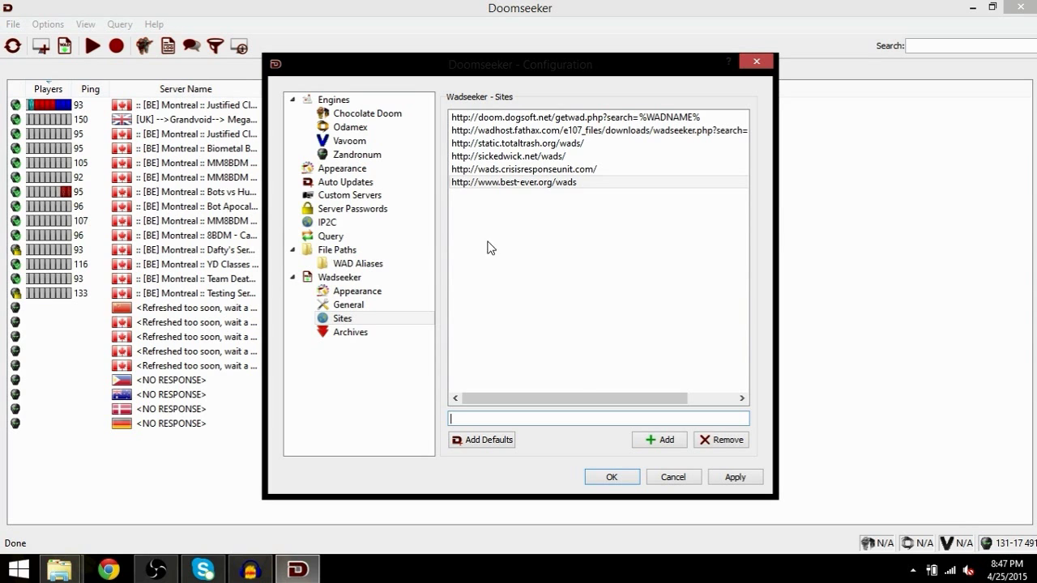
pyautogui.click(338, 250)
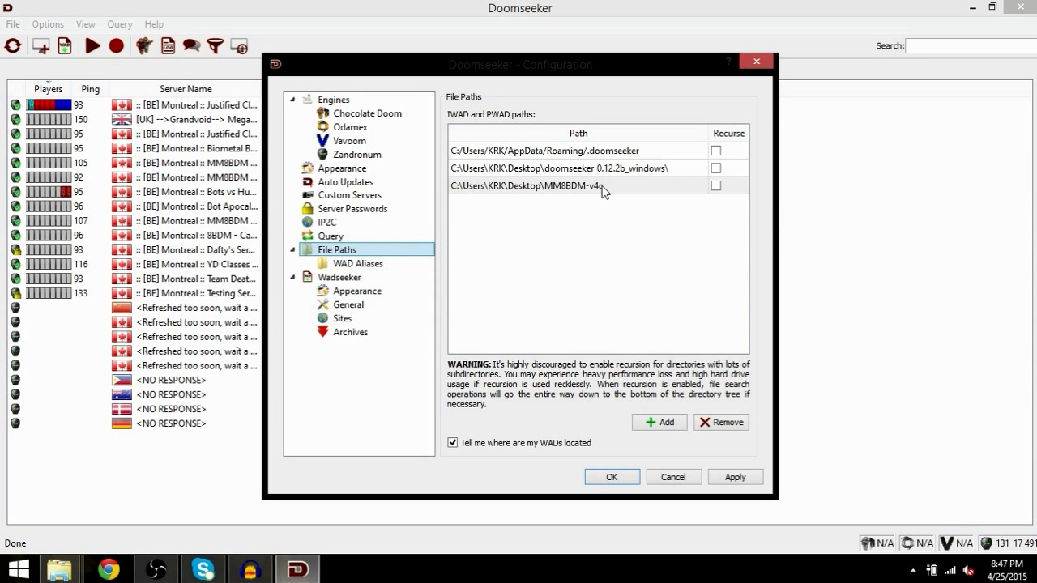
pyautogui.click(342, 319)
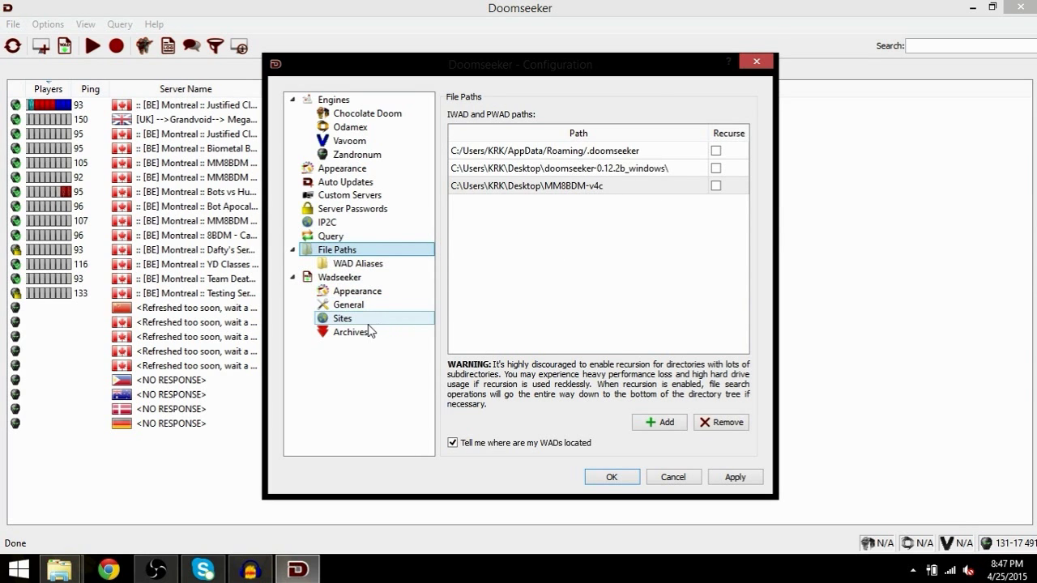
pyautogui.click(341, 318)
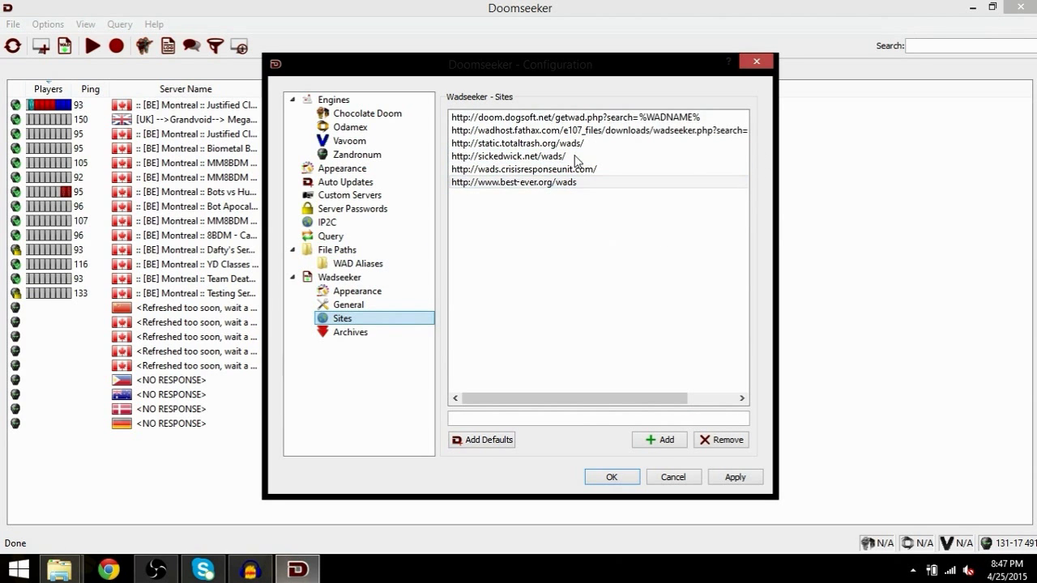
pyautogui.click(514, 182)
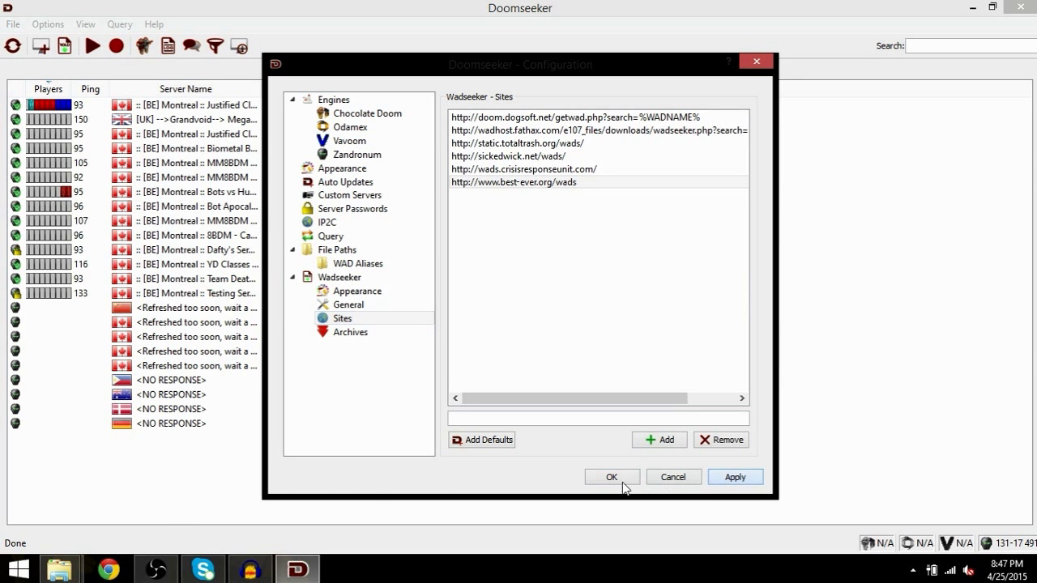
# - Save and close the configuration, then open the server filter with megagame under WADs
pyautogui.click(612, 477)
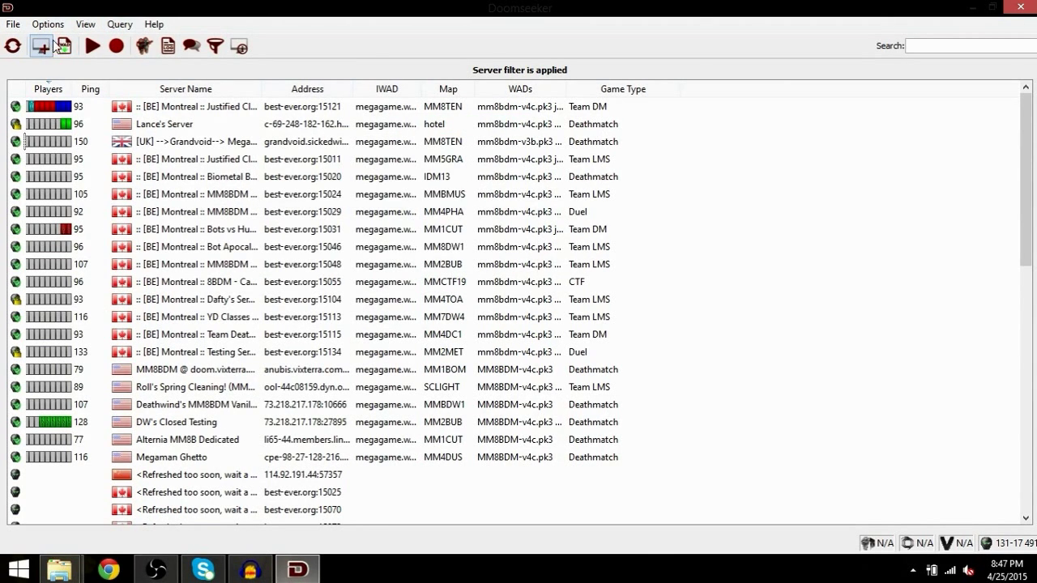
pyautogui.moveTo(215, 46)
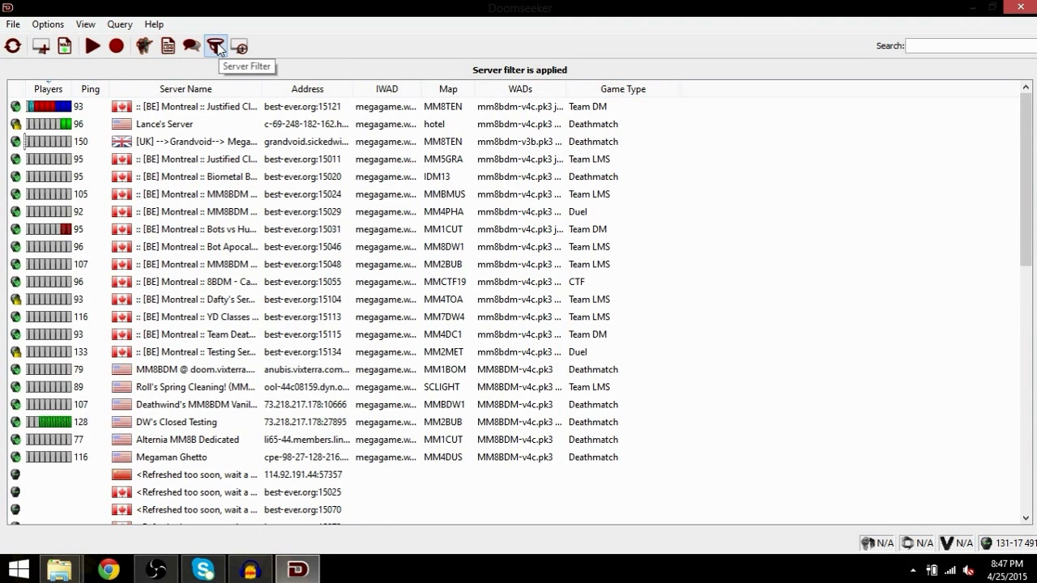
pyautogui.click(215, 46)
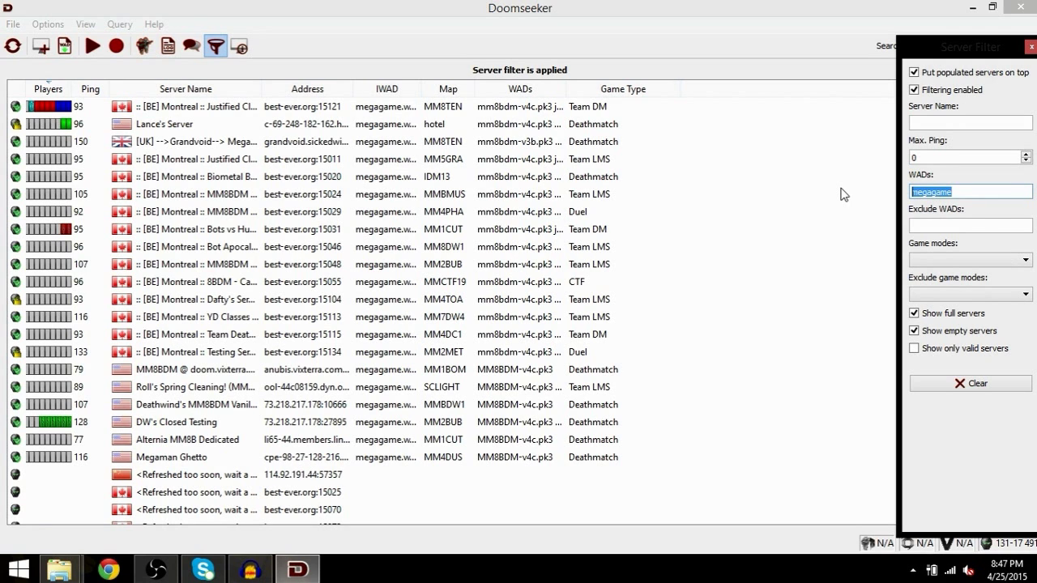
pyautogui.click(970, 191)
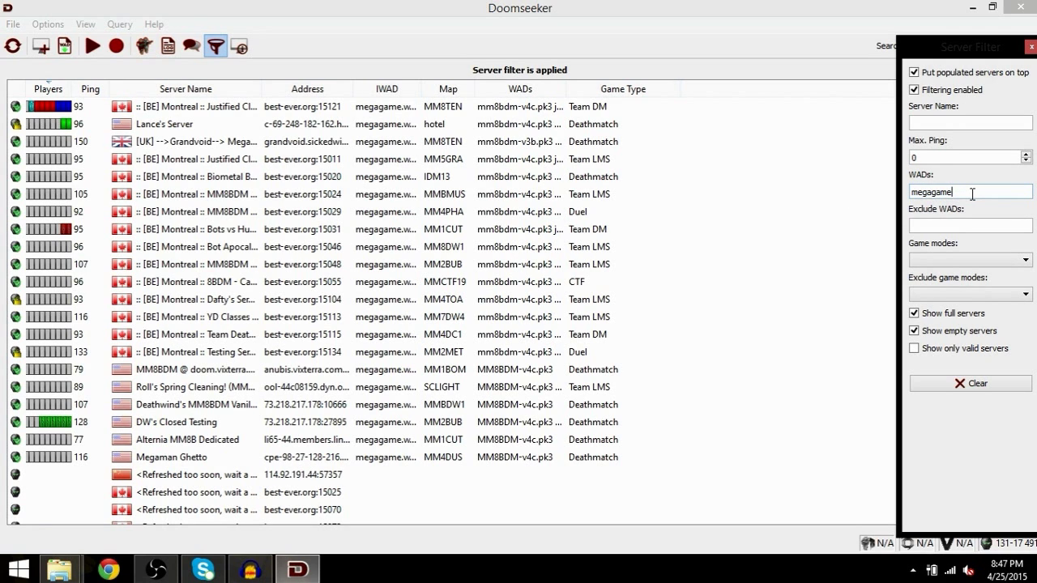
pyautogui.moveTo(411, 107)
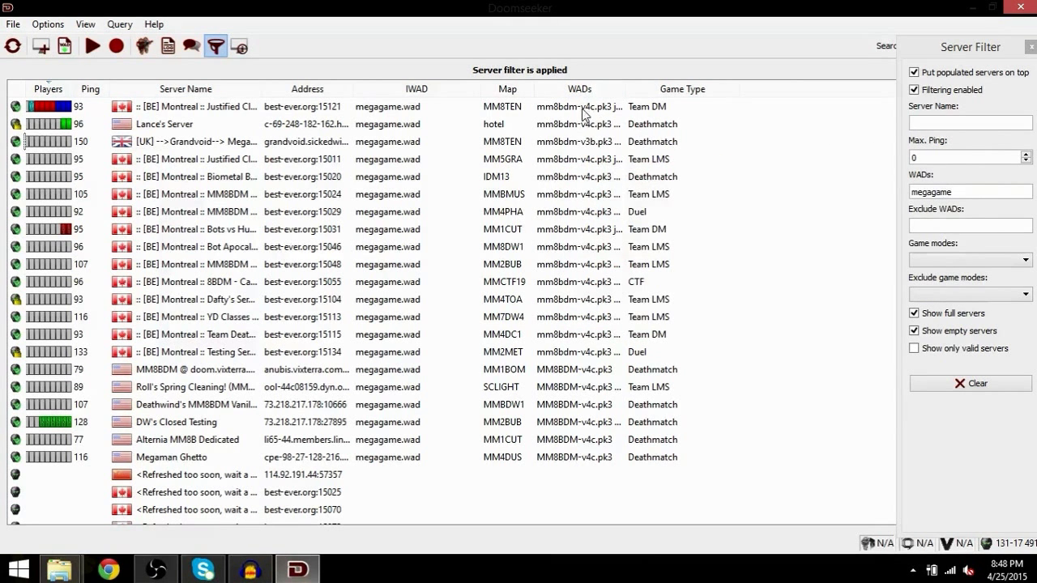
pyautogui.moveTo(581, 106)
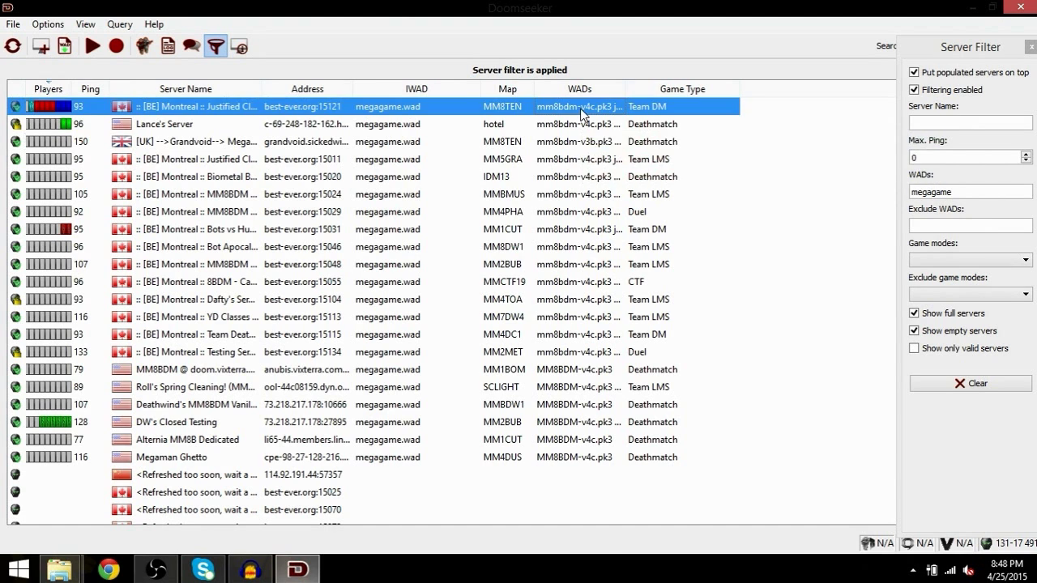
pyautogui.moveTo(583, 112)
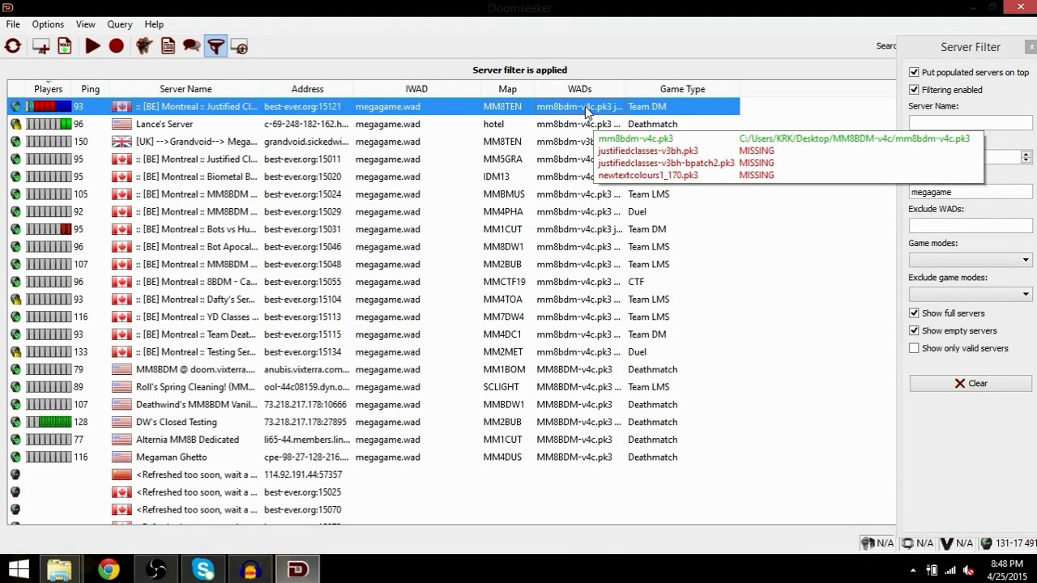
pyautogui.moveTo(583, 120)
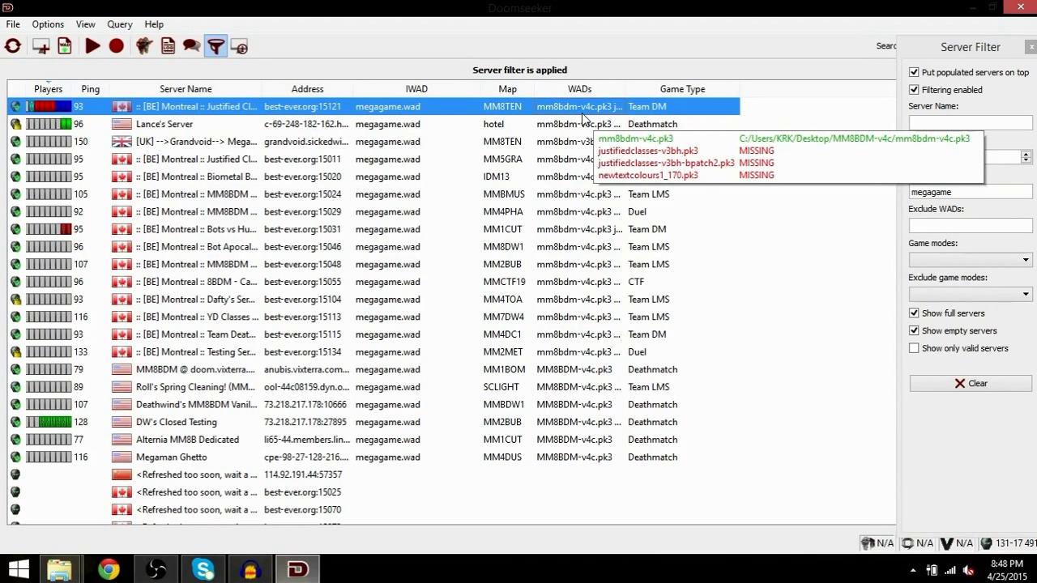
# - Open Options > Configure and cancel it without changes
pyautogui.click(50, 23)
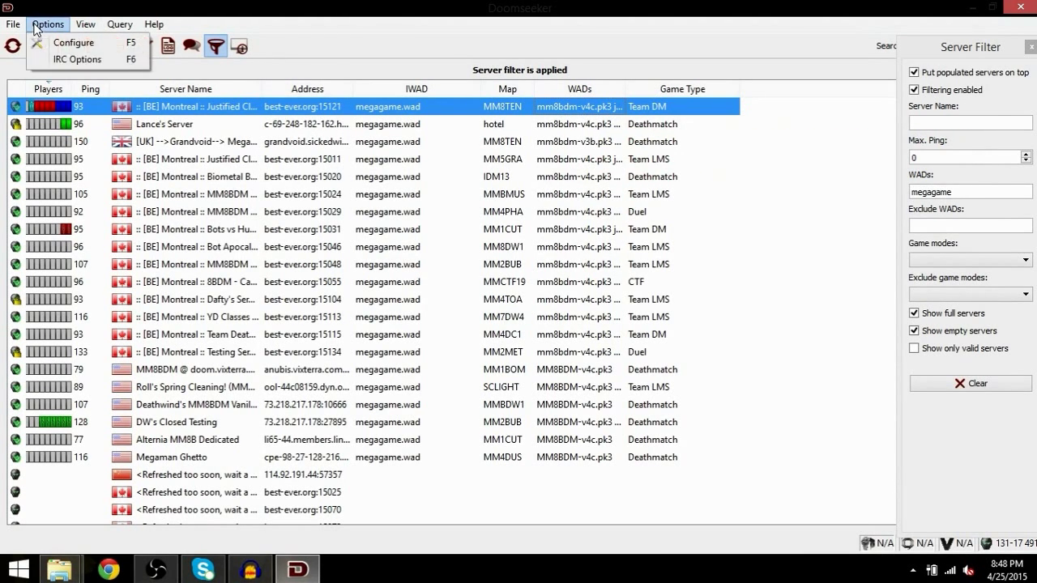
pyautogui.click(73, 43)
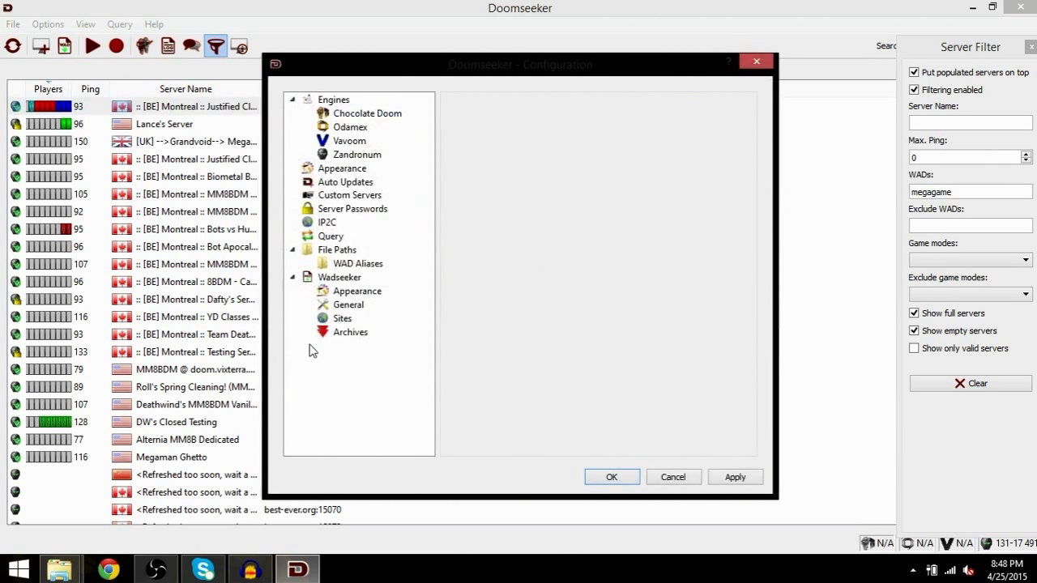
pyautogui.click(342, 319)
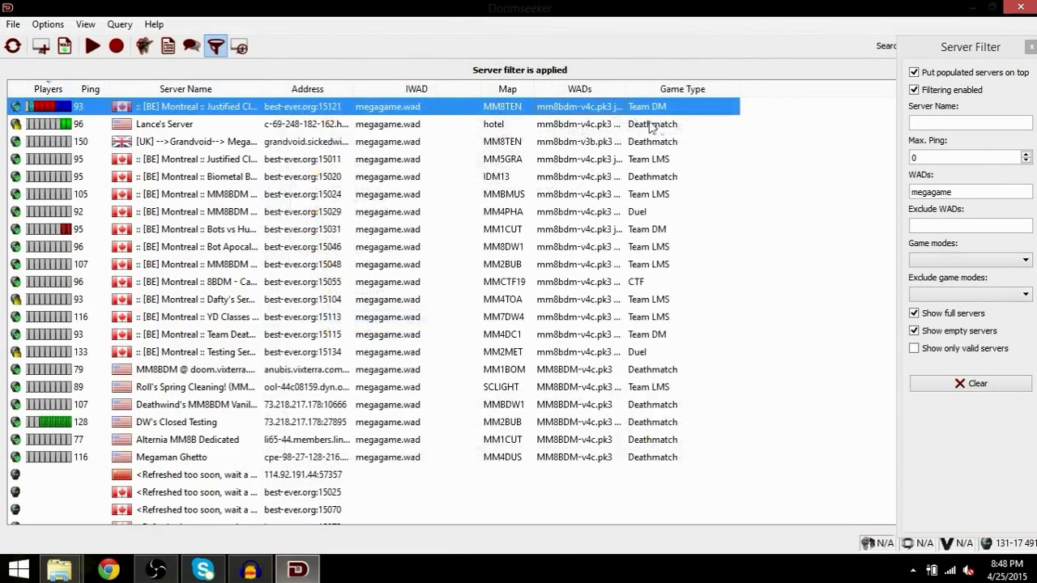
# - Join the first Montreal Justified Classes server, let Wadseeker fetch missing WADs, then close the report
pyautogui.doubleClick(195, 106)
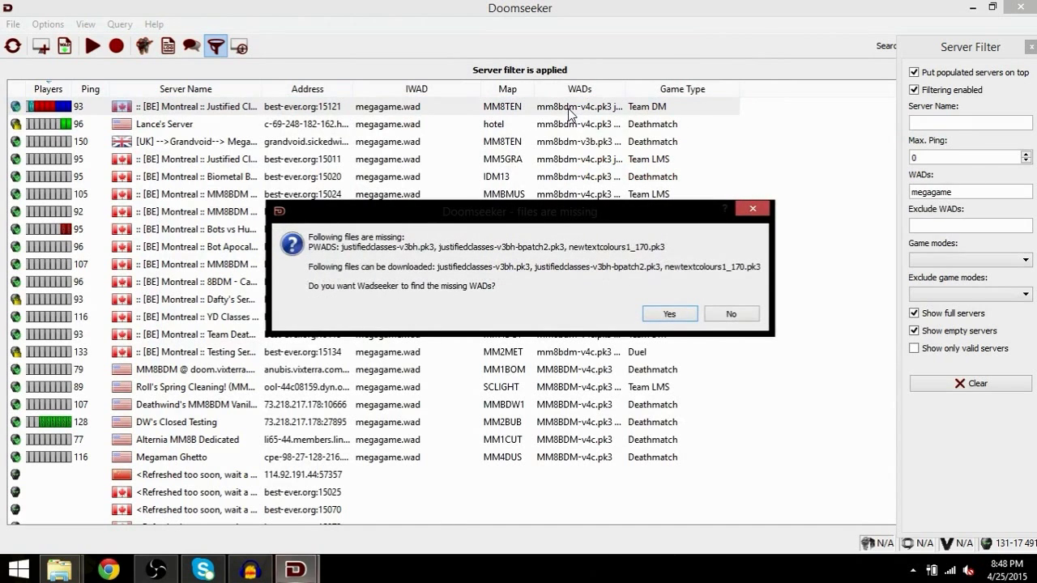
pyautogui.moveTo(442, 279)
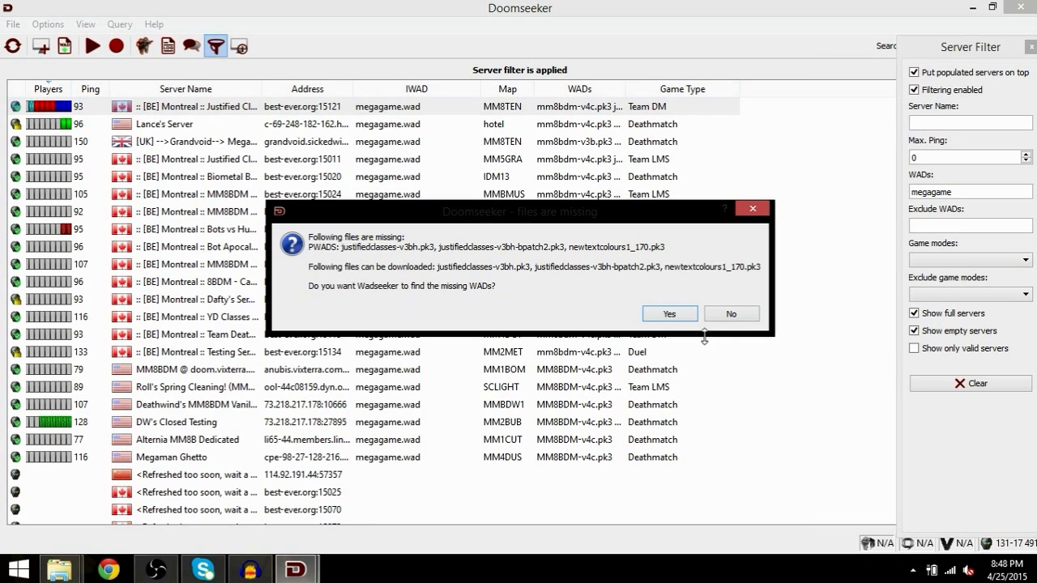
pyautogui.click(669, 314)
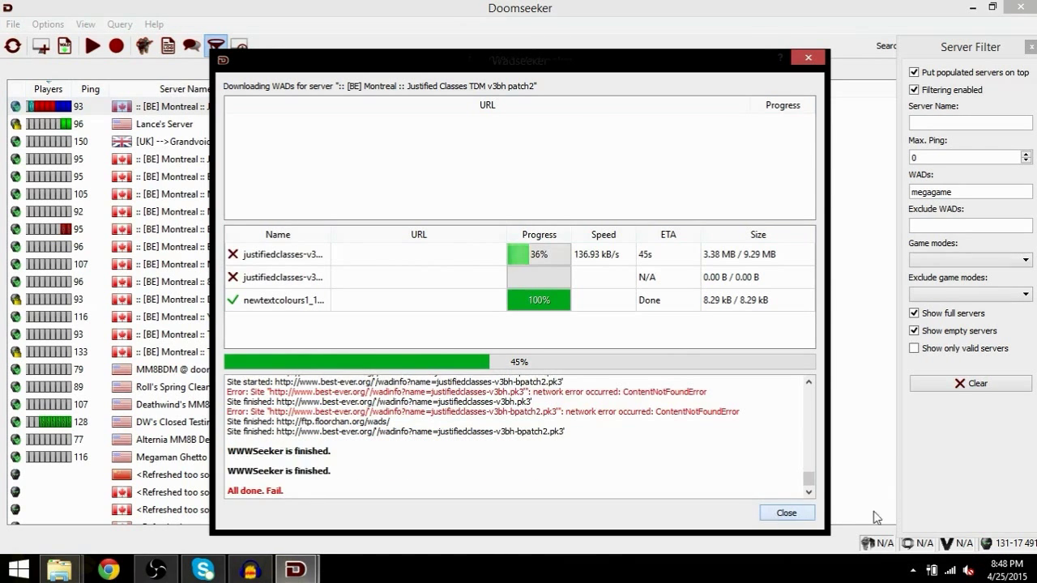
pyautogui.click(786, 513)
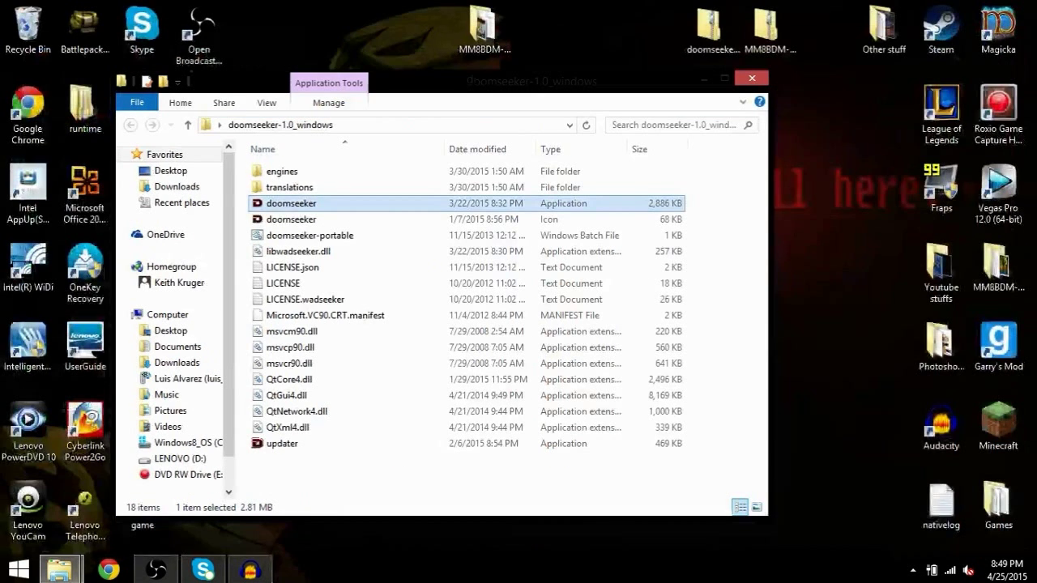
# - Close the doomseeker-1.0_windows folder window to reveal the desktop
pyautogui.click(750, 78)
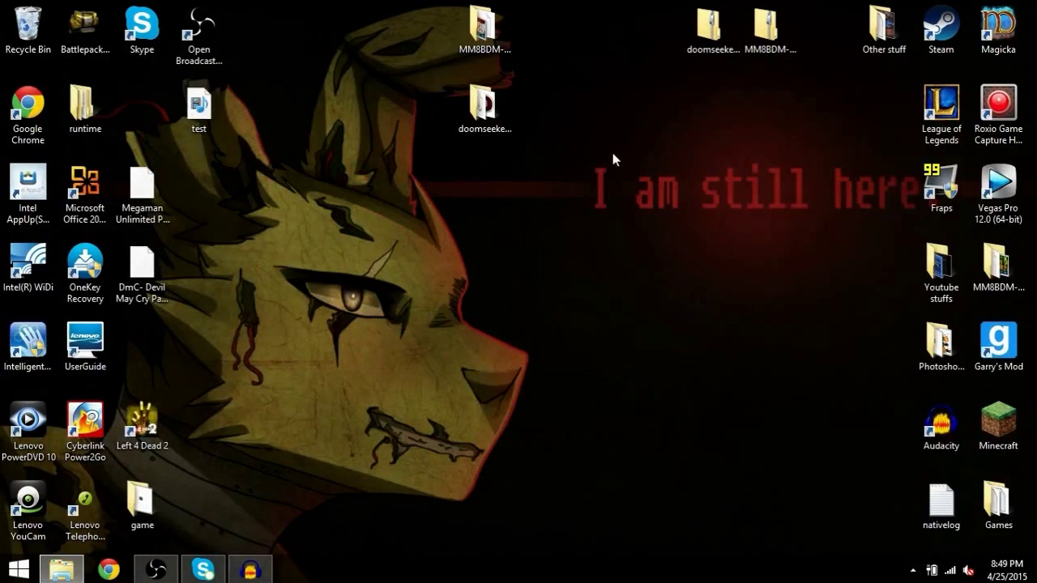
pyautogui.moveTo(529, 328)
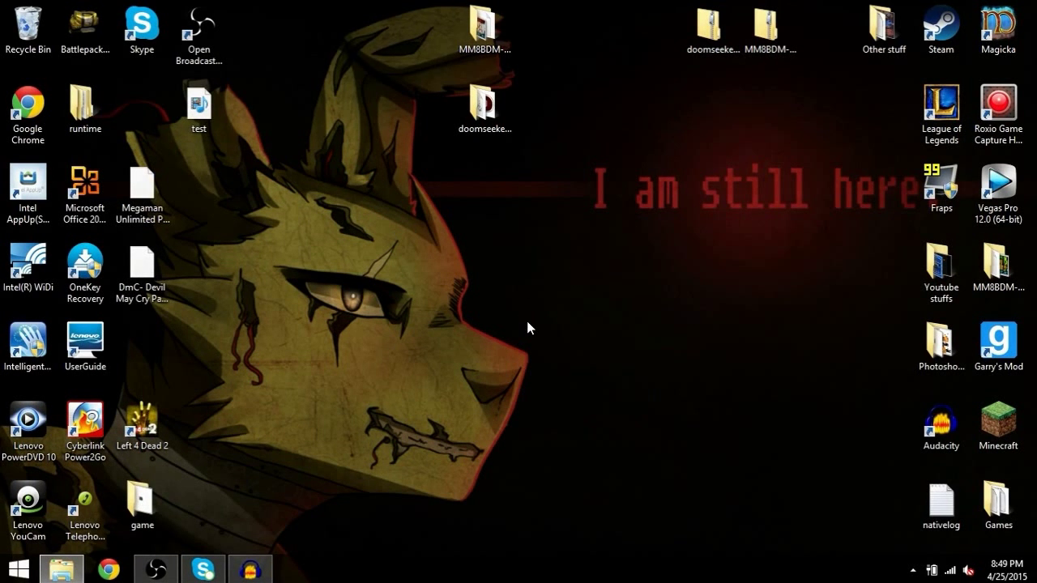
pyautogui.moveTo(533, 329)
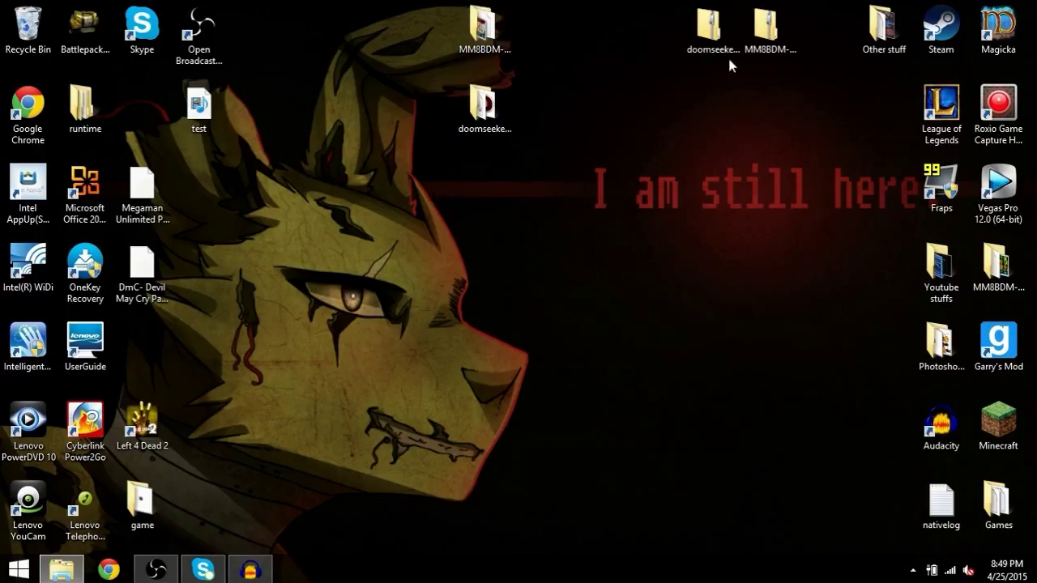
pyautogui.moveTo(815, 130)
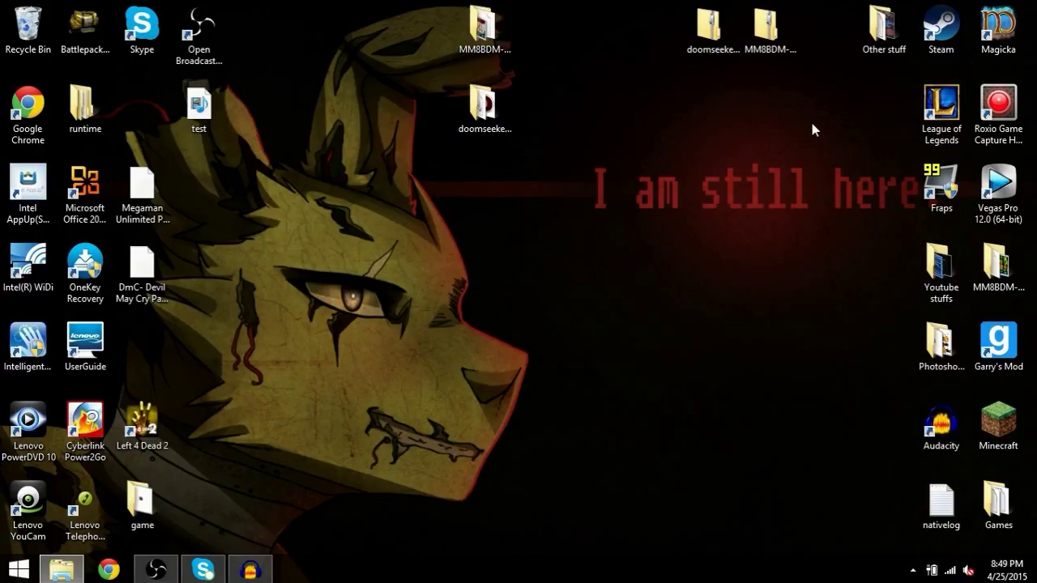
pyautogui.moveTo(892, 135)
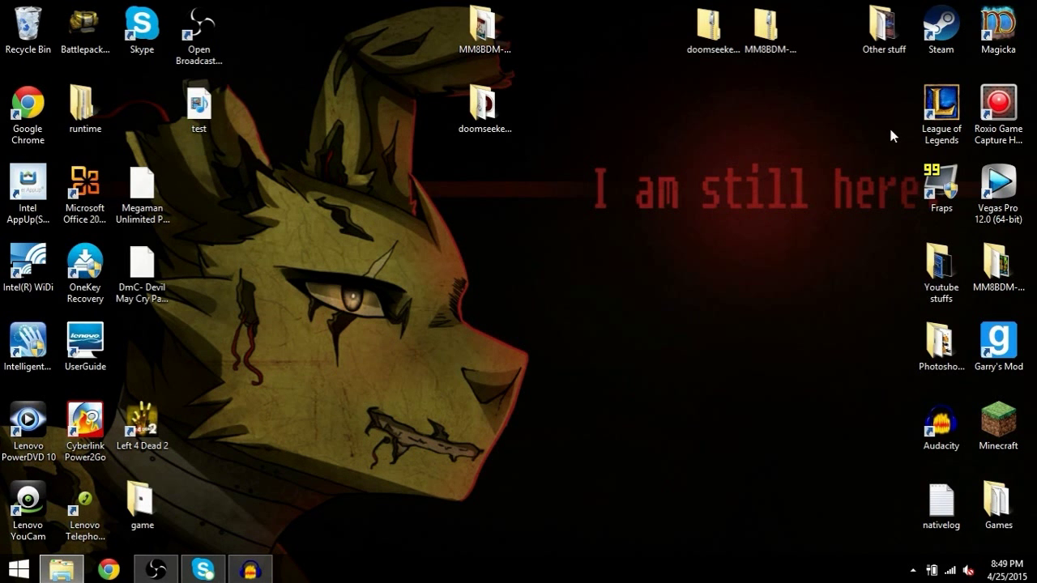
pyautogui.moveTo(543, 296)
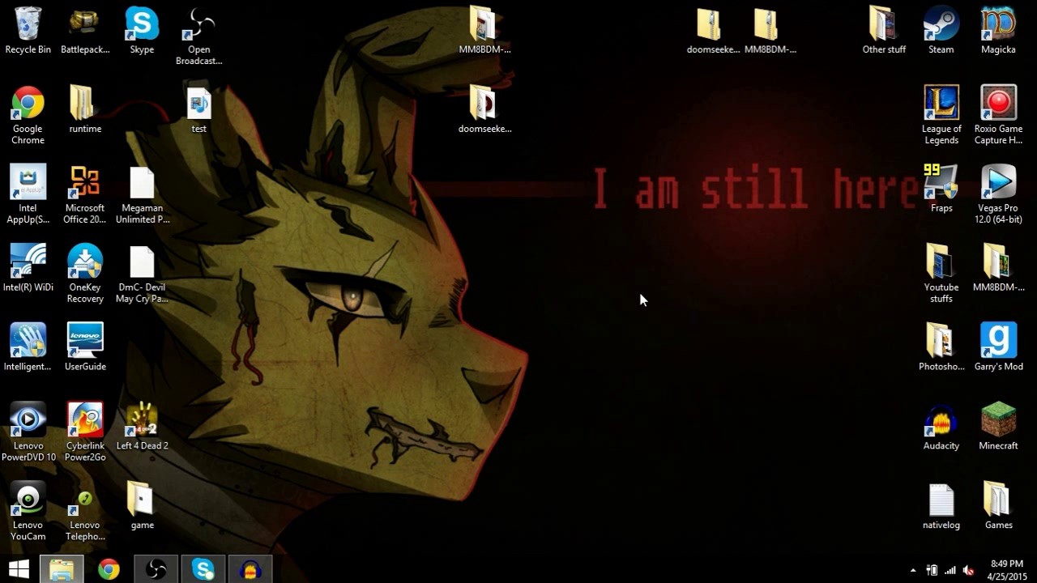
pyautogui.moveTo(682, 316)
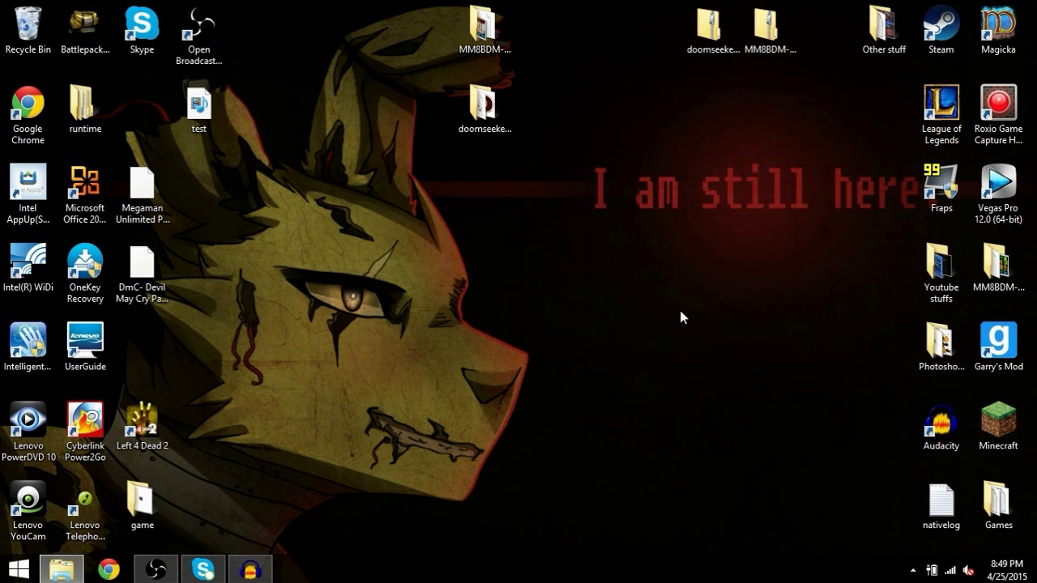
pyautogui.moveTo(573, 401)
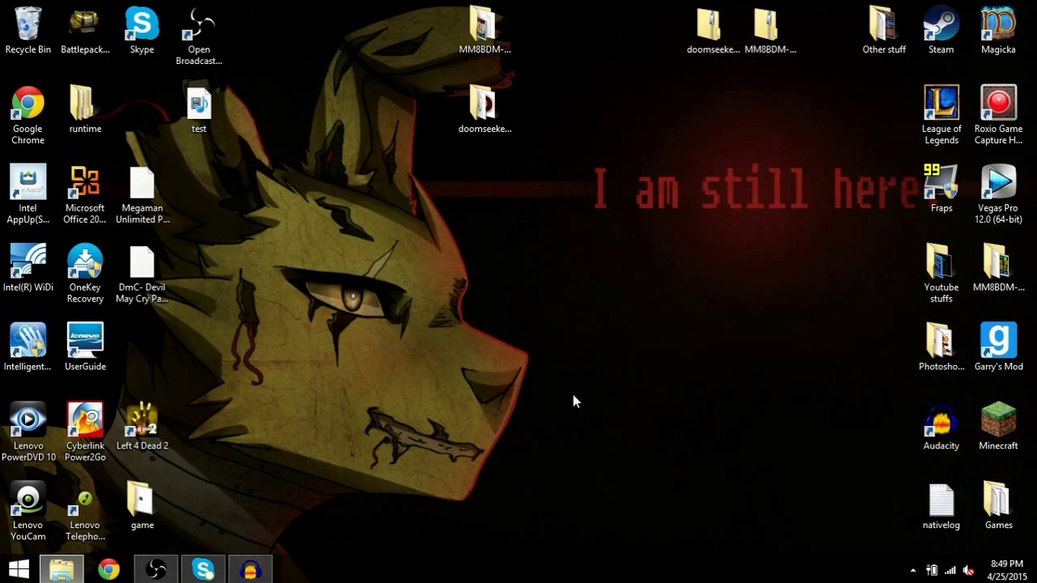